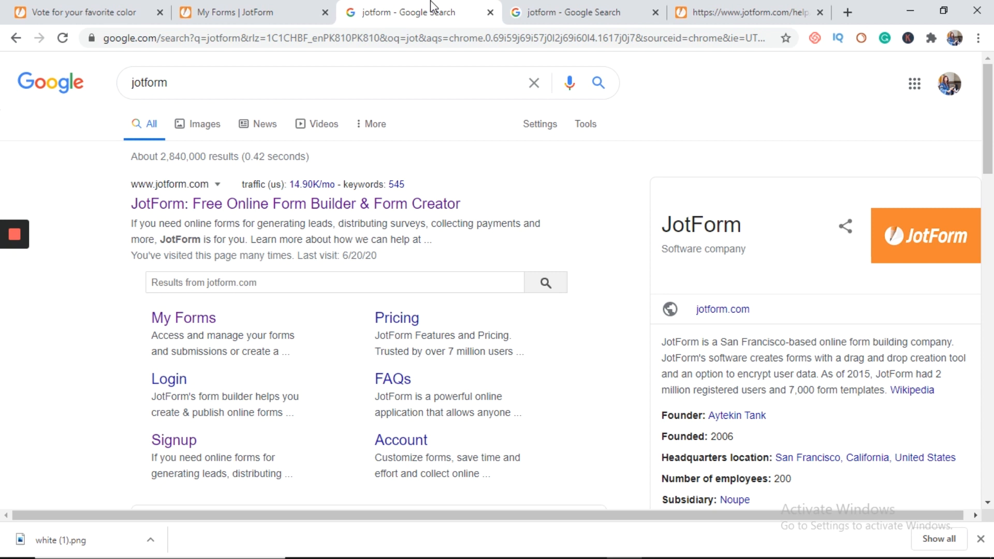
{"action": "mouse_move", "coordinate": [283, 7]}
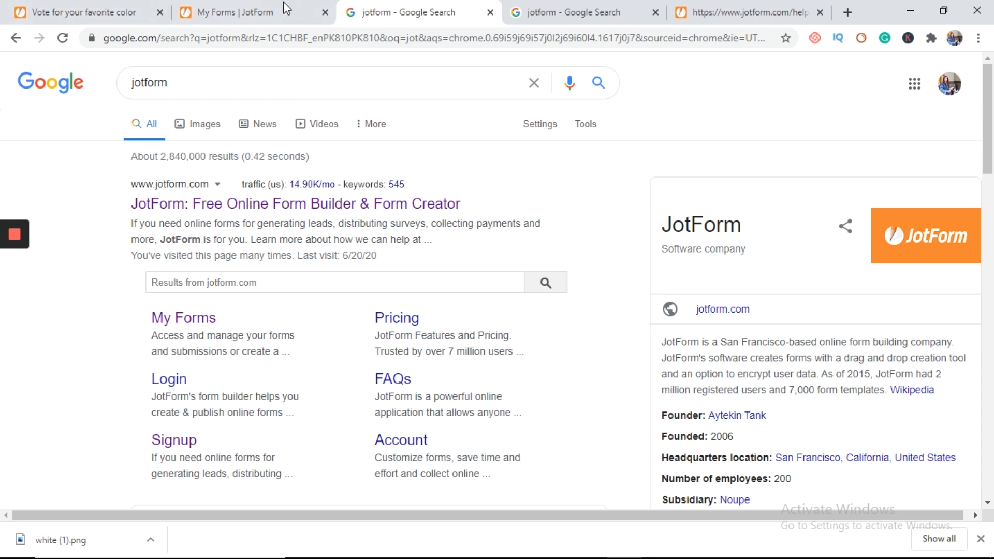
Switch to the published 'Vote for your favorite color' example form.
{"action": "left_click", "coordinate": [83, 12]}
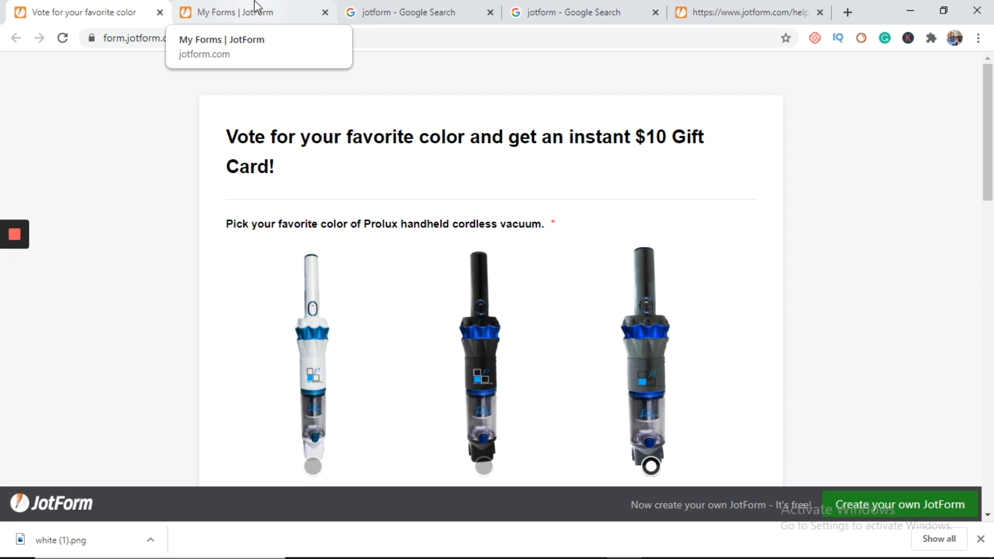
Create a new classic form from scratch via My Forms and title it 'colours'.
{"action": "left_click", "coordinate": [247, 12]}
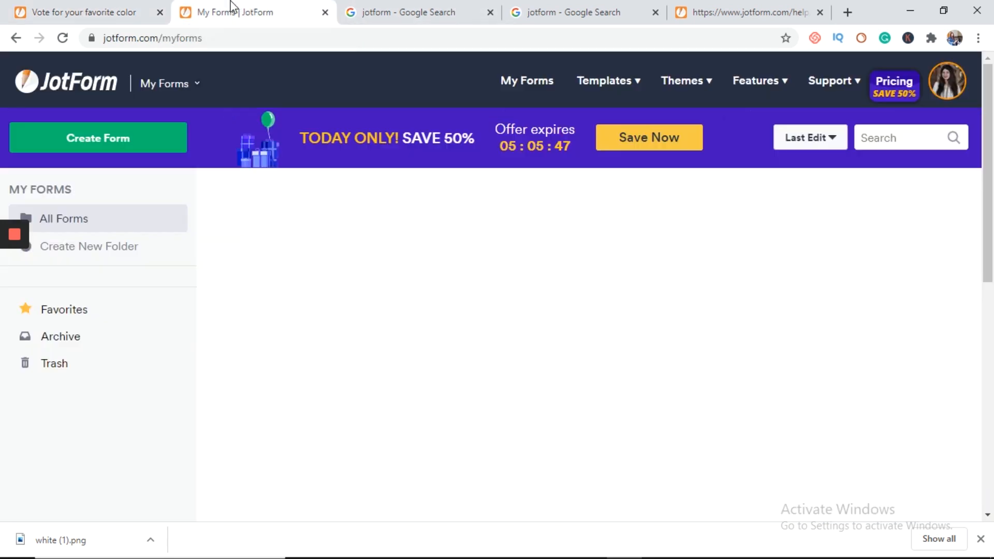
{"action": "left_click", "coordinate": [98, 137]}
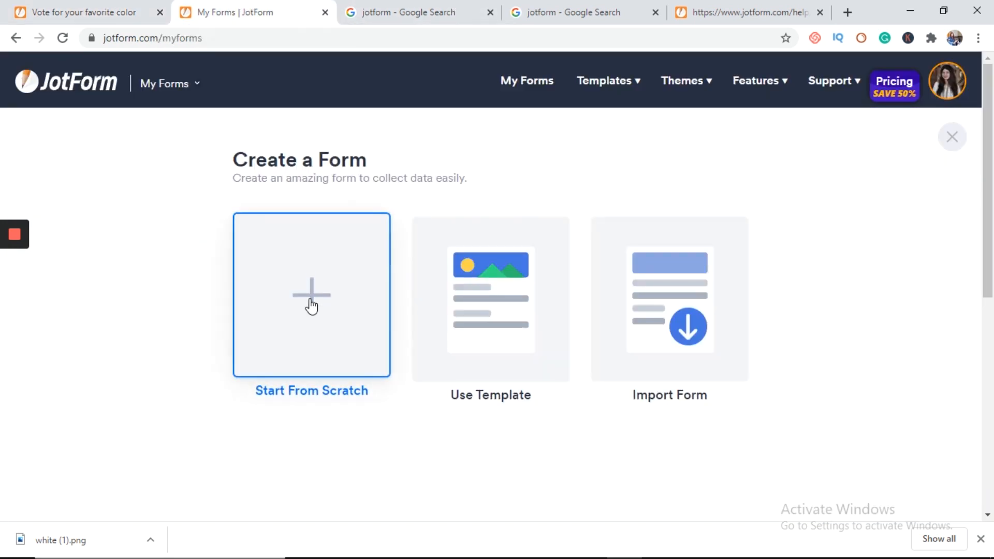
{"action": "left_click", "coordinate": [311, 295]}
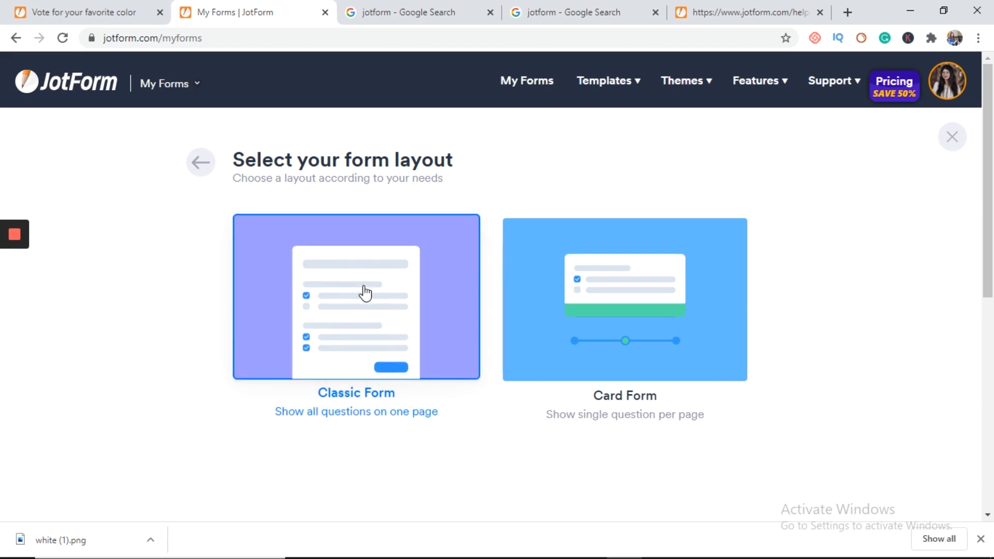
{"action": "left_click", "coordinate": [355, 298]}
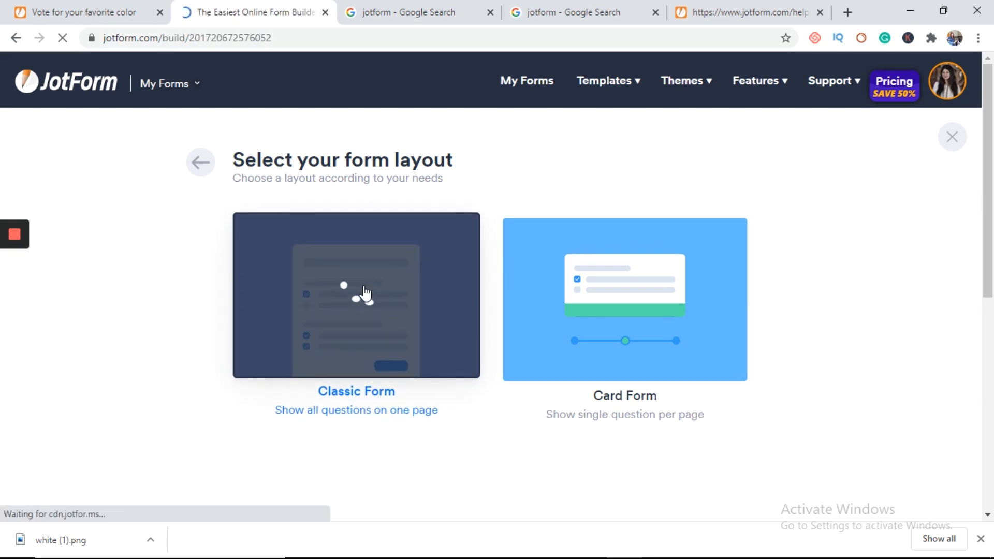
{"action": "left_click", "coordinate": [356, 295]}
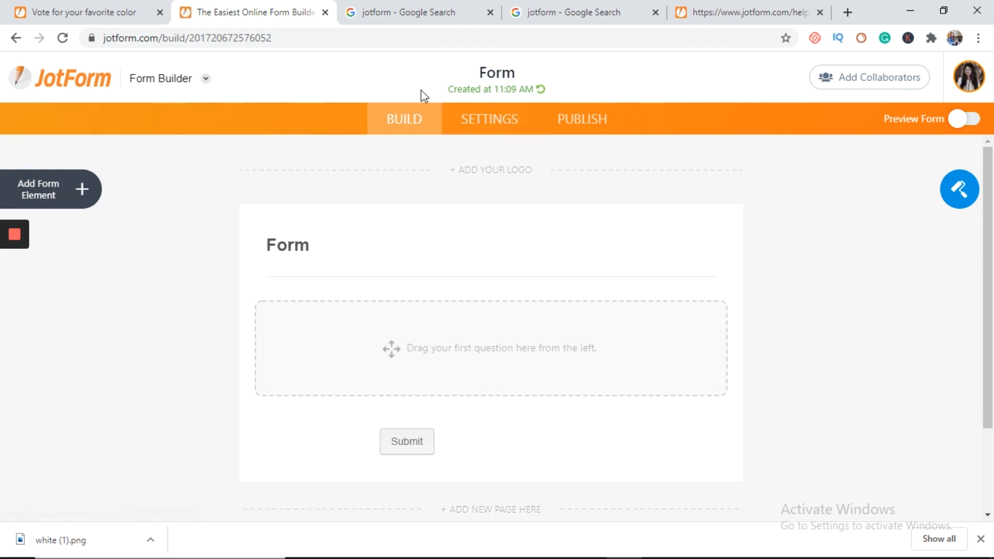
{"action": "mouse_move", "coordinate": [524, 73]}
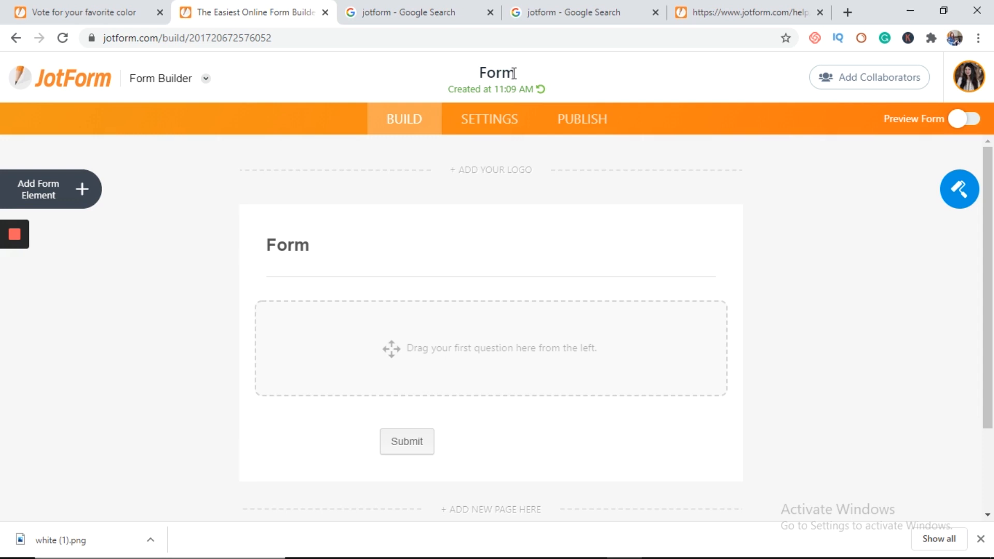
{"action": "type", "text": "colour"}
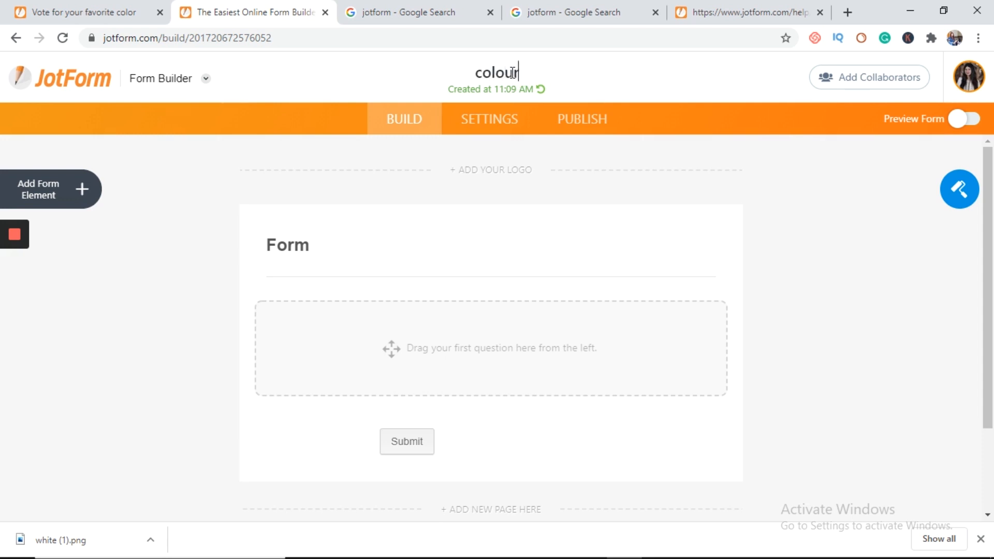
{"action": "type", "text": "s"}
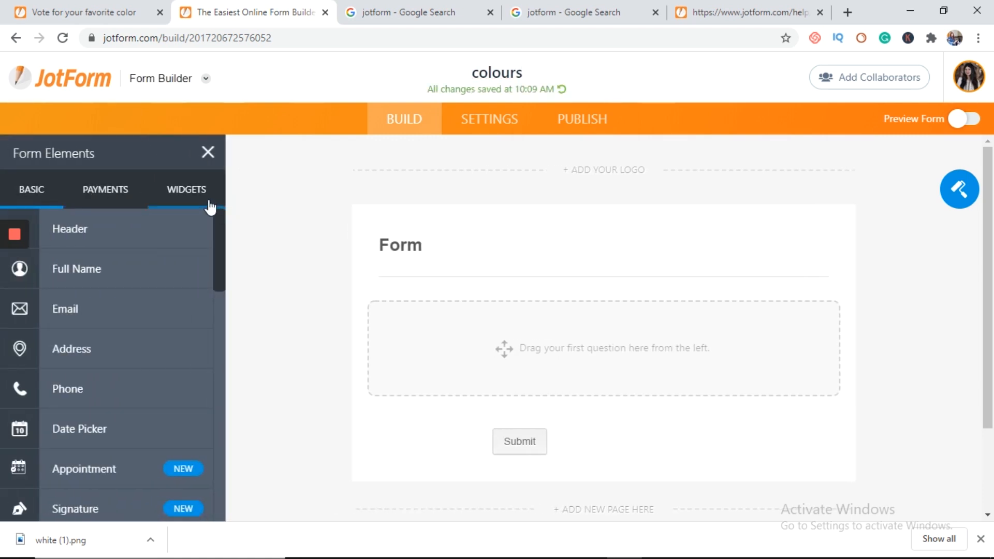
Add the Image Radio Buttons widget, found by searching 'image' in Widgets.
{"action": "left_click", "coordinate": [186, 189]}
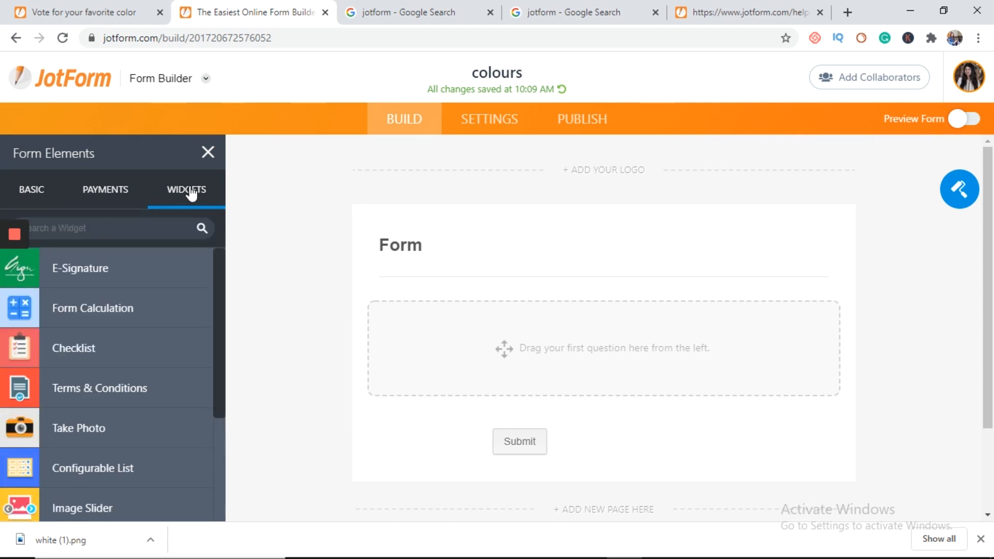
{"action": "left_click", "coordinate": [108, 227]}
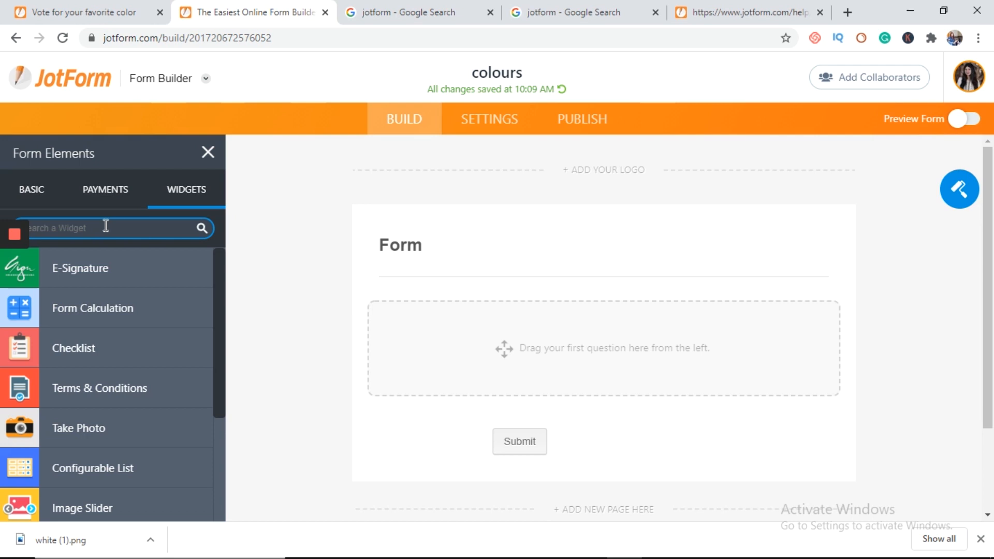
{"action": "type", "text": "image"}
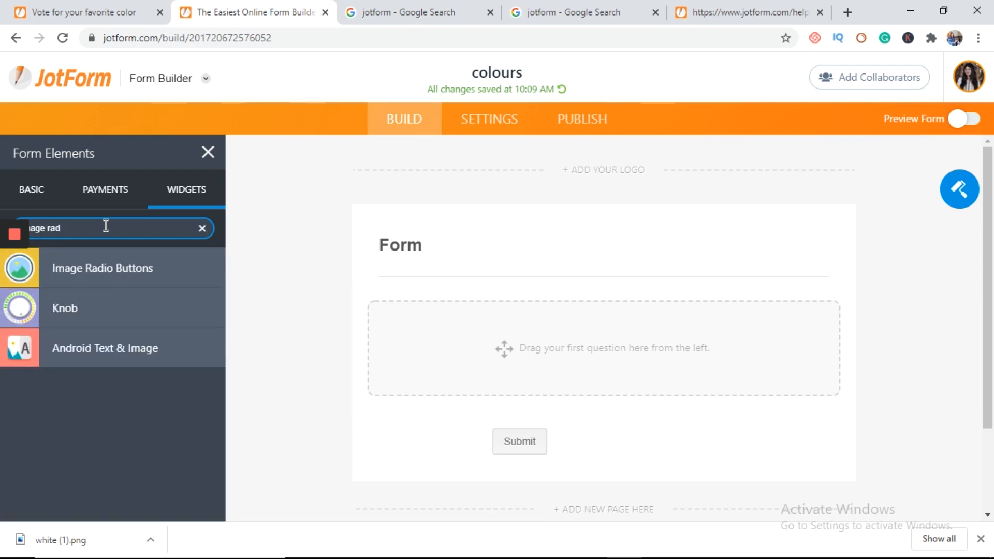
{"action": "left_click", "coordinate": [103, 267]}
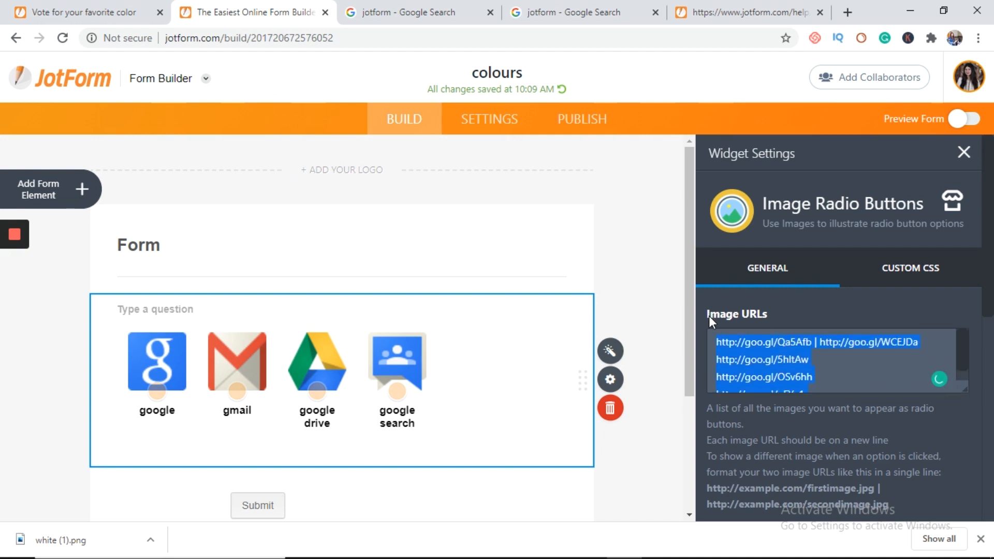
{"action": "mouse_move", "coordinate": [701, 319]}
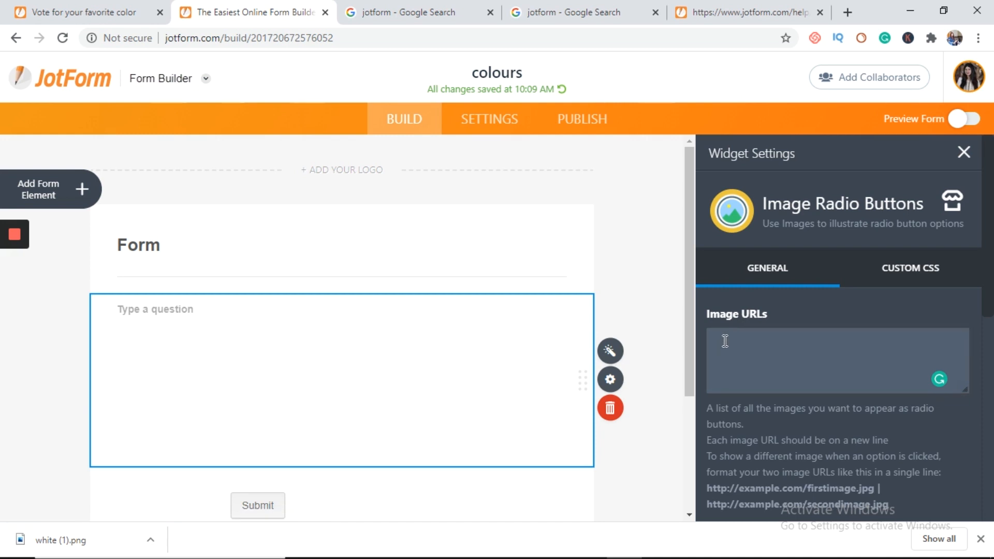
Review the image upload page and return to the form builder.
{"action": "left_click", "coordinate": [745, 13]}
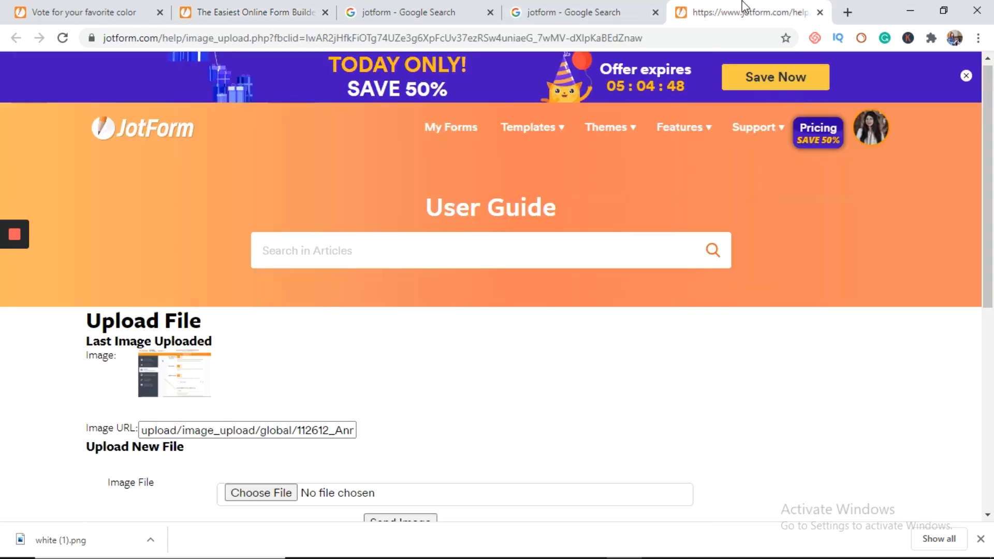
{"action": "scroll", "scroll_direction": "down", "scroll_amount": 3}
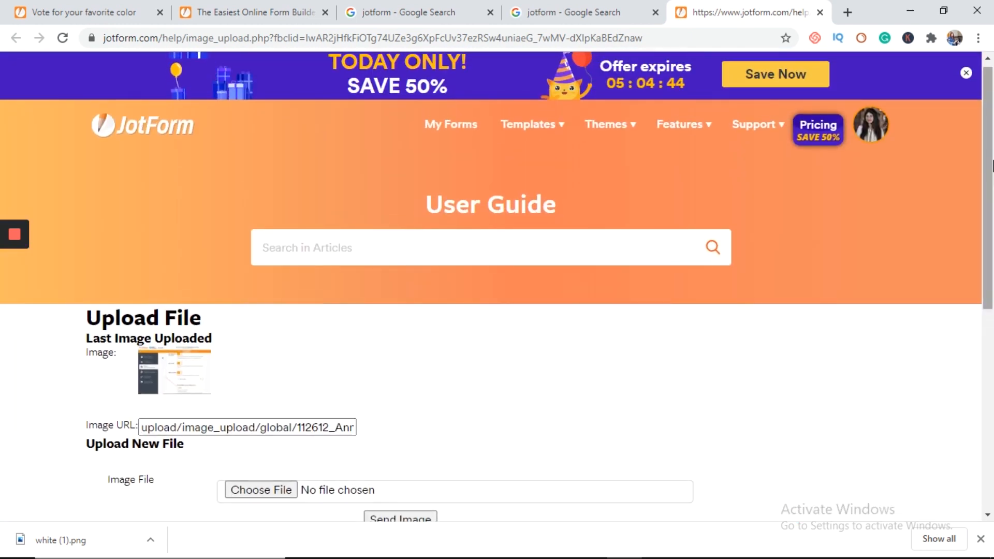
{"action": "scroll", "scroll_direction": "down", "scroll_amount": 3}
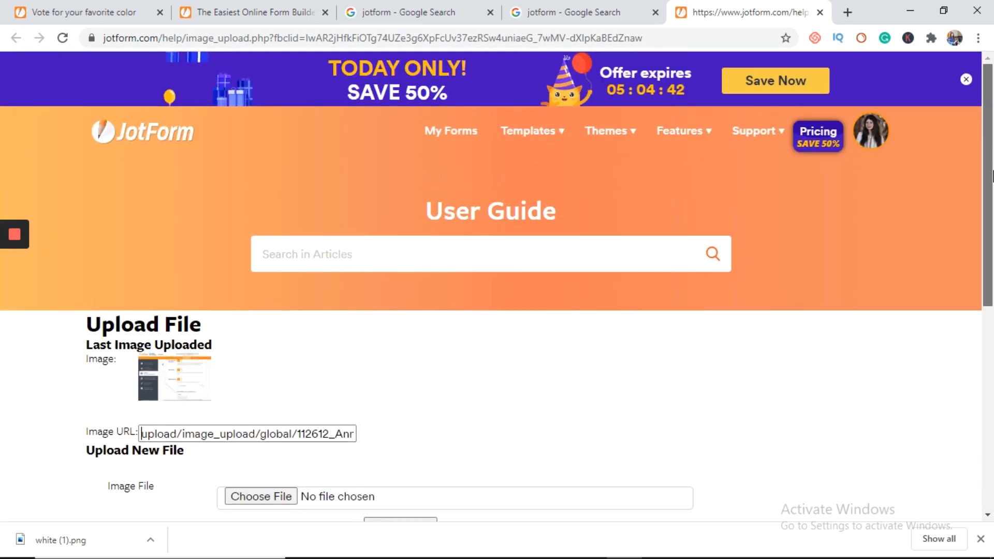
{"action": "scroll", "scroll_direction": "down", "scroll_amount": 3}
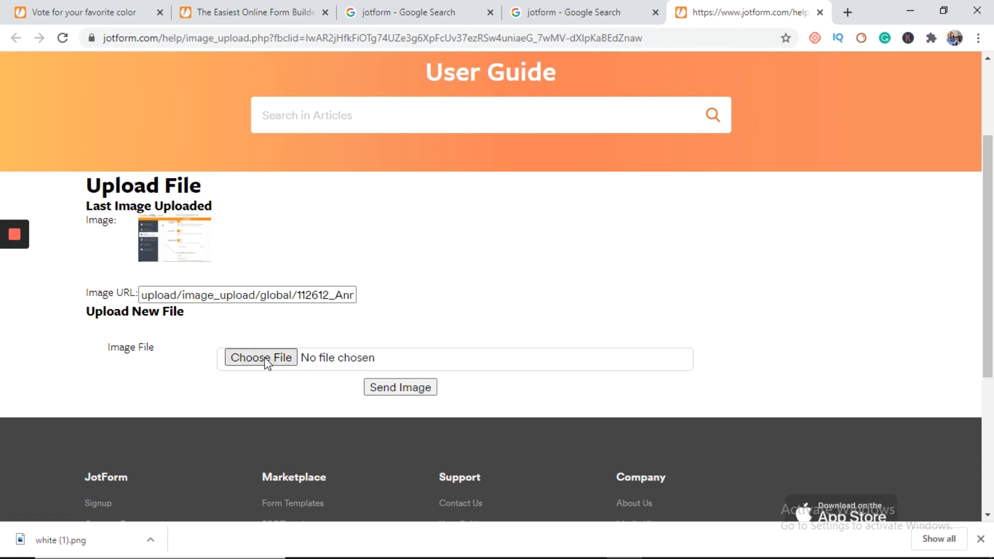
{"action": "mouse_move", "coordinate": [261, 357]}
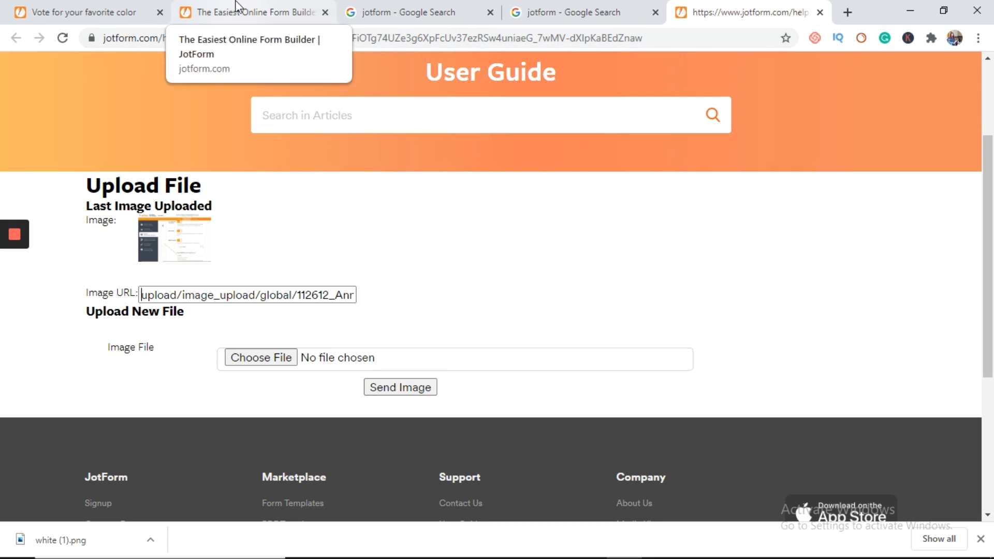
{"action": "left_click", "coordinate": [254, 12]}
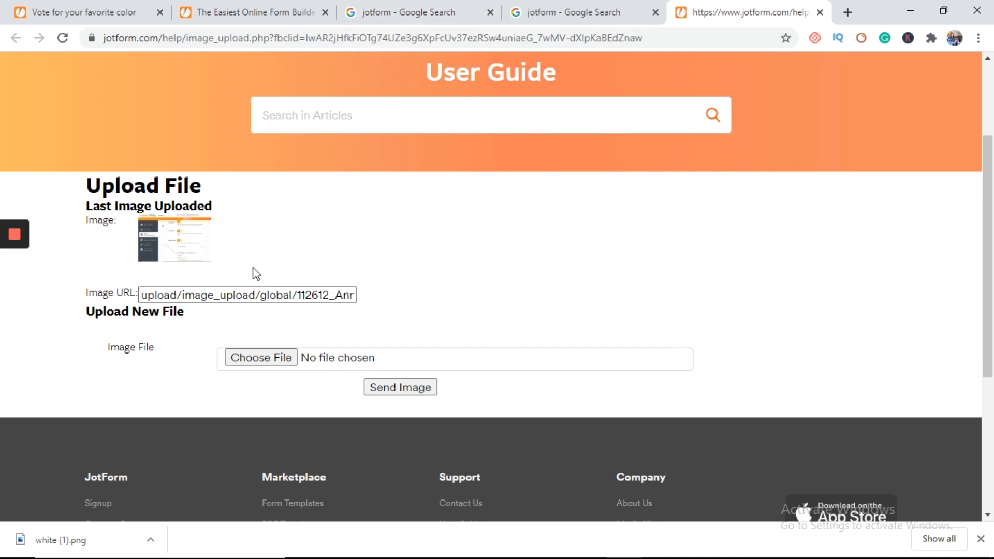
Upload white.png on the image upload page and copy its hosted image URL.
{"action": "left_click", "coordinate": [260, 357]}
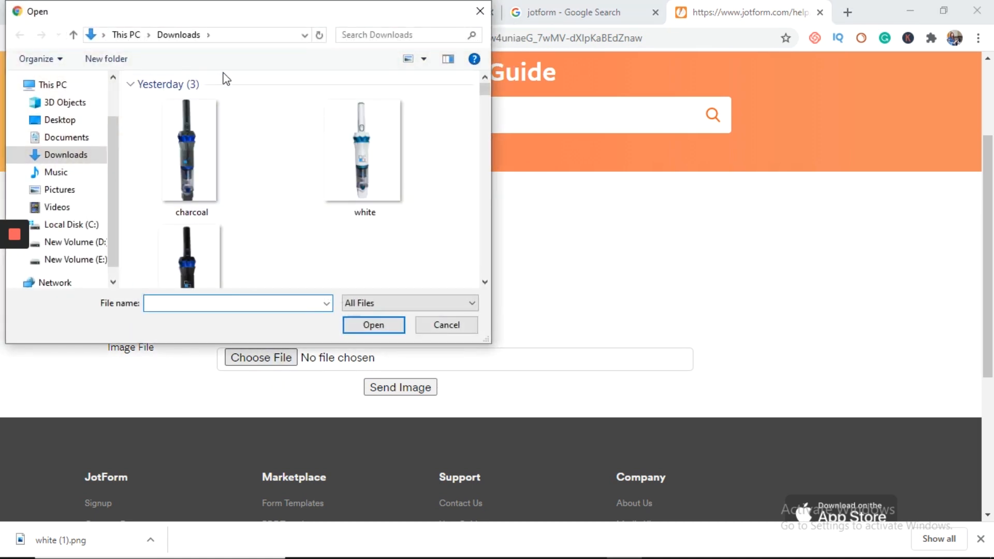
{"action": "left_click", "coordinate": [363, 153]}
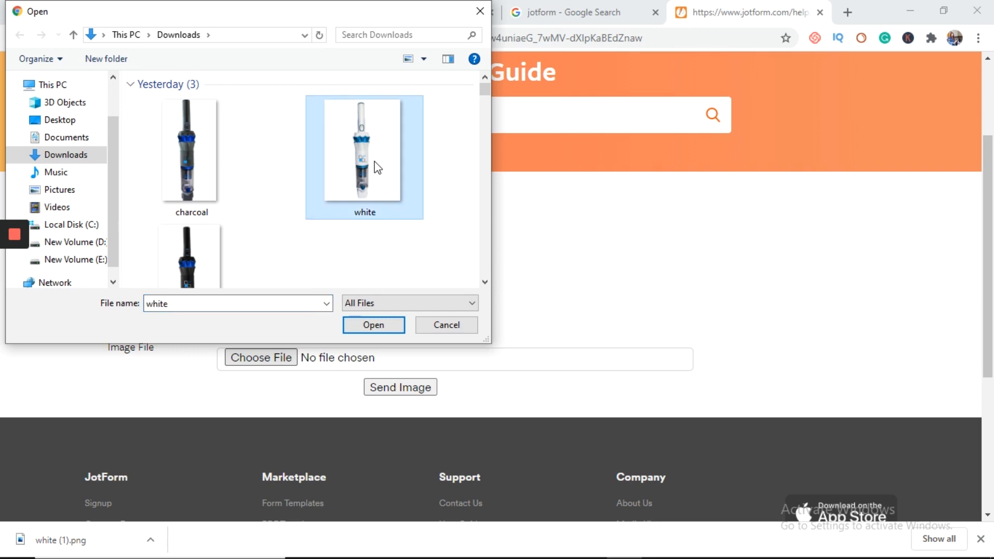
{"action": "left_click", "coordinate": [373, 324]}
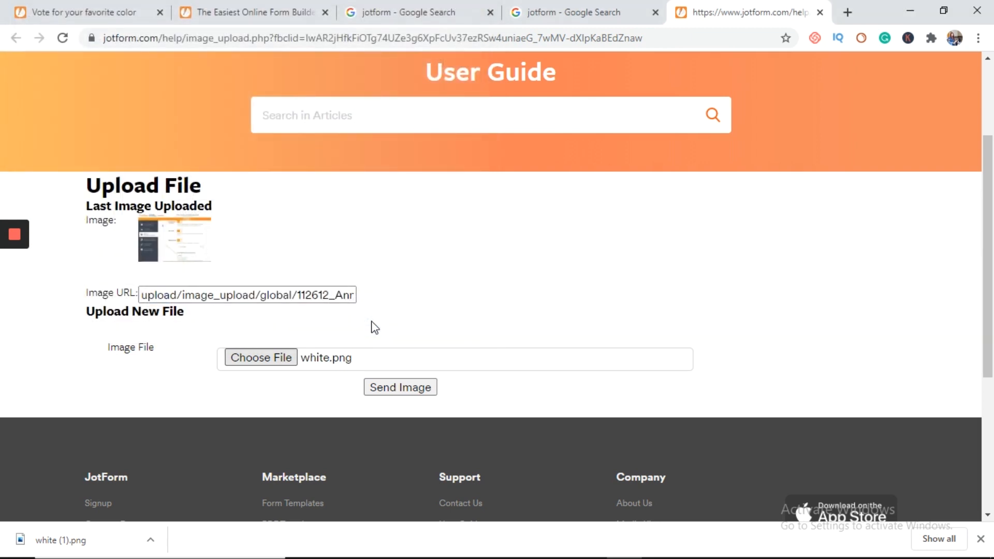
{"action": "left_click", "coordinate": [400, 387]}
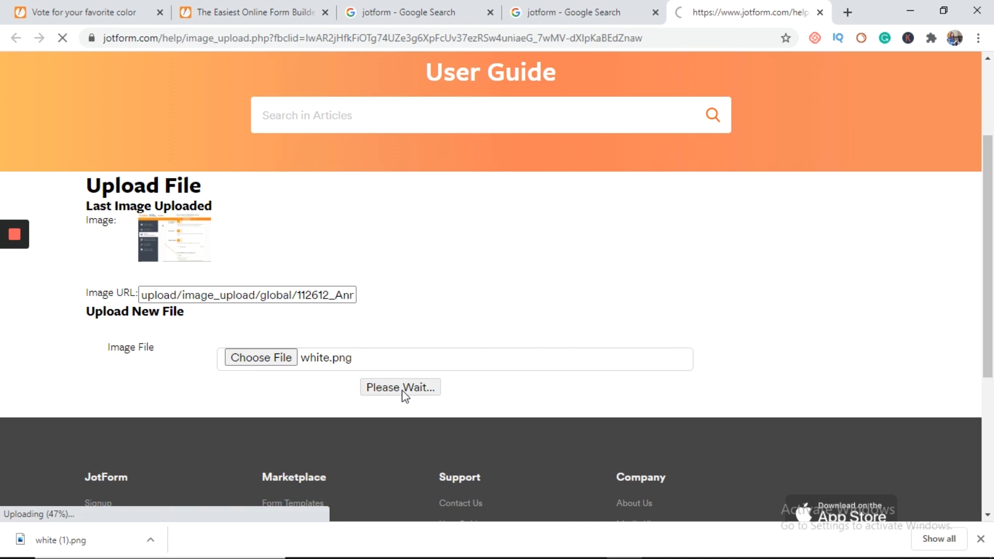
{"action": "left_click", "coordinate": [399, 387]}
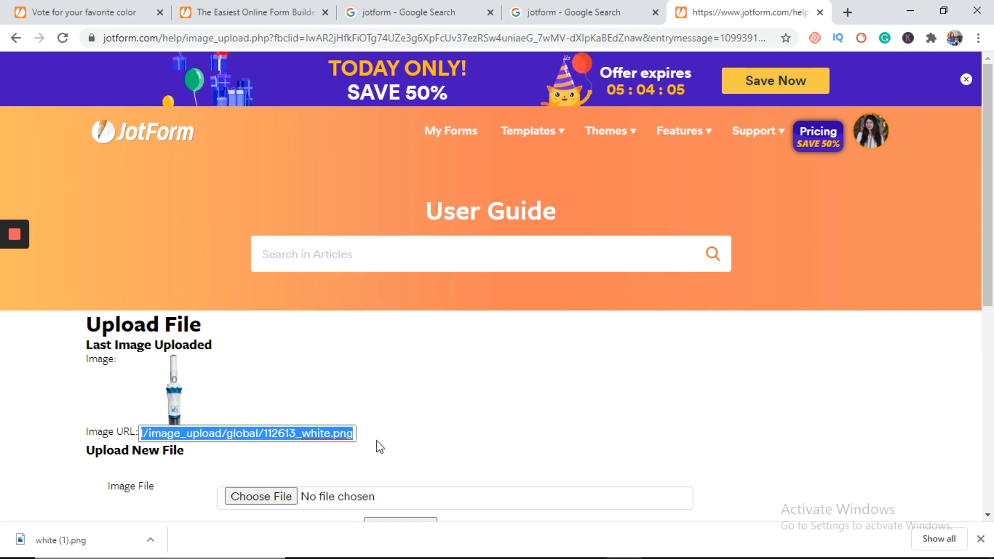
{"action": "right_click", "coordinate": [248, 432]}
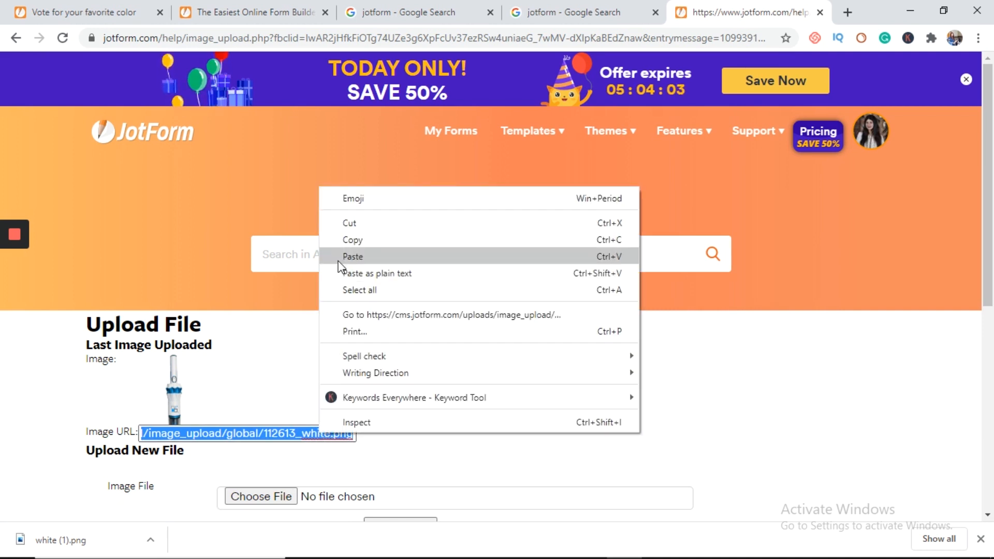
{"action": "left_click", "coordinate": [76, 12]}
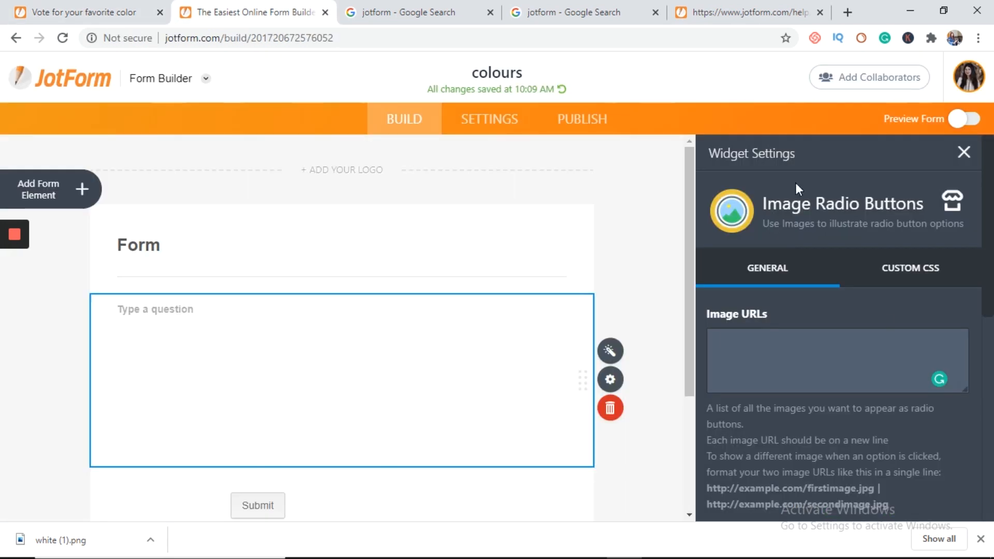
Choose the charcoal image on the upload page to obtain its hosted URL.
{"action": "right_click", "coordinate": [837, 361]}
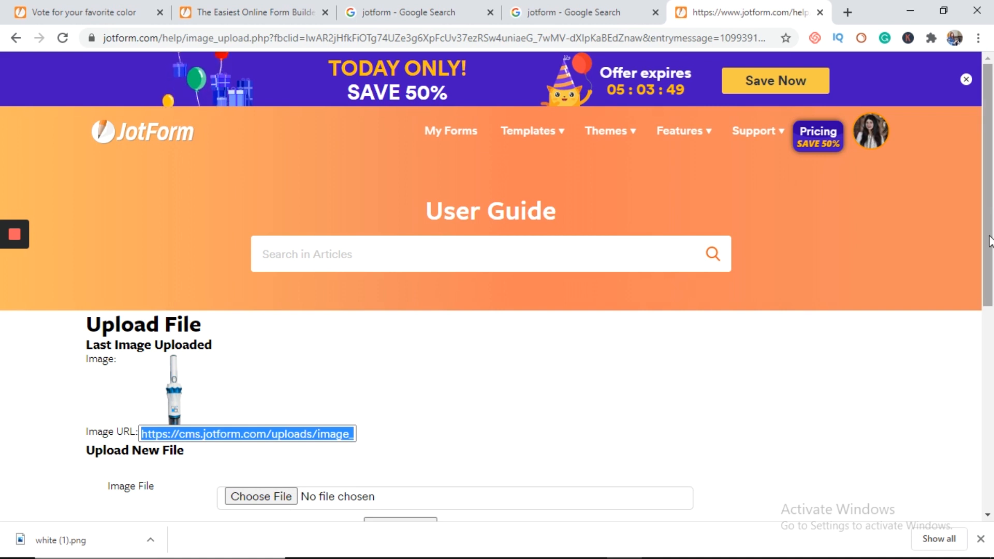
{"action": "scroll", "scroll_direction": "down", "scroll_amount": 3}
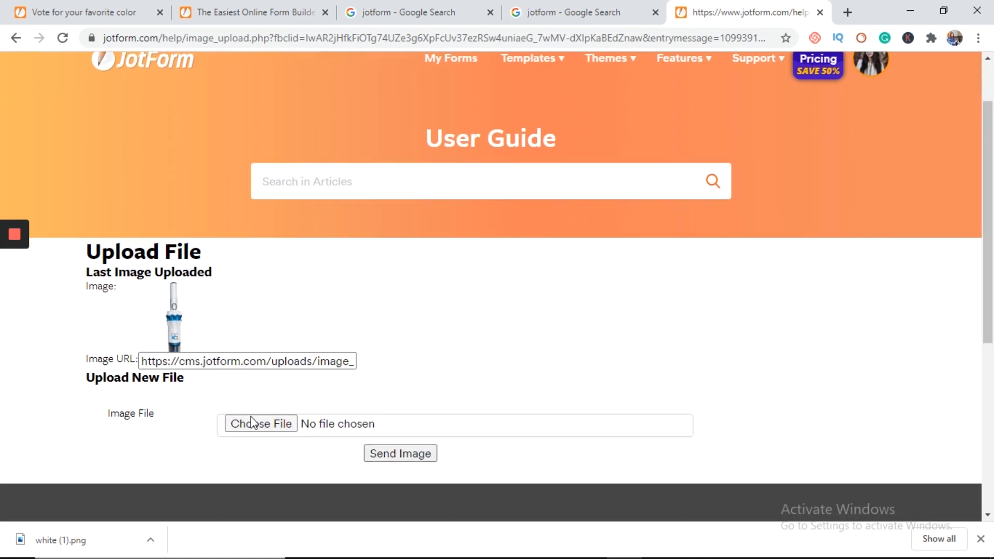
{"action": "left_click", "coordinate": [260, 423]}
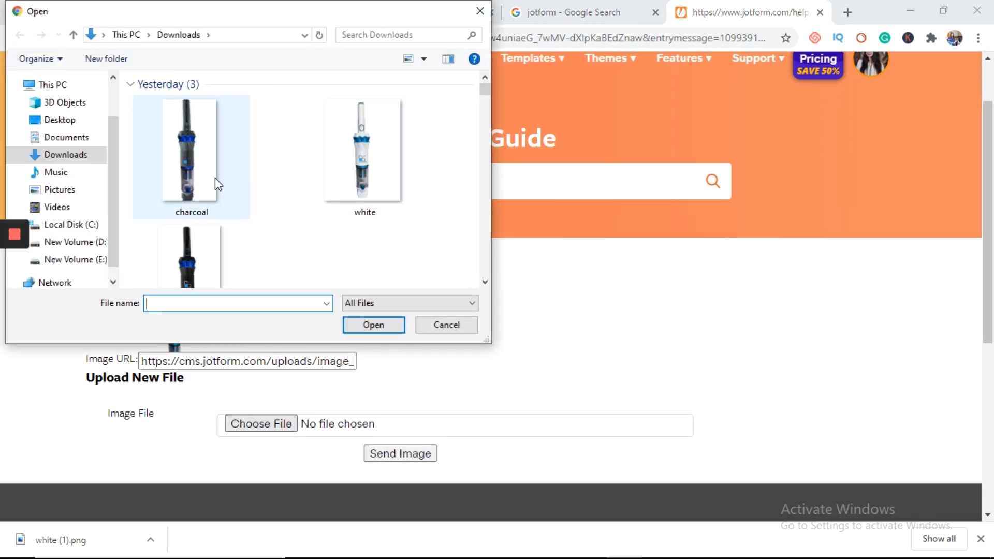
{"action": "left_click", "coordinate": [191, 153]}
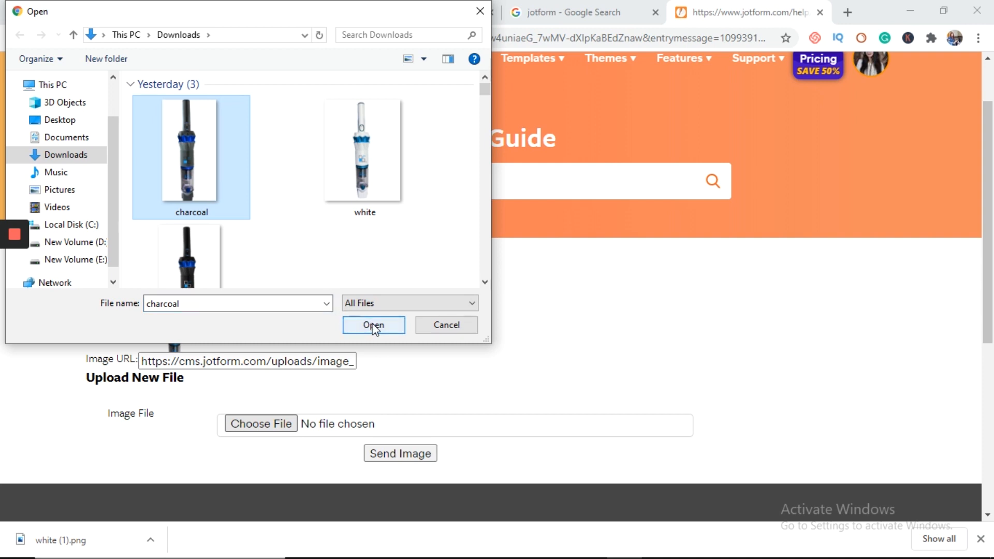
{"action": "left_click", "coordinate": [372, 324]}
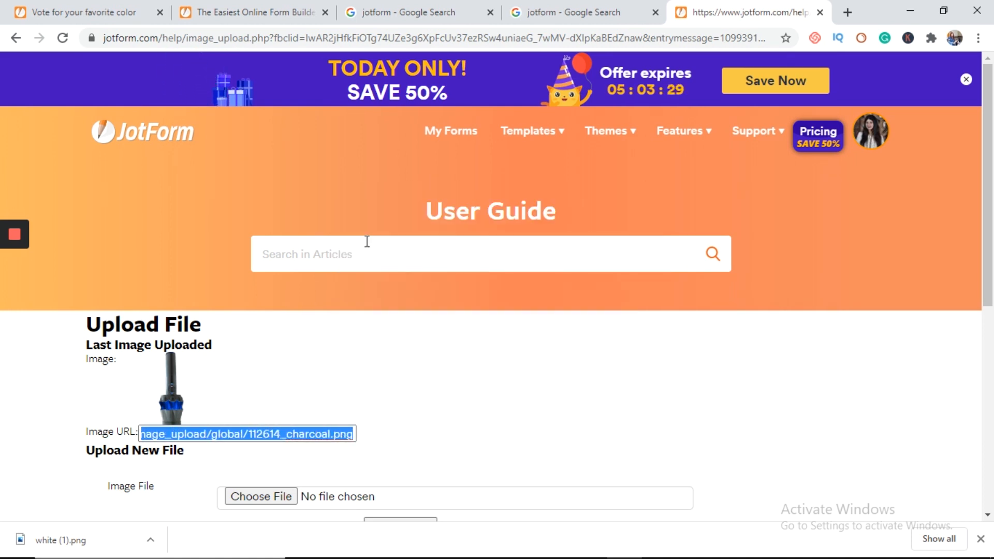
Add the charcoal image URL (…112614_charcoal.png) as a second line in Image URLs.
{"action": "left_click", "coordinate": [253, 13]}
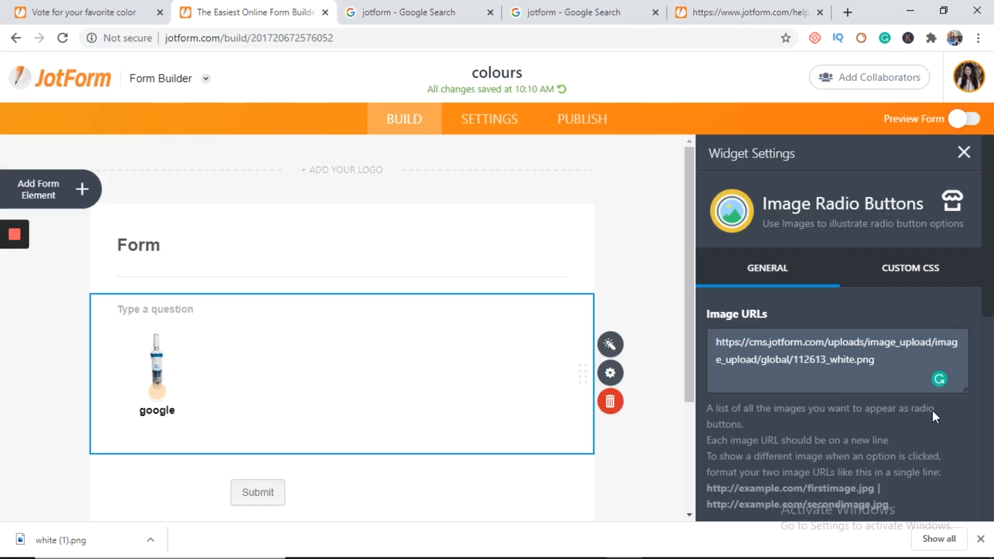
{"action": "left_click", "coordinate": [718, 379]}
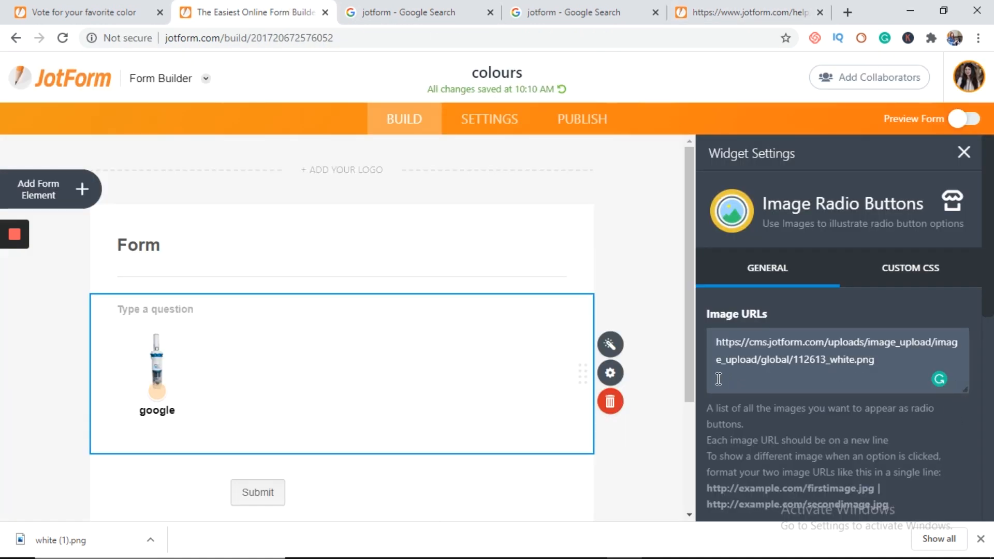
{"action": "type", "text": "https://cms.jotform.com/uploads/image_upload/image_upload/global/112614_charcoal.png"}
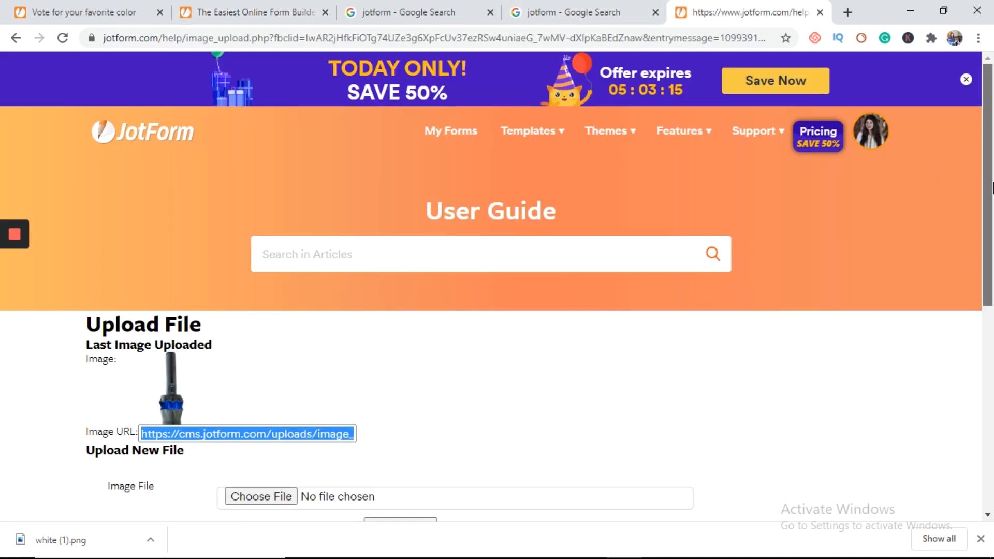
Upload the black image, select its URL ending 112615_black.png, and return to the builder.
{"action": "scroll", "scroll_direction": "down", "scroll_amount": 3}
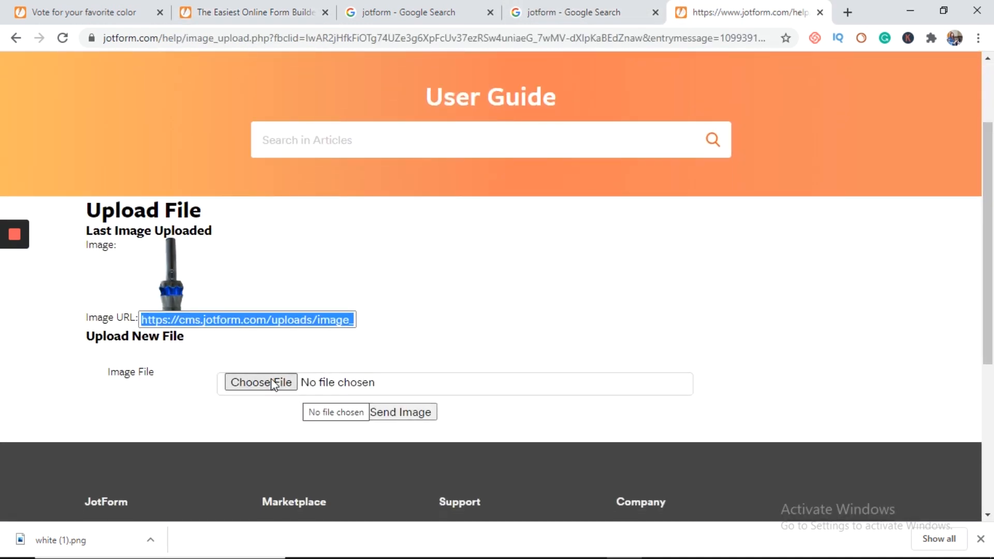
{"action": "left_click", "coordinate": [261, 382]}
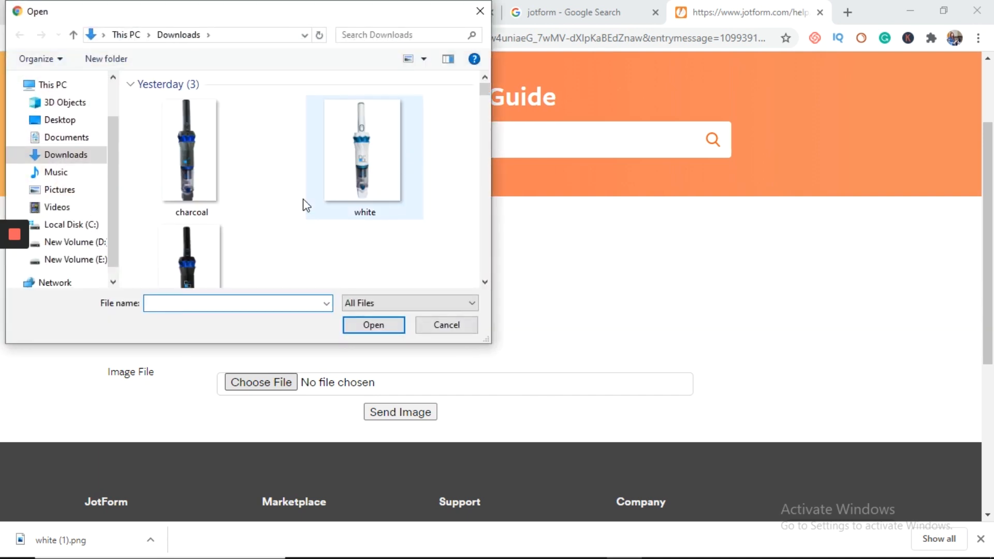
{"action": "left_click", "coordinate": [191, 215]}
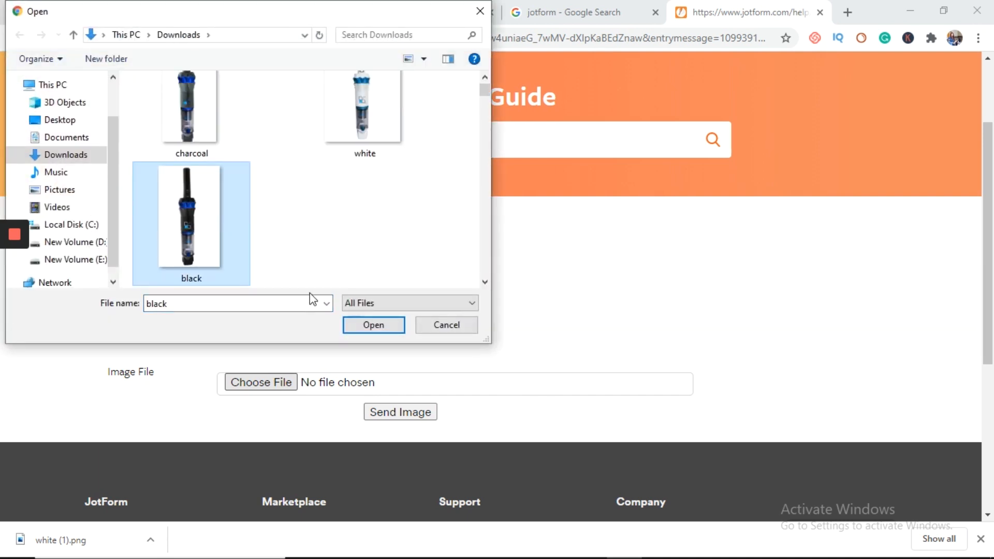
{"action": "left_click", "coordinate": [373, 324]}
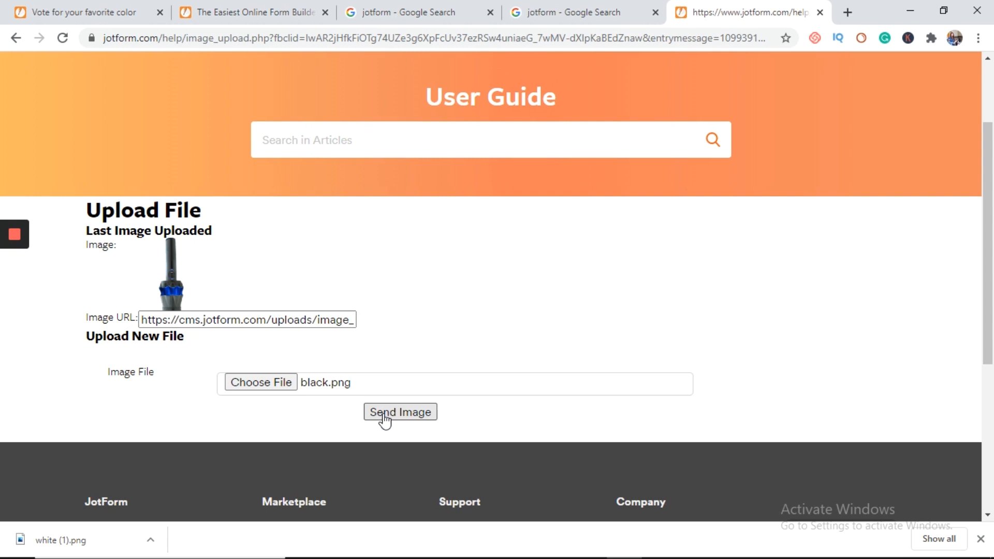
{"action": "left_click", "coordinate": [400, 412]}
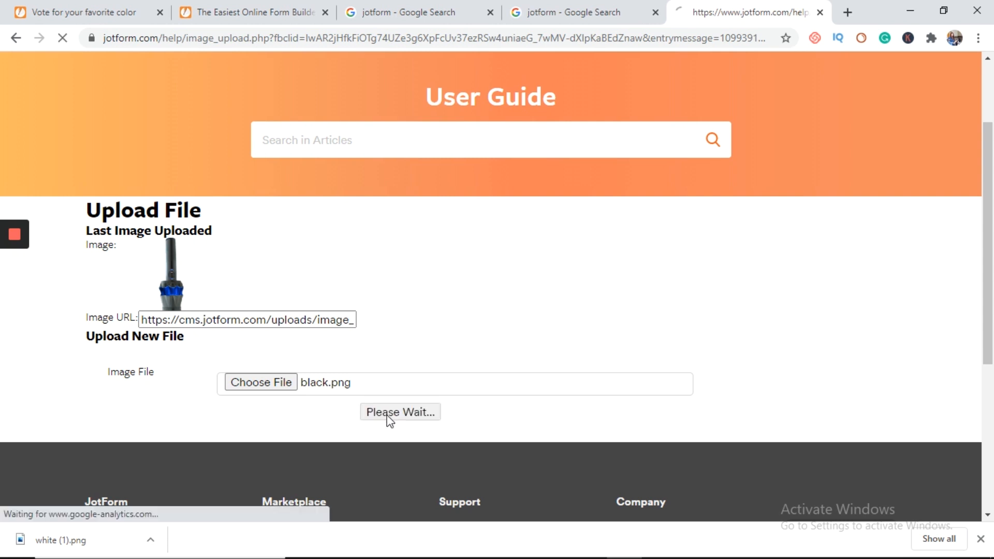
{"action": "left_click", "coordinate": [400, 411]}
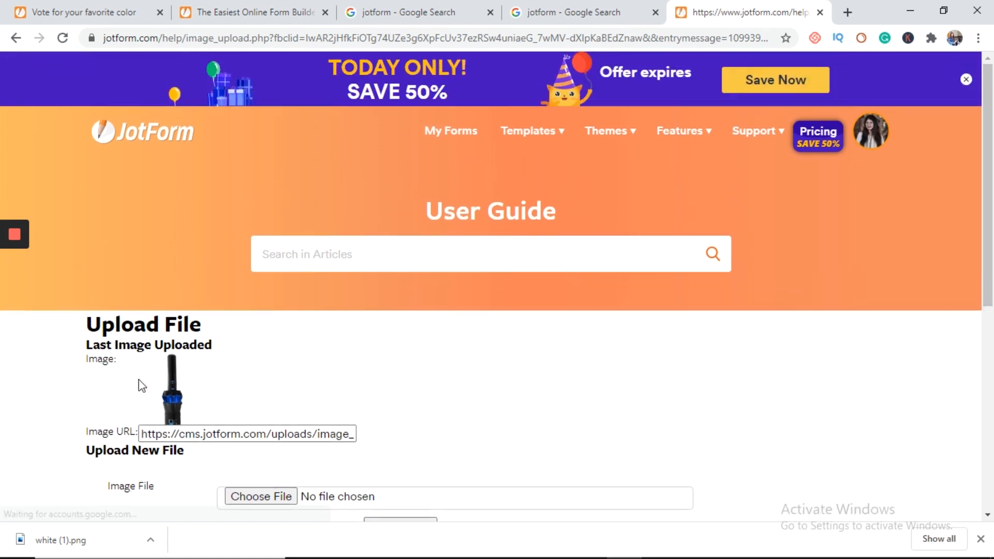
{"action": "triple_click", "coordinate": [247, 434]}
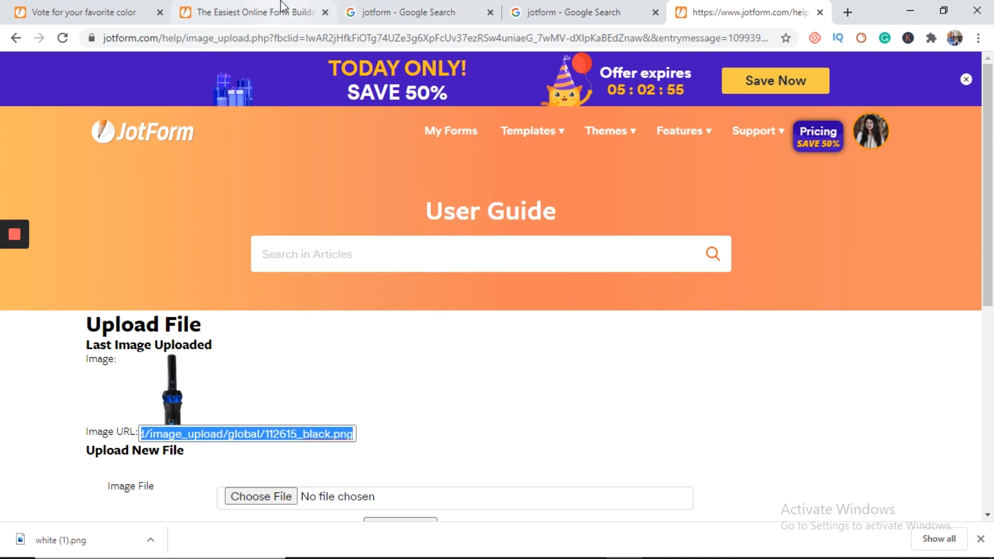
{"action": "left_click", "coordinate": [253, 13]}
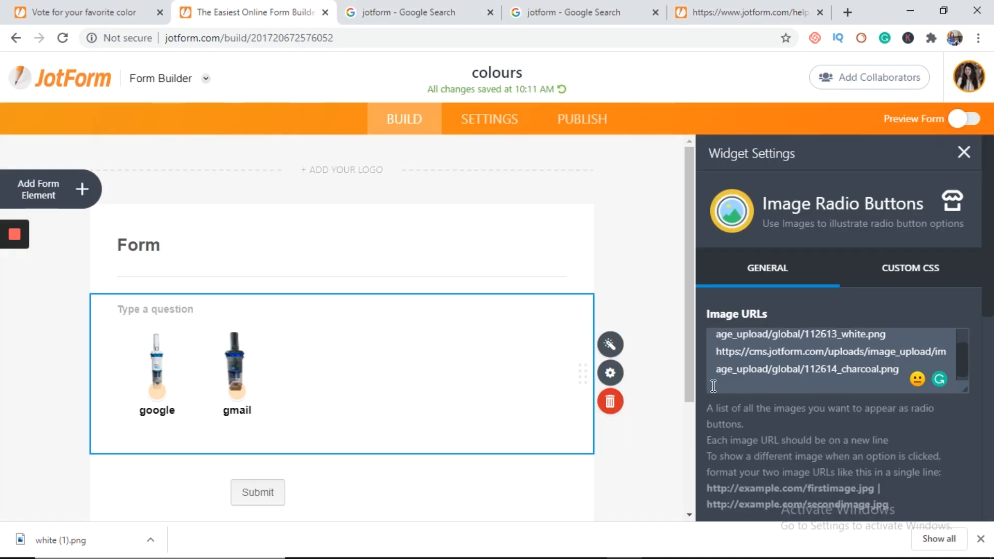
Paste the black image URL as the third Image URLs entry.
{"action": "right_click", "coordinate": [712, 386]}
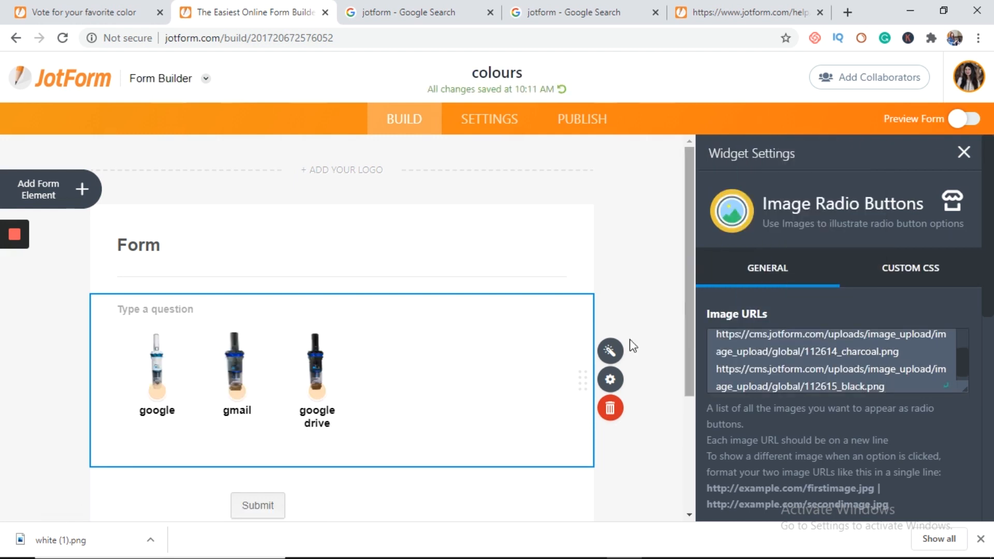
{"action": "scroll", "scroll_direction": "down", "scroll_amount": 3}
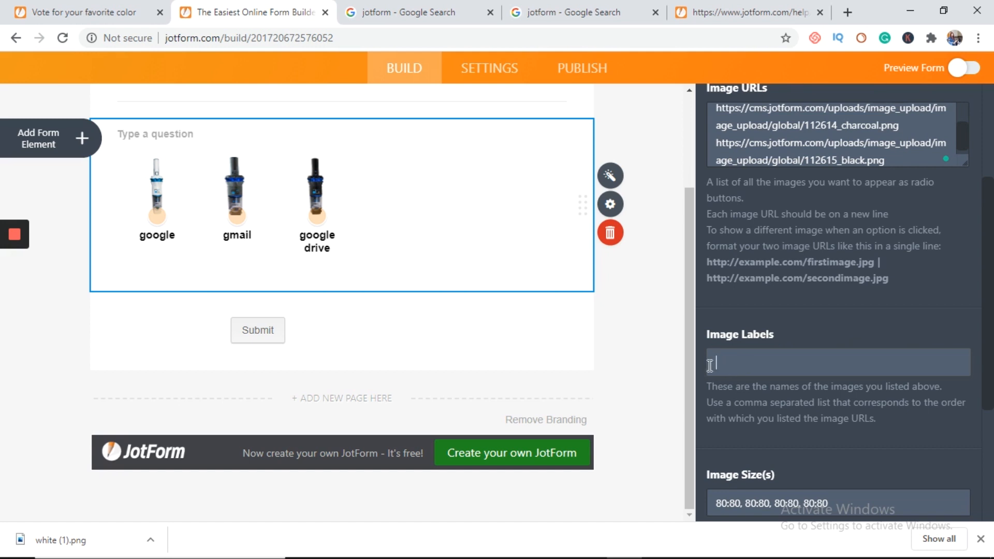
Enter Image Labels white,charcoal,black and size all three images 150:150, removing the extra 80:80.
{"action": "type", "text": "w"}
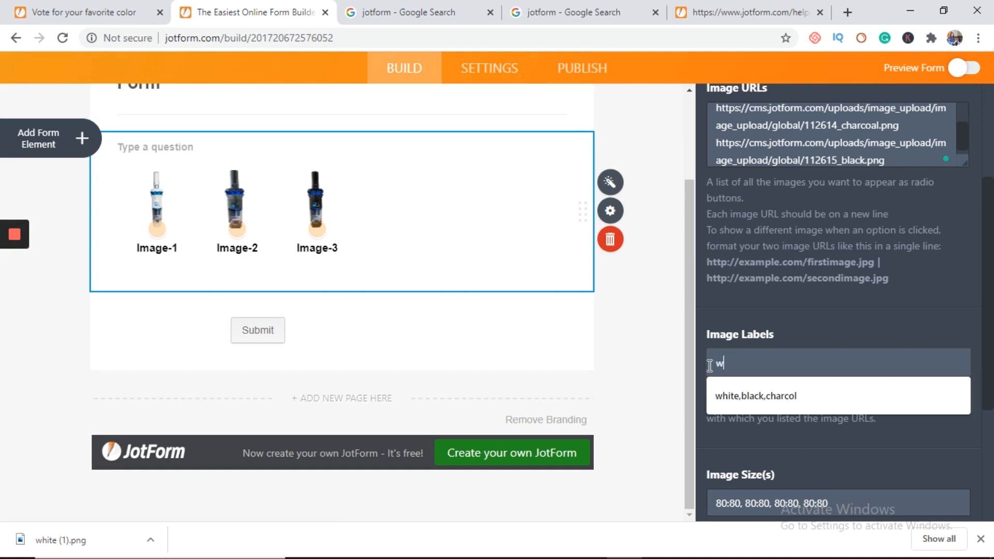
{"action": "type", "text": "hite"}
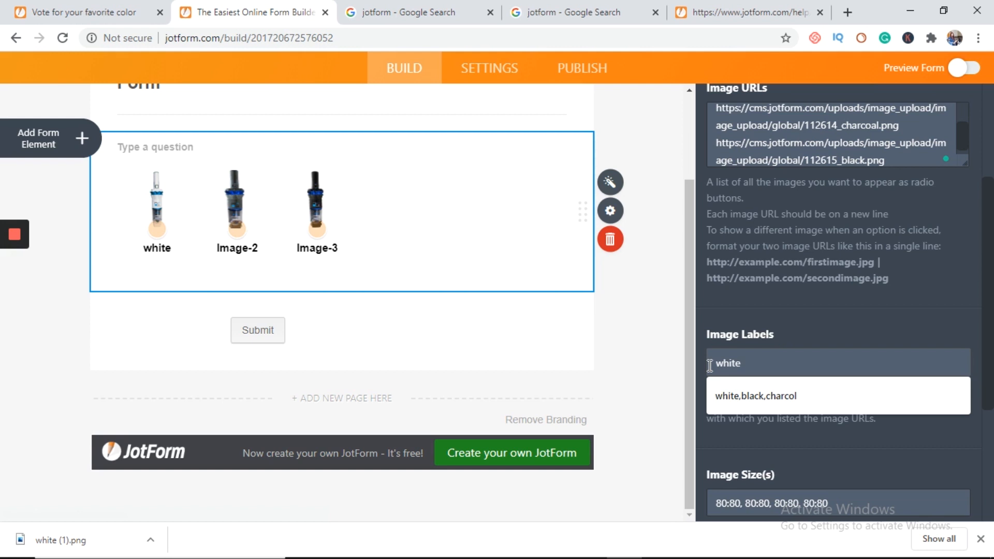
{"action": "type", "text": ",charco"}
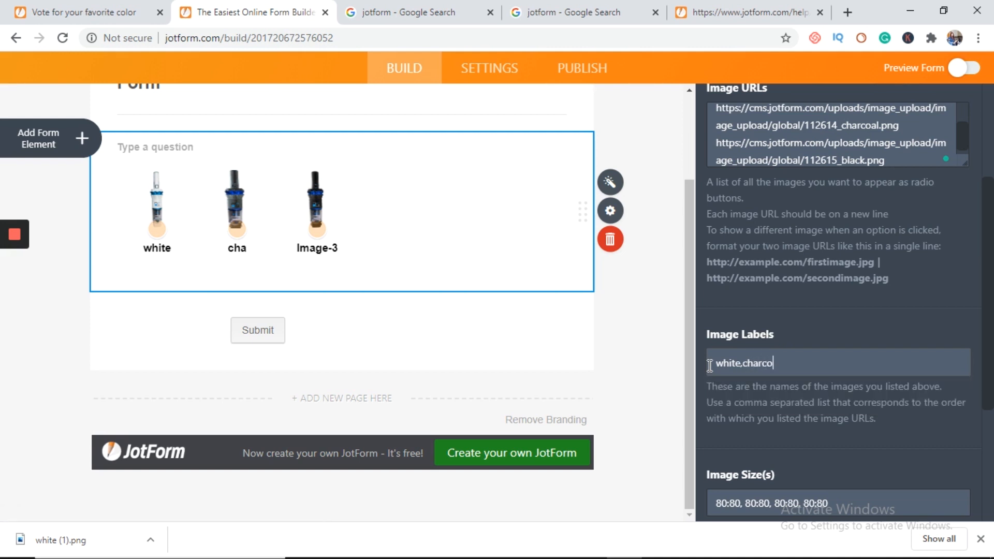
{"action": "type", "text": "al"}
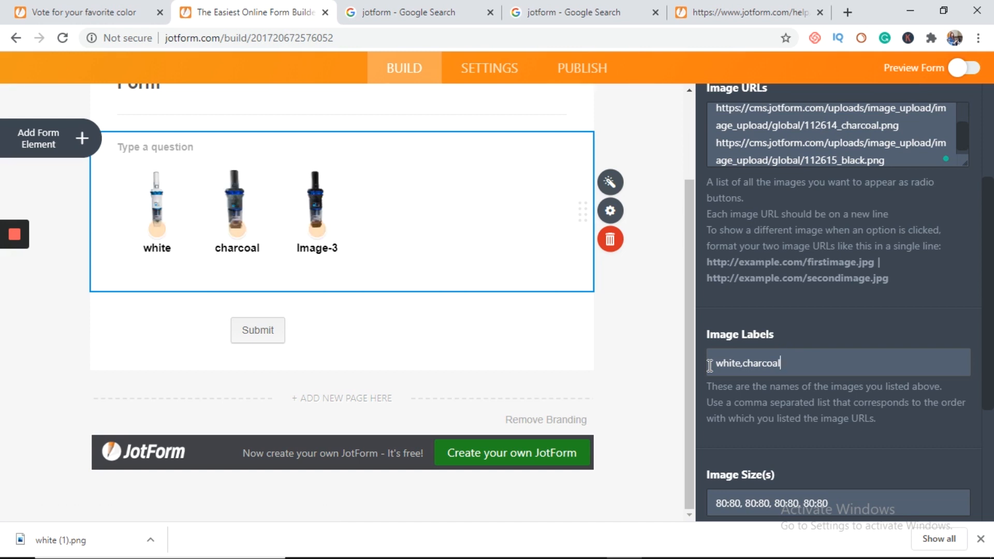
{"action": "type", "text": ","}
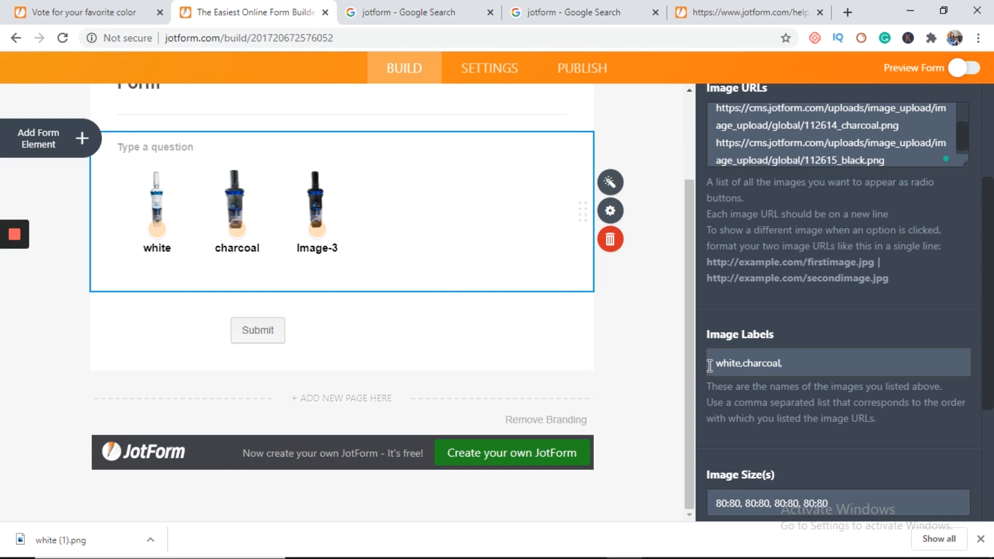
{"action": "type", "text": "black"}
{"action": "type", "text": "150:150, 150:150, 150:150"}
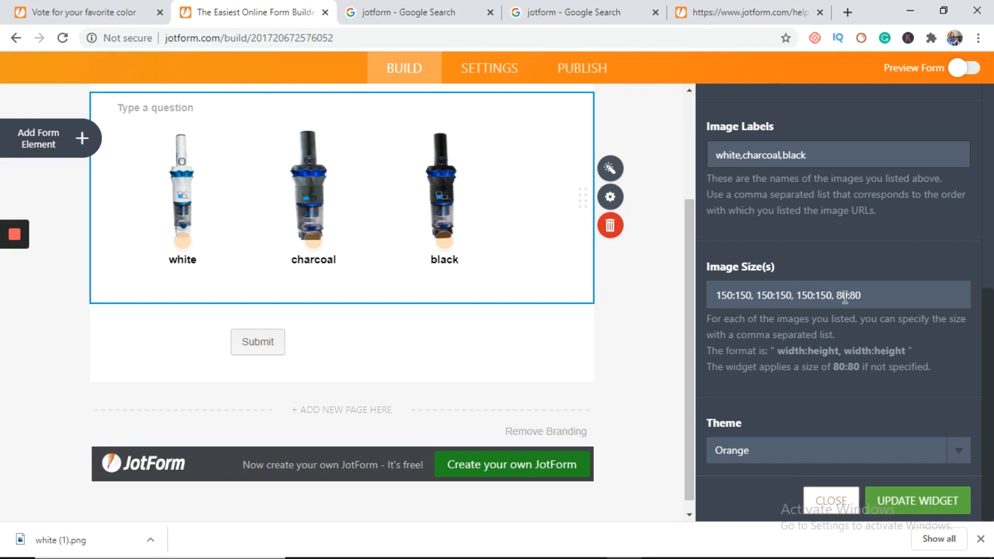
{"action": "double_click", "coordinate": [851, 295]}
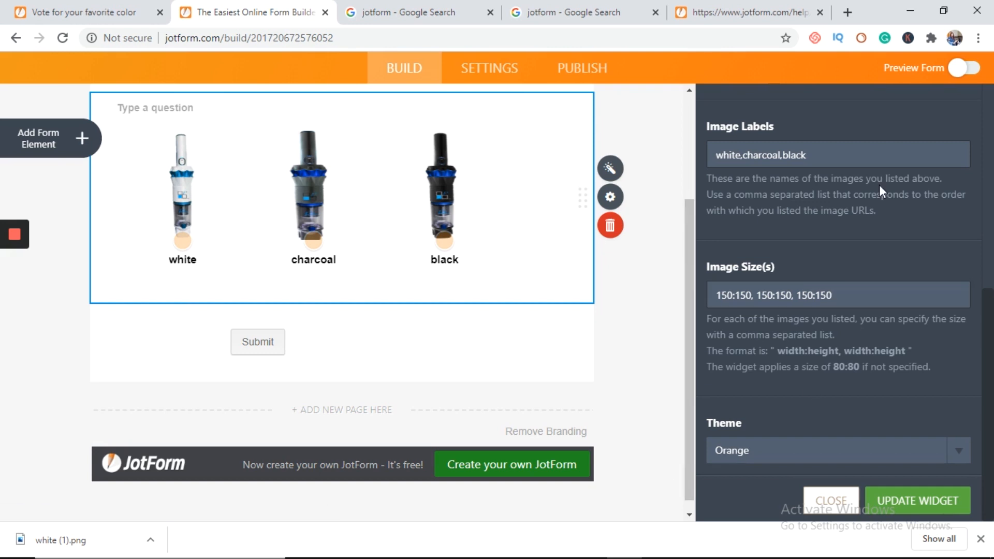
{"action": "scroll", "scroll_direction": "down", "scroll_amount": 3}
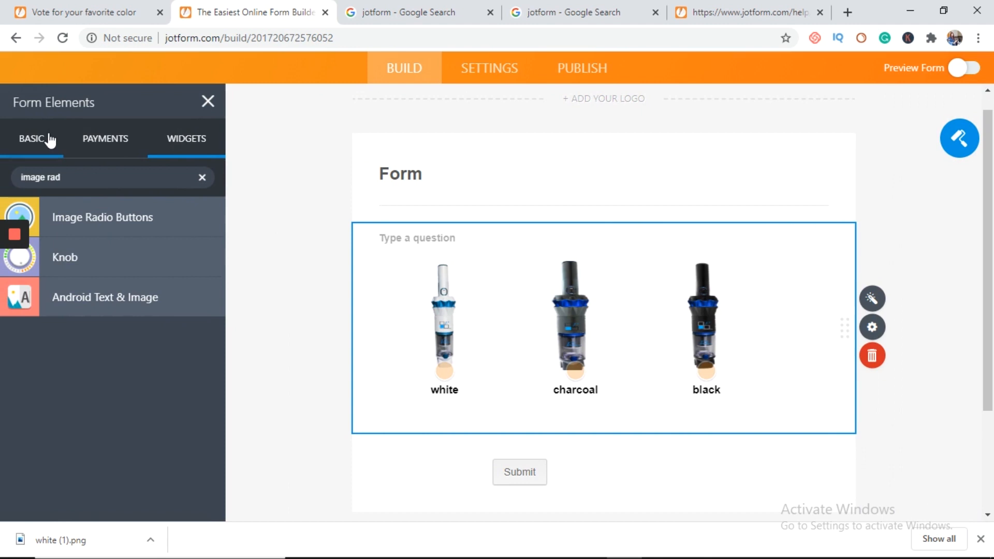
{"action": "mouse_move", "coordinate": [39, 141]}
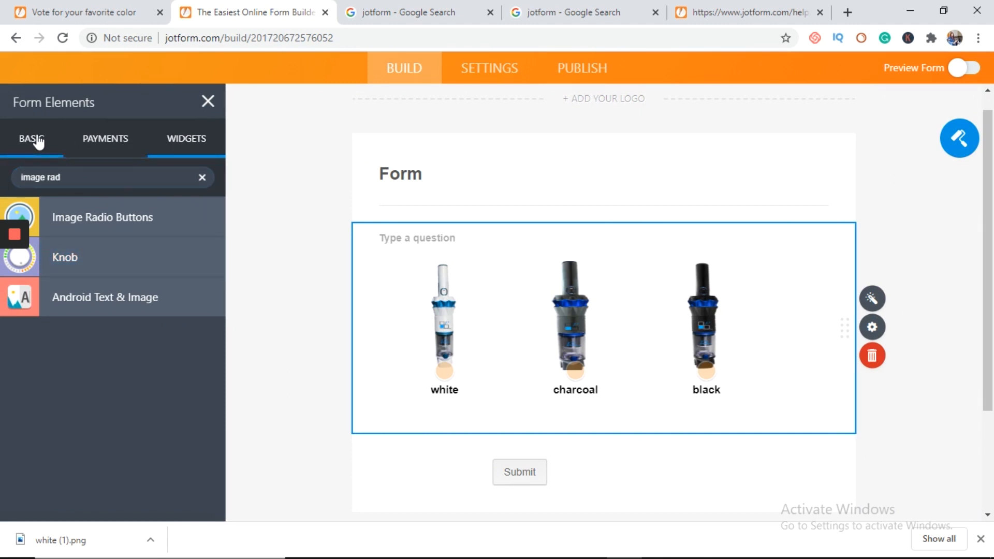
Add an Image element holding uploaded white.png, then another empty Image element below it.
{"action": "left_click", "coordinate": [202, 177]}
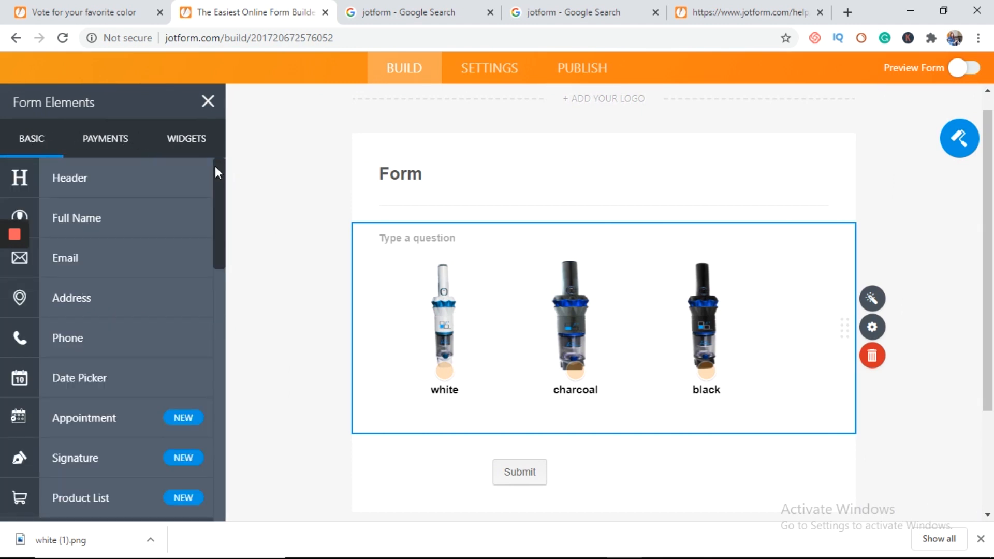
{"action": "scroll", "scroll_direction": "down", "scroll_amount": 3}
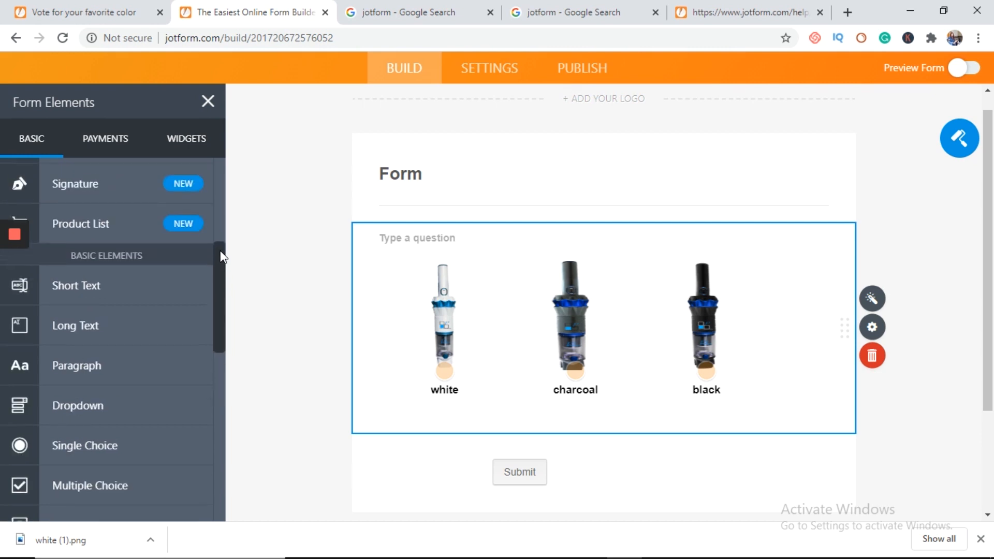
{"action": "left_click", "coordinate": [55, 447]}
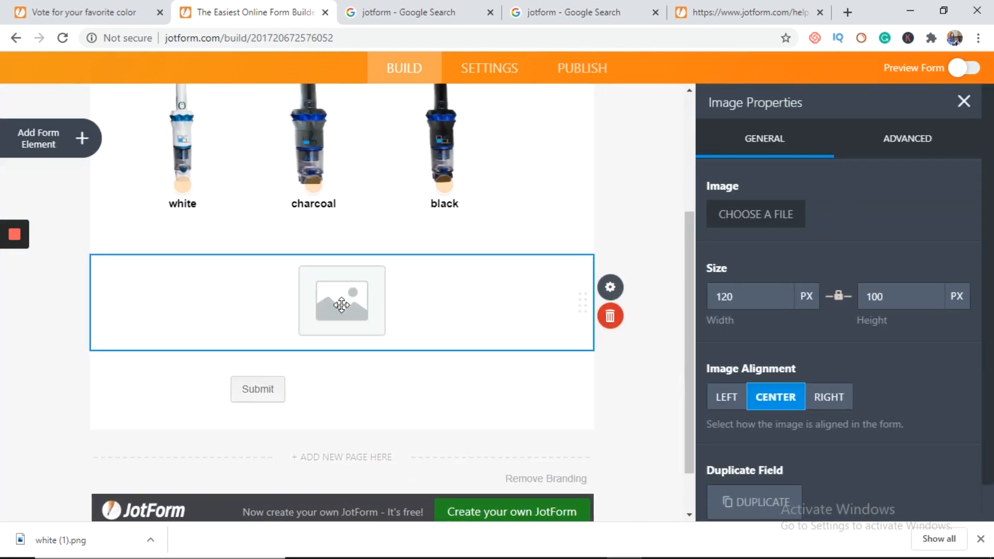
{"action": "left_click", "coordinate": [755, 214]}
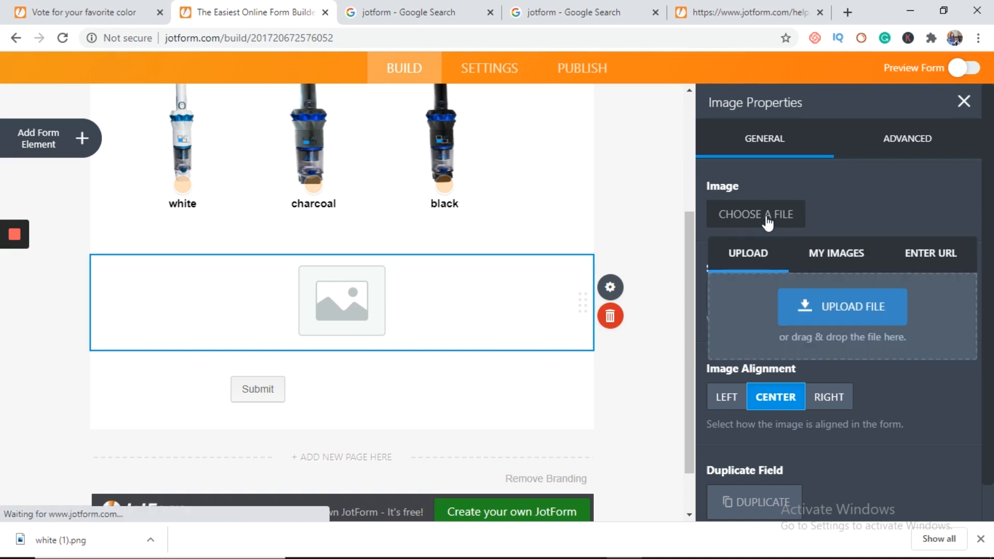
{"action": "mouse_move", "coordinate": [885, 330]}
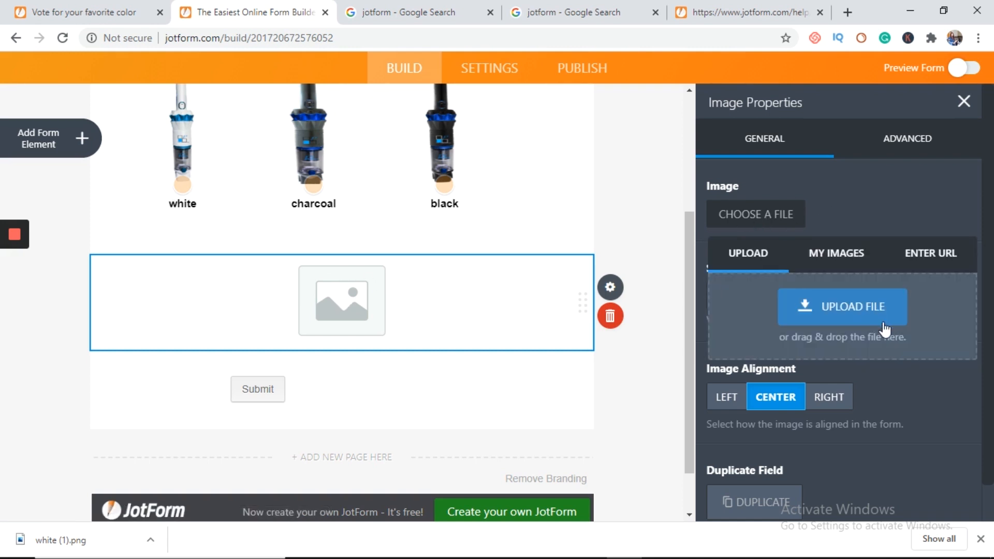
{"action": "left_click", "coordinate": [842, 307]}
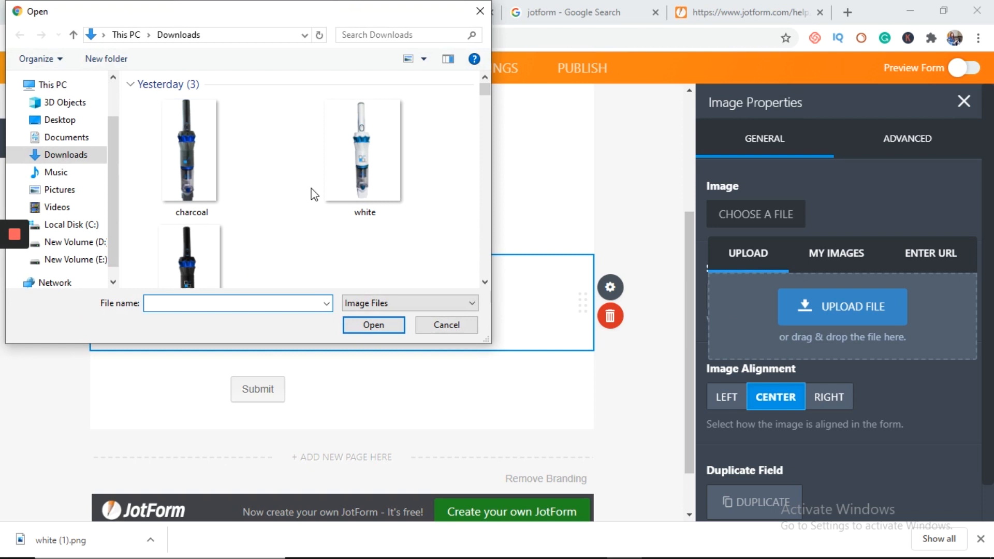
{"action": "left_click", "coordinate": [363, 150]}
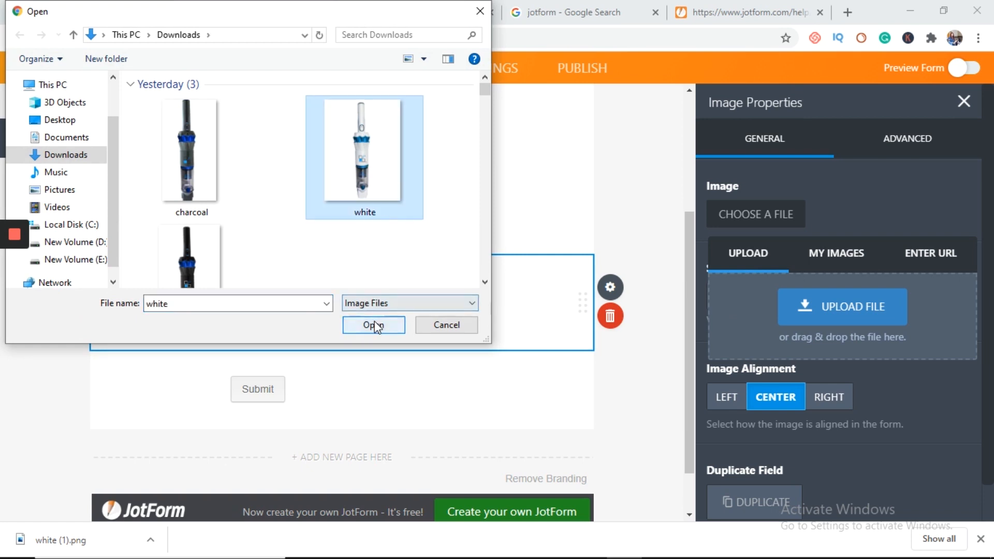
{"action": "left_click", "coordinate": [373, 324]}
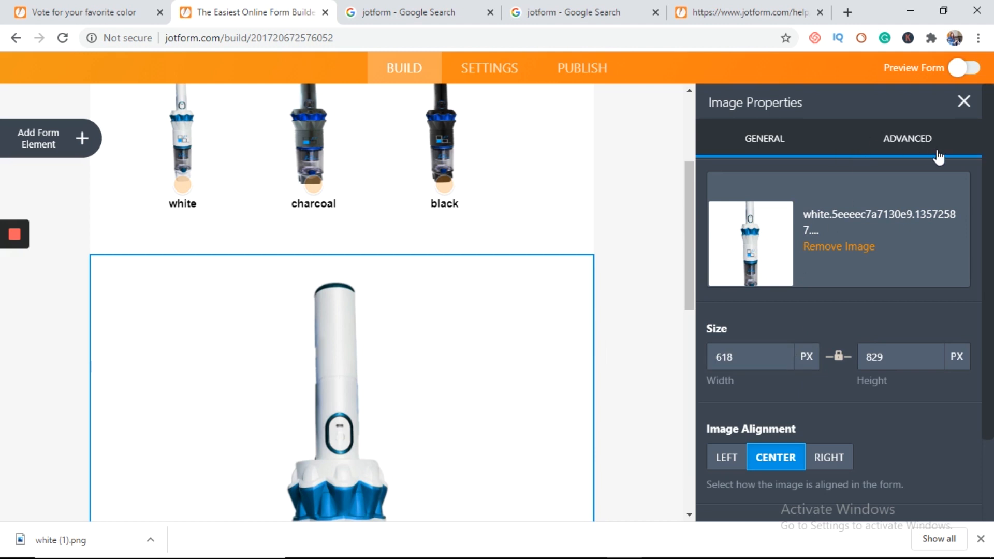
{"action": "left_click", "coordinate": [964, 101]}
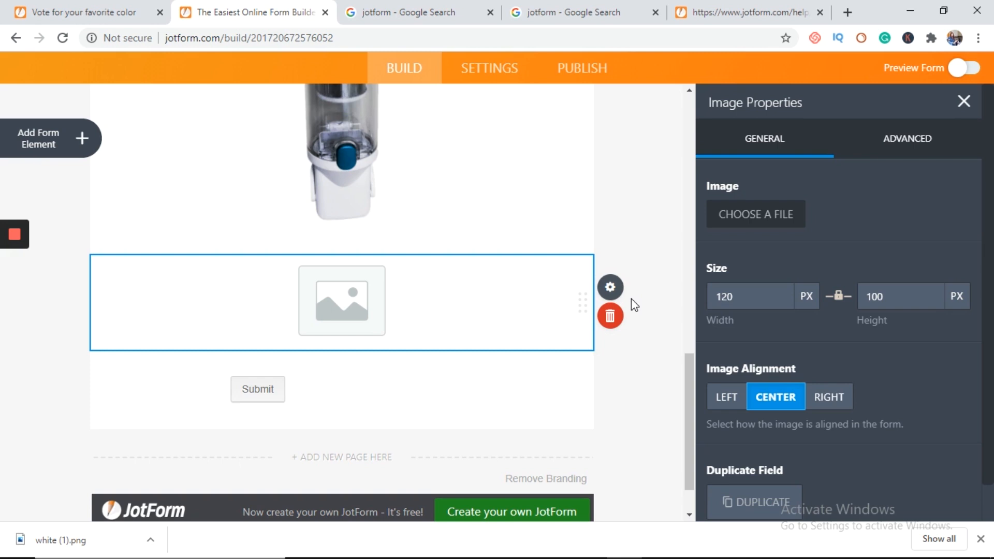
Upload charcoal.png from the computer into the image field.
{"action": "left_click", "coordinate": [755, 214]}
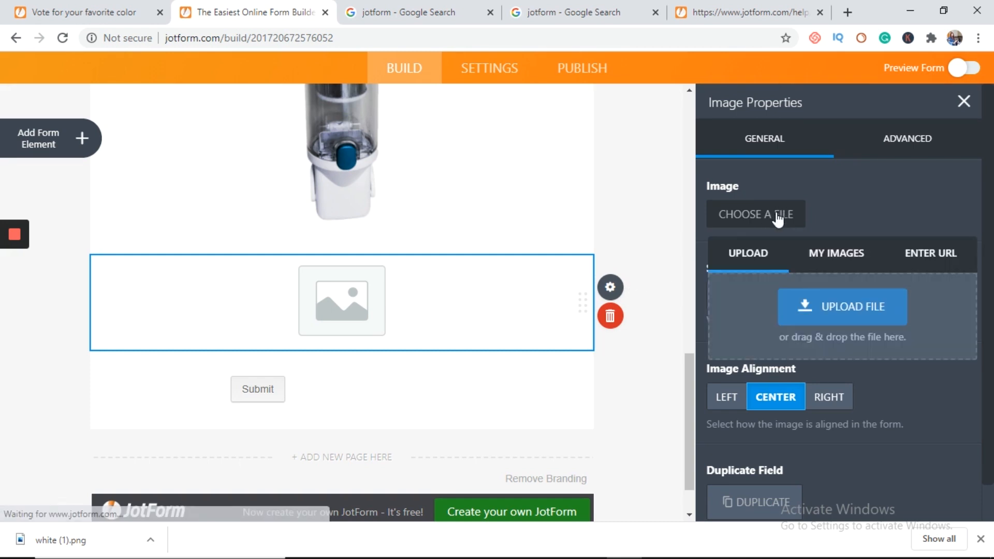
{"action": "left_click", "coordinate": [754, 214]}
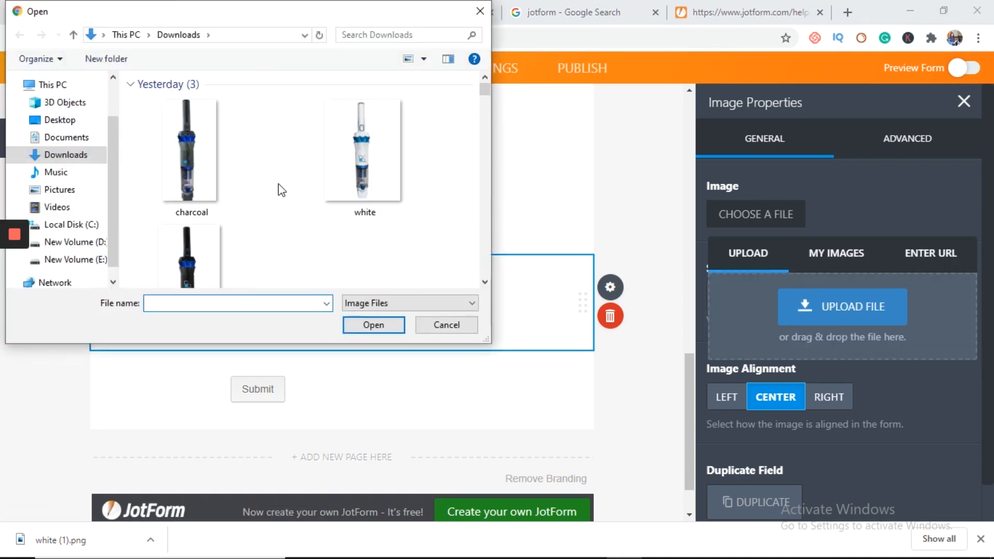
{"action": "left_click", "coordinate": [190, 150]}
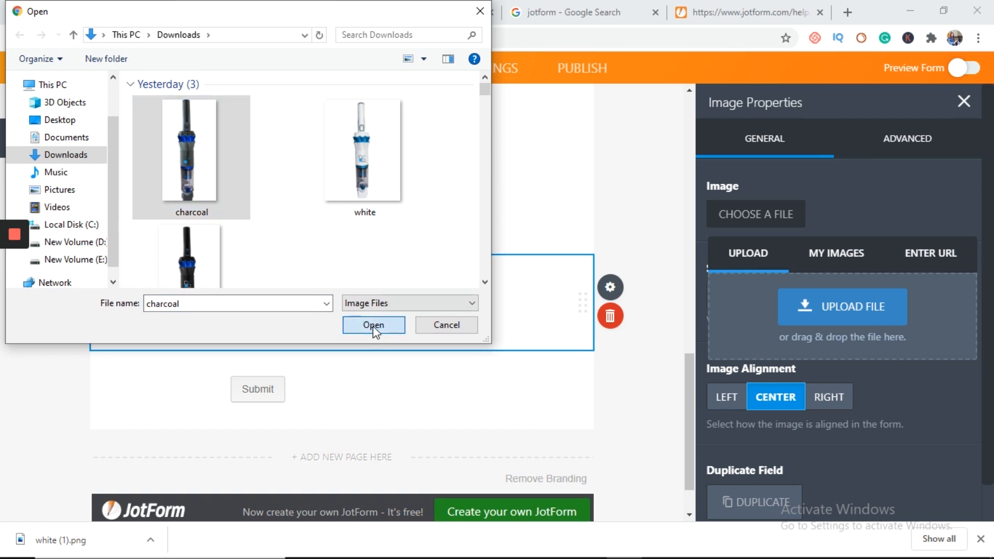
{"action": "left_click", "coordinate": [372, 324]}
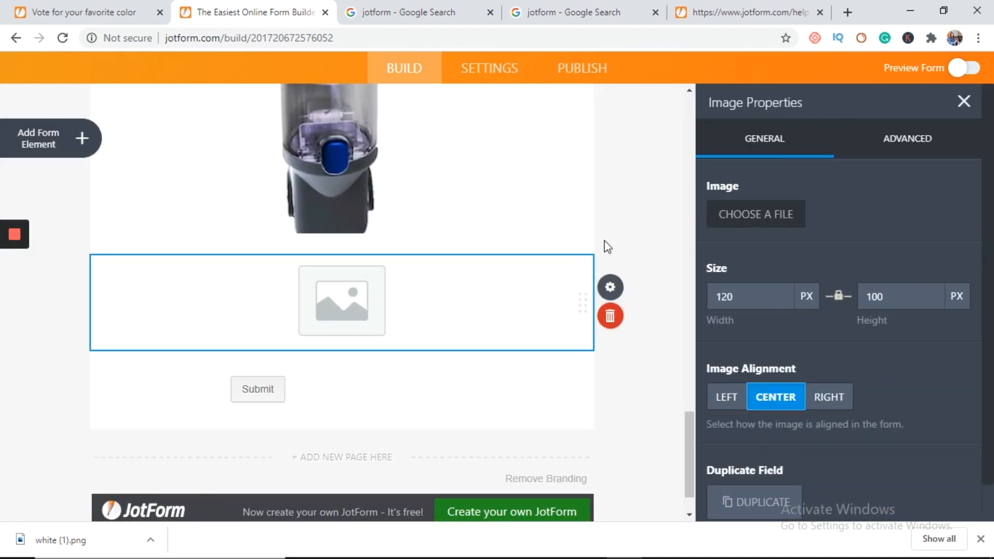
Upload black.png into the next image field.
{"action": "left_click", "coordinate": [754, 214]}
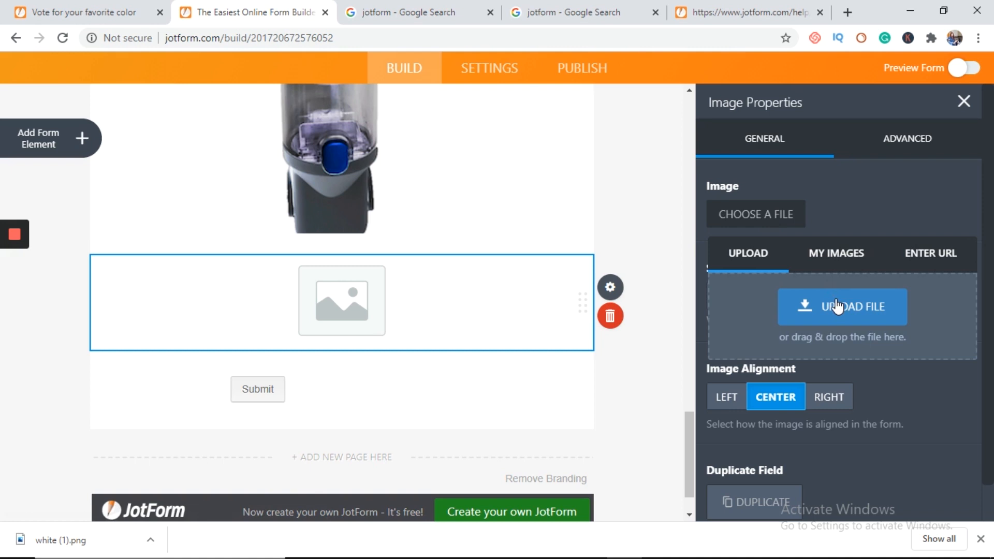
{"action": "left_click", "coordinate": [841, 307]}
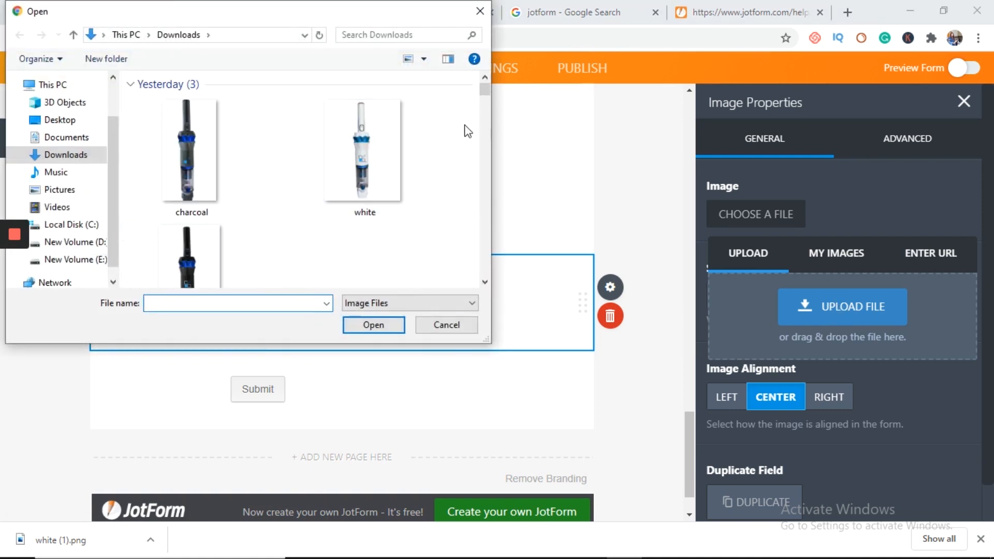
{"action": "left_click", "coordinate": [191, 219]}
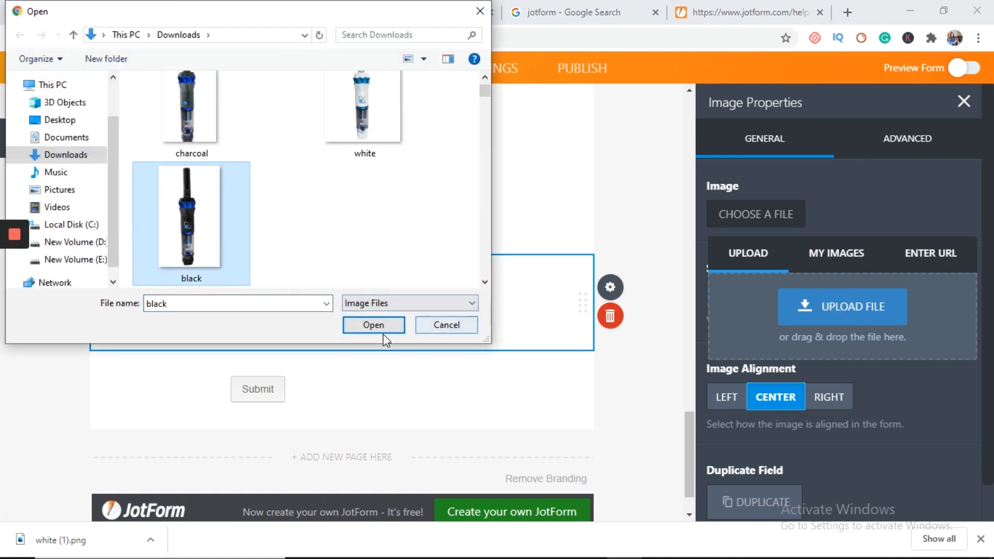
{"action": "left_click", "coordinate": [374, 324]}
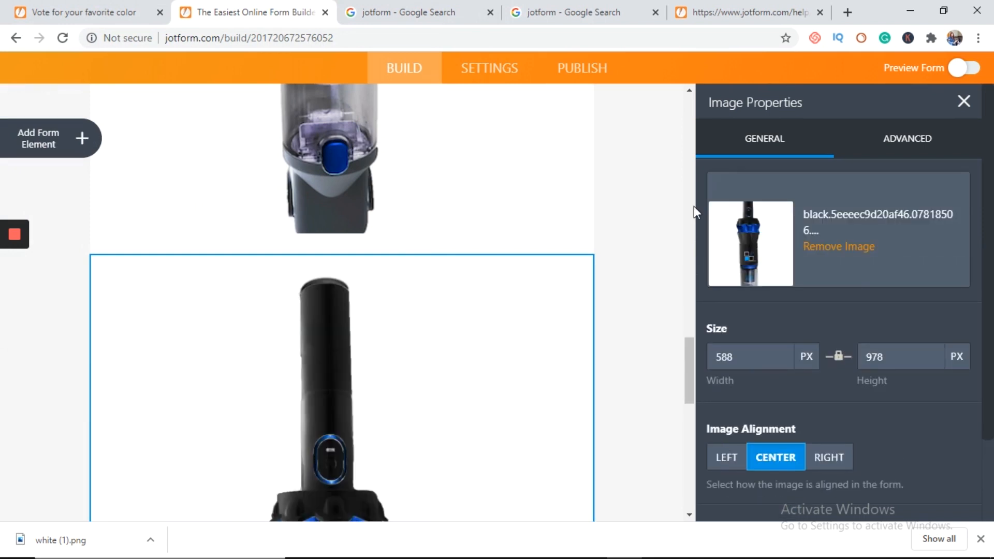
{"action": "scroll", "scroll_direction": "down", "scroll_amount": 3}
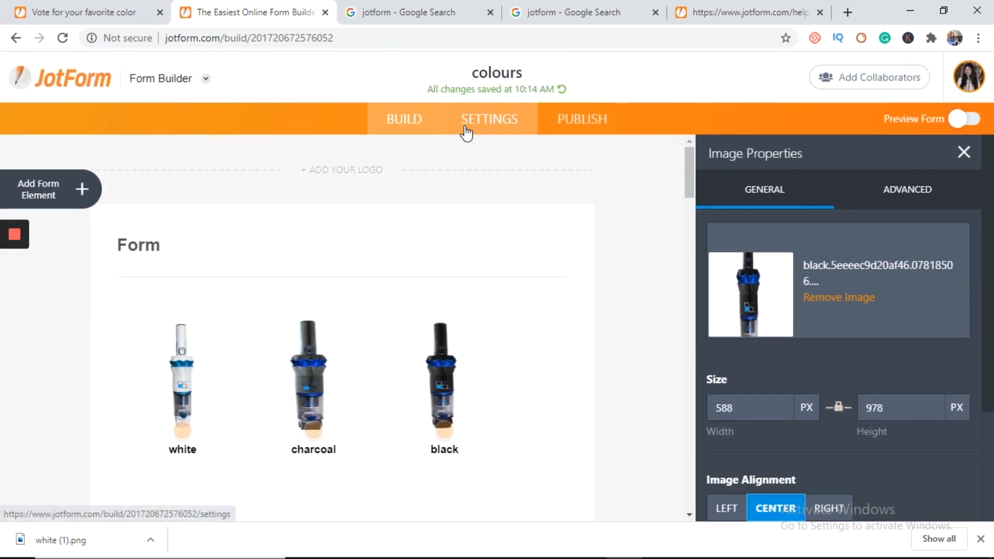
Go to Settings > Conditions and start a Show/Hide Field condition.
{"action": "left_click", "coordinate": [488, 119]}
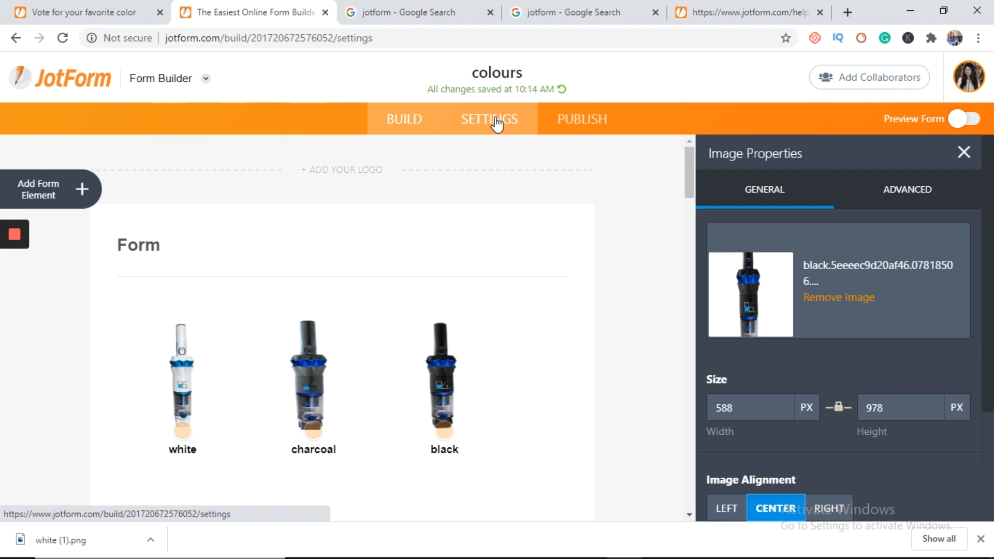
{"action": "left_click", "coordinate": [488, 119]}
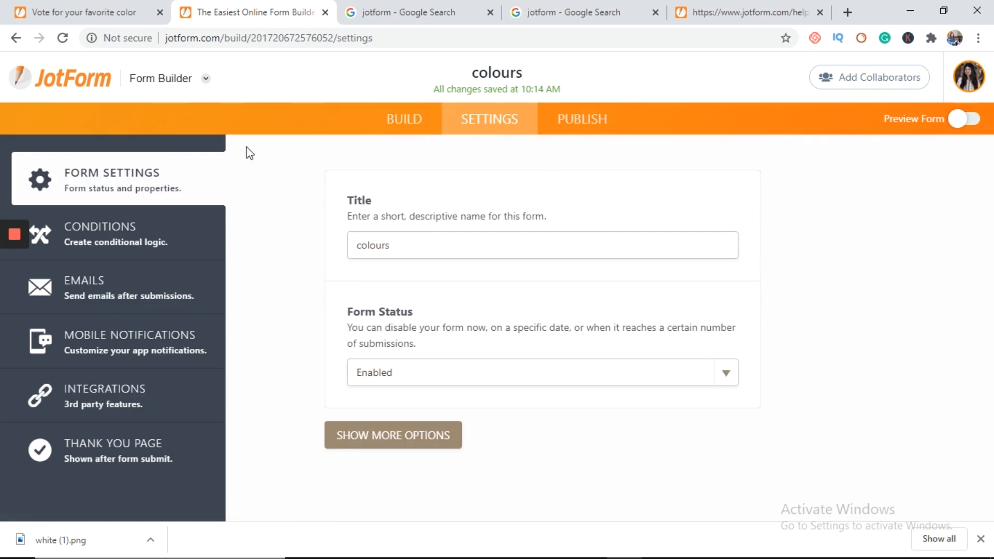
{"action": "left_click", "coordinate": [100, 227]}
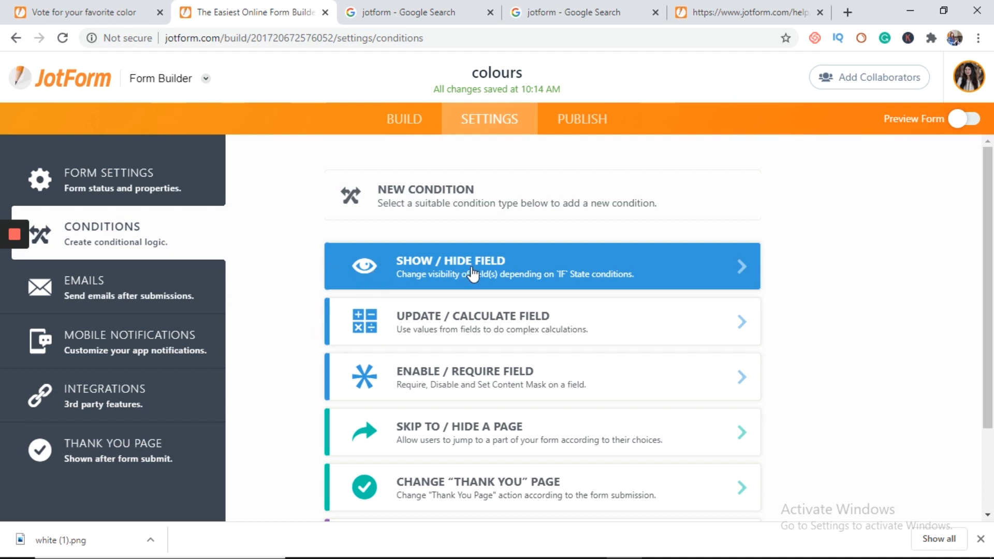
{"action": "mouse_move", "coordinate": [439, 269]}
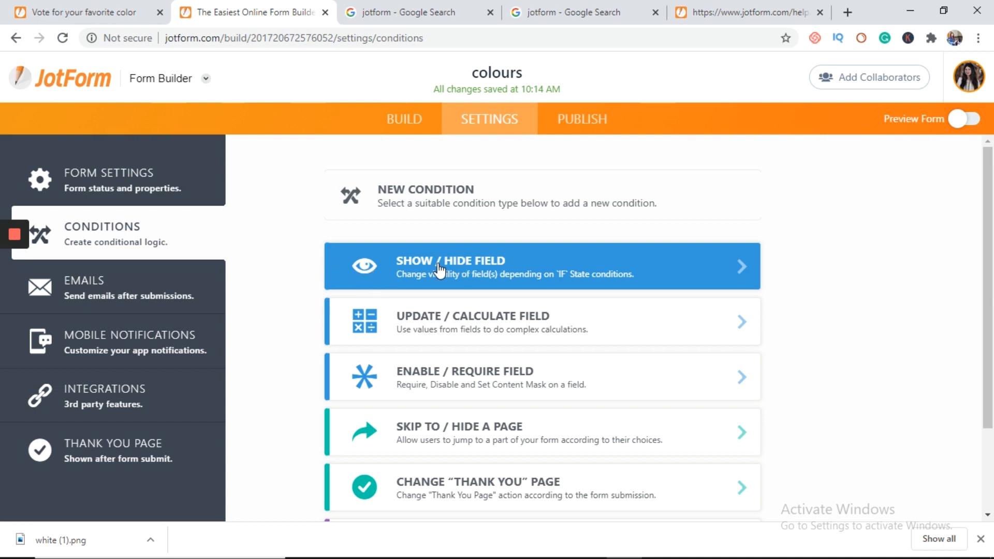
{"action": "left_click", "coordinate": [450, 266]}
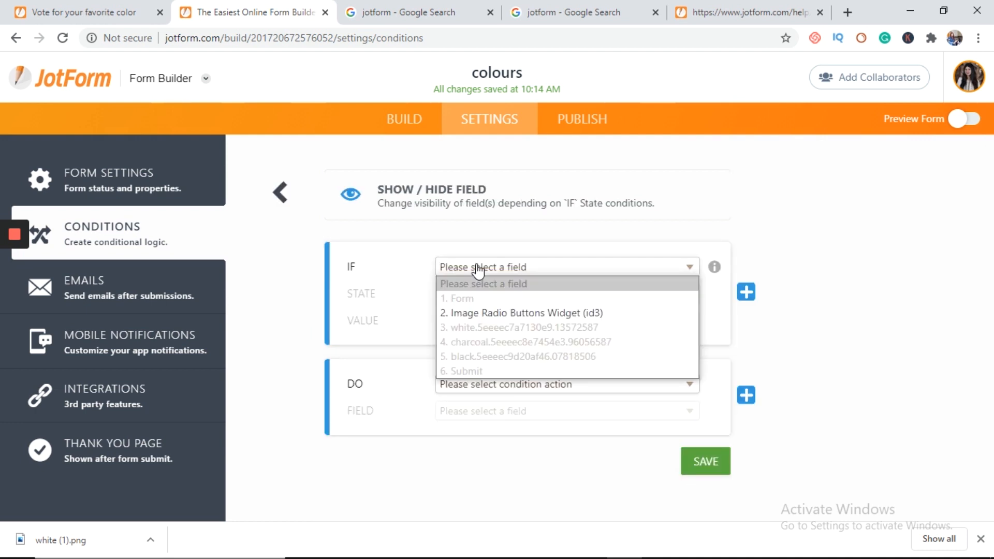
Set IF Image Radio Buttons Contains 'wh', DO Show the white field, and begin another condition.
{"action": "left_click", "coordinate": [522, 312]}
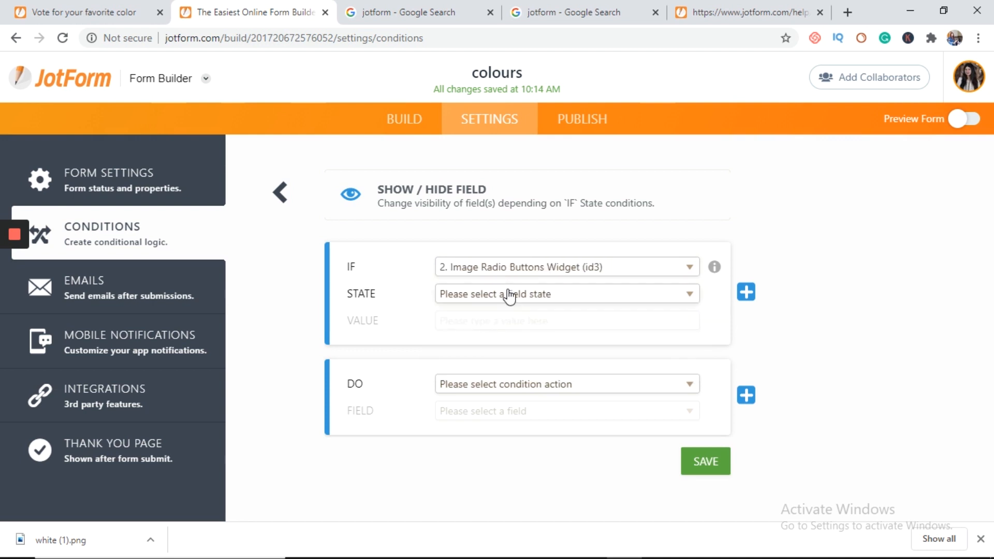
{"action": "left_click", "coordinate": [567, 292]}
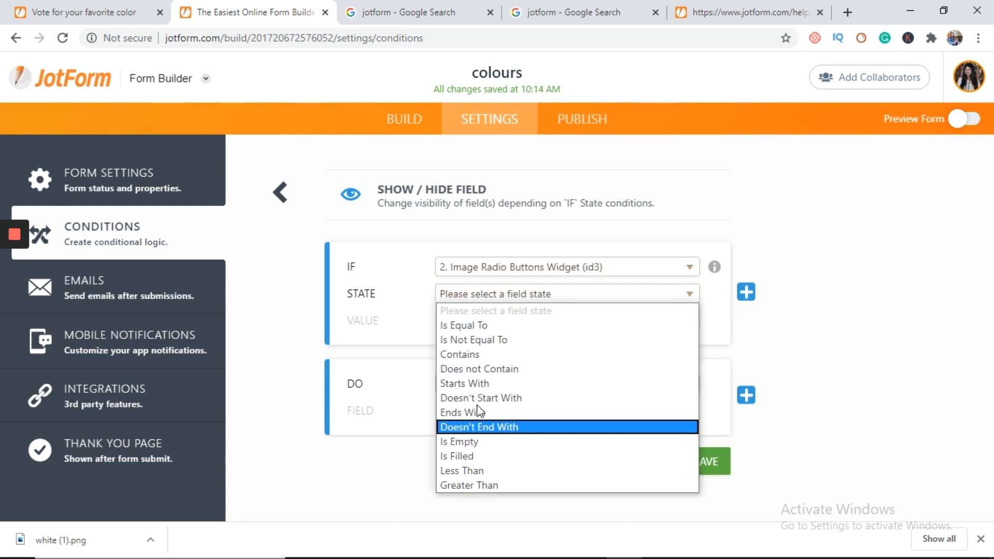
{"action": "mouse_move", "coordinate": [487, 354]}
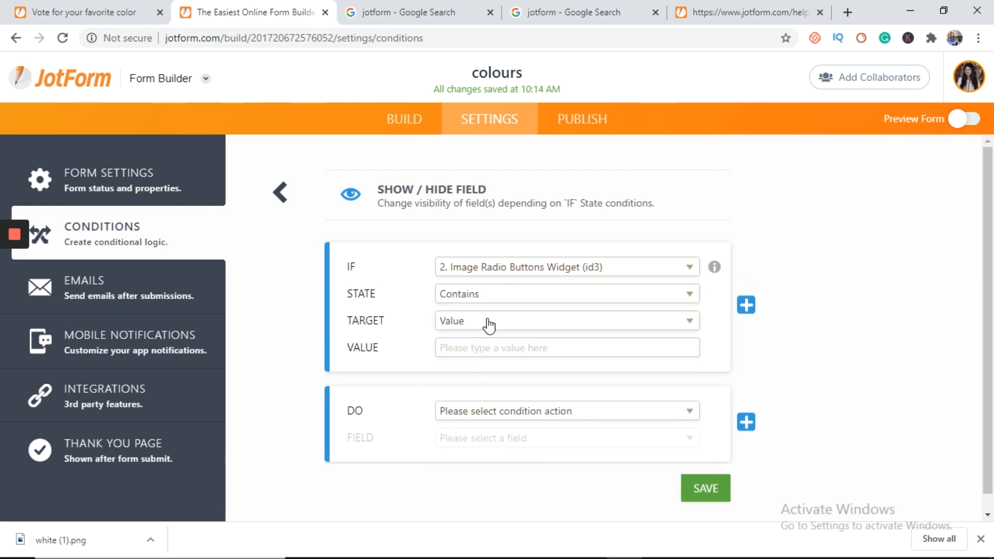
{"action": "left_click", "coordinate": [567, 348]}
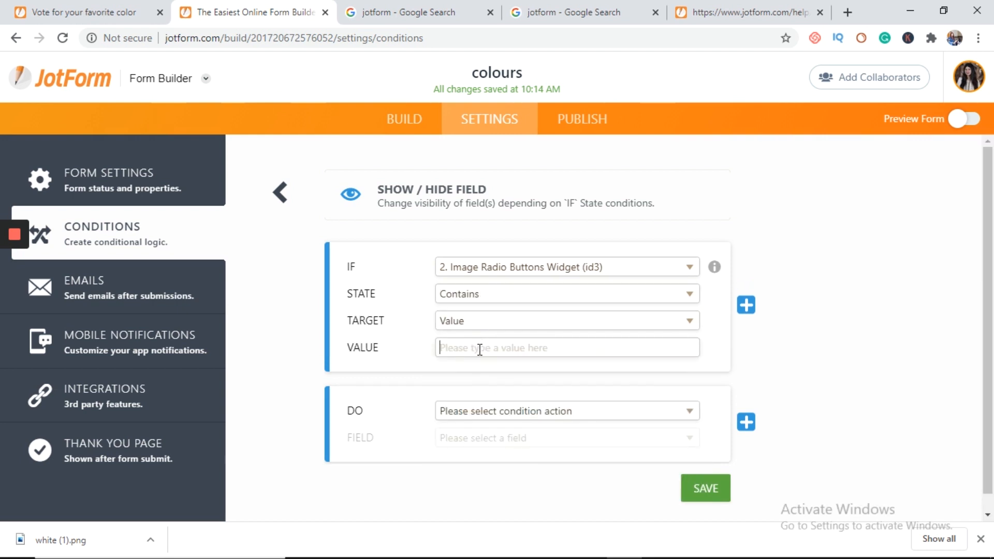
{"action": "type", "text": "white"}
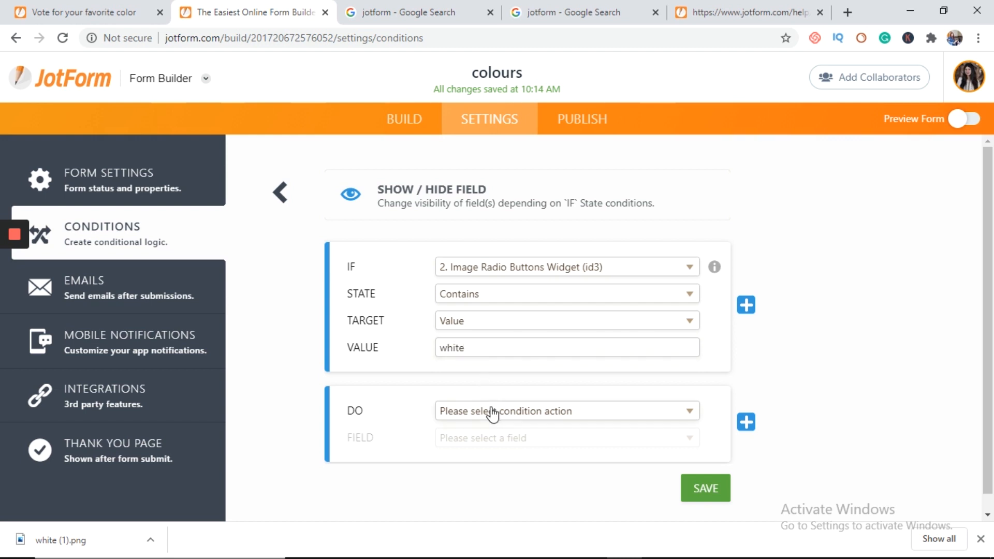
{"action": "left_click", "coordinate": [564, 411]}
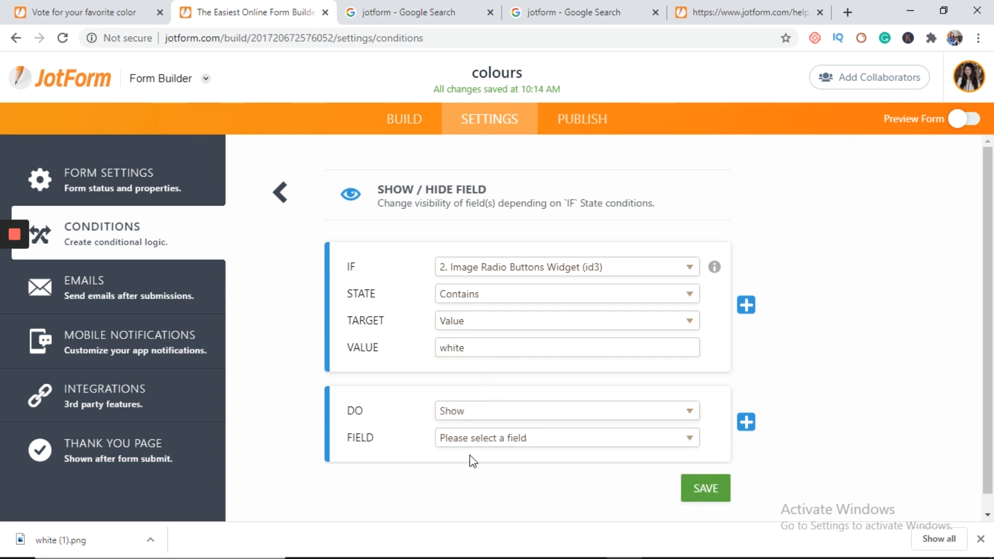
{"action": "left_click", "coordinate": [565, 437]}
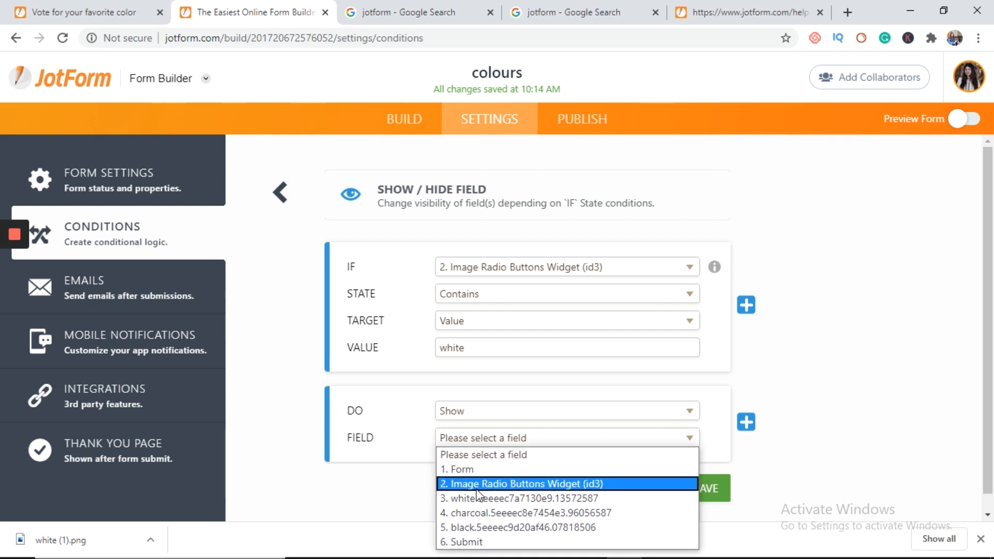
{"action": "mouse_move", "coordinate": [479, 498]}
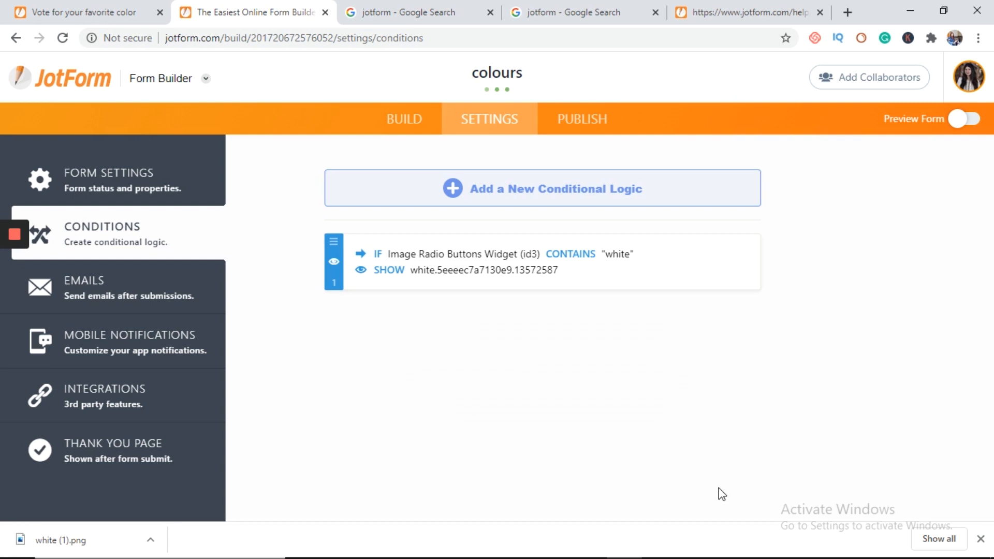
{"action": "left_click", "coordinate": [541, 187]}
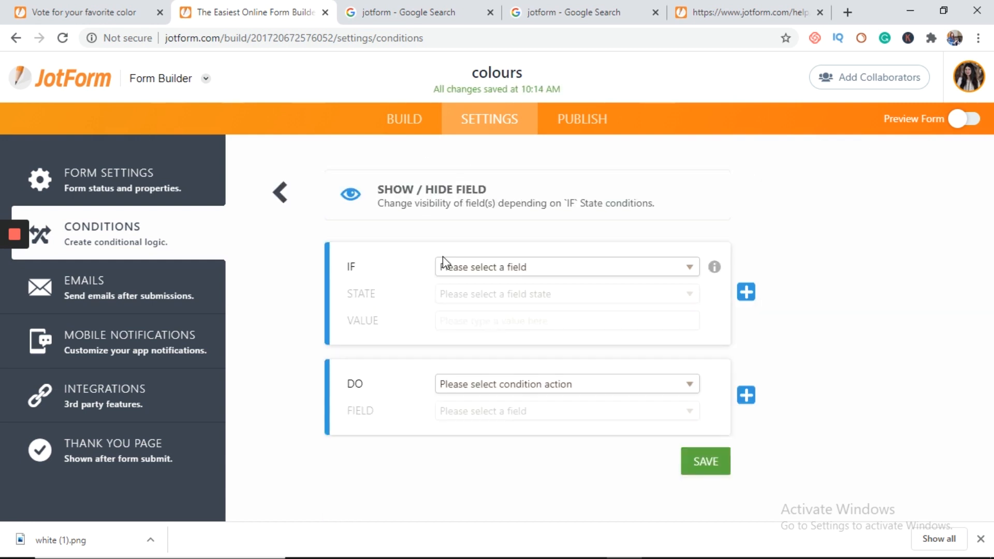
Save a condition: IF Image Radio Buttons Contains charcoal, DO Show the charcoal image field.
{"action": "left_click", "coordinate": [564, 266]}
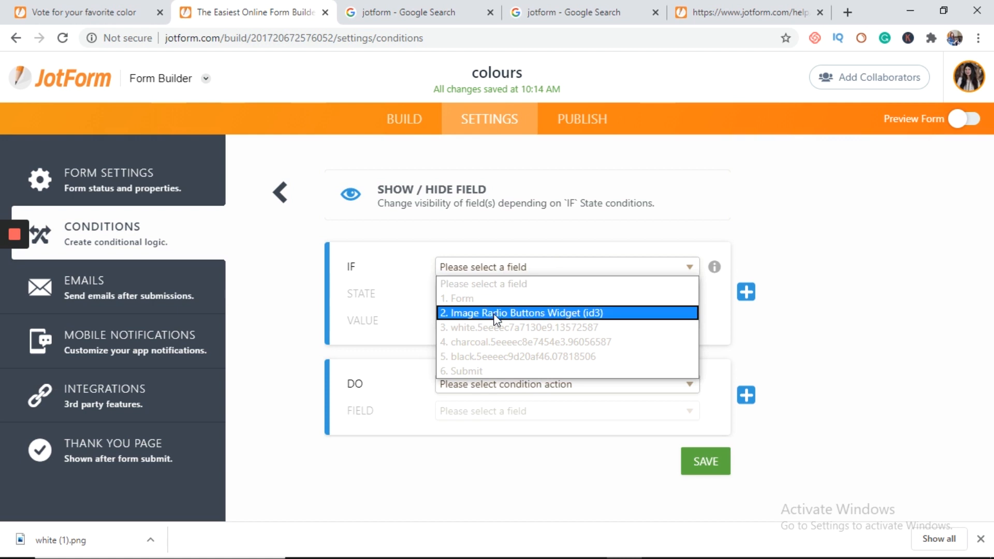
{"action": "left_click", "coordinate": [523, 313]}
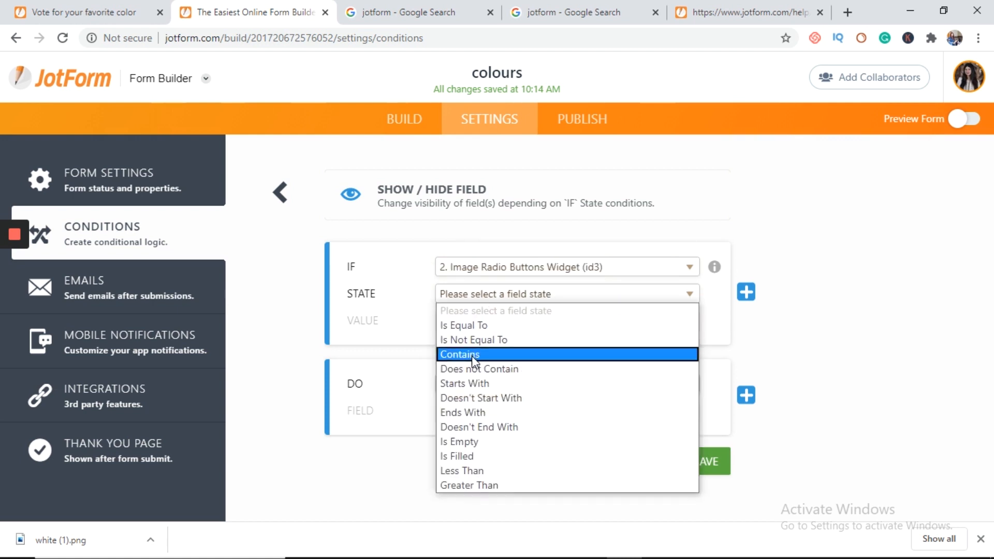
{"action": "left_click", "coordinate": [460, 354]}
{"action": "type", "text": "charcoa"}
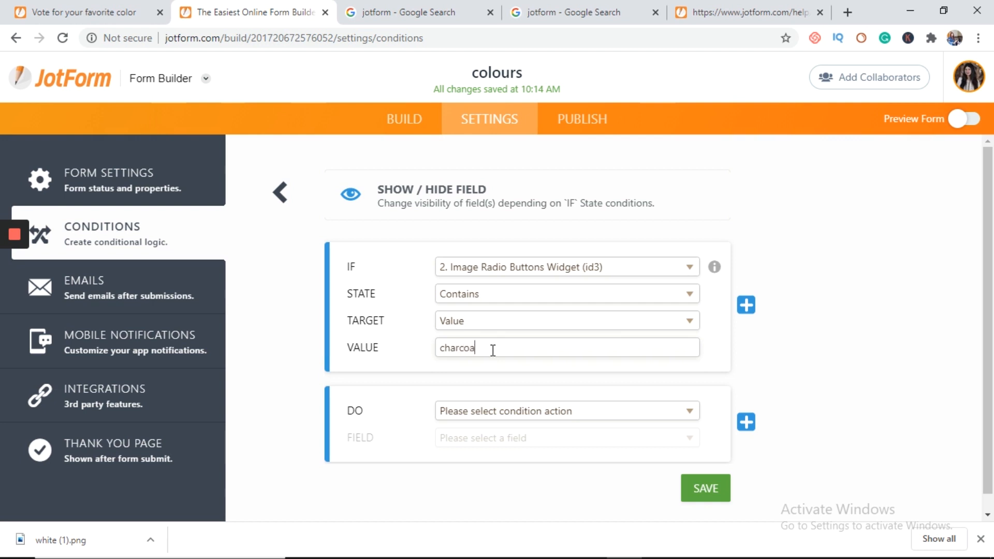
{"action": "left_click", "coordinate": [566, 411]}
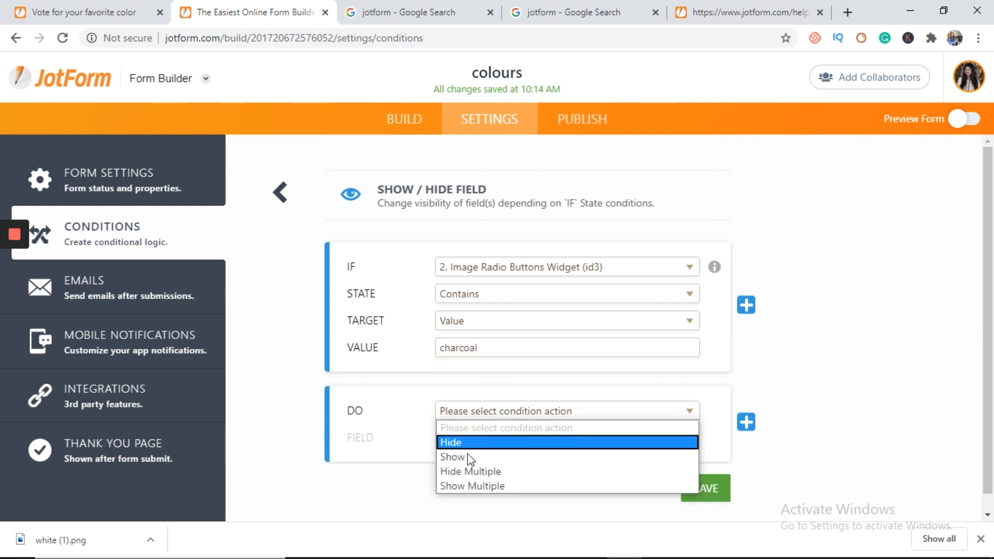
{"action": "left_click", "coordinate": [452, 457]}
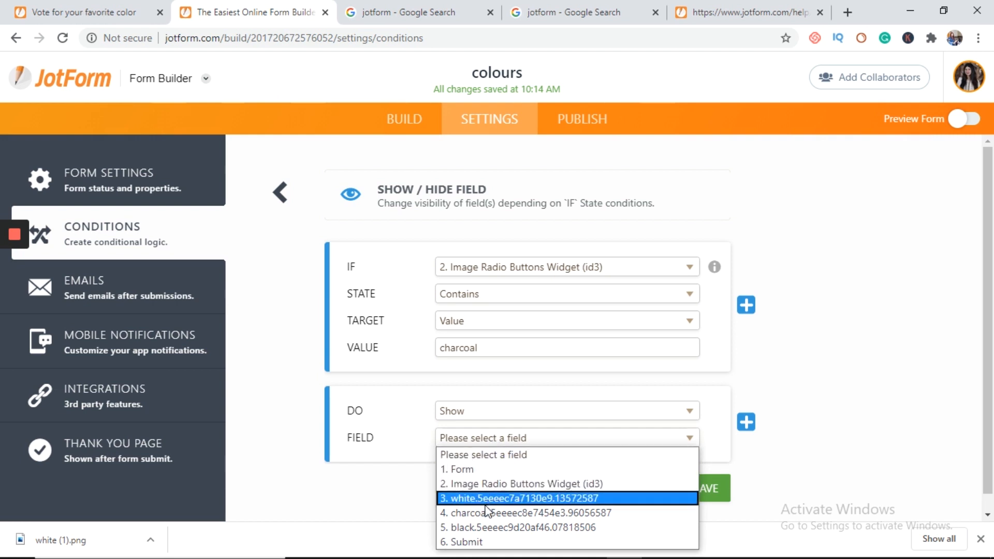
{"action": "left_click", "coordinate": [514, 513]}
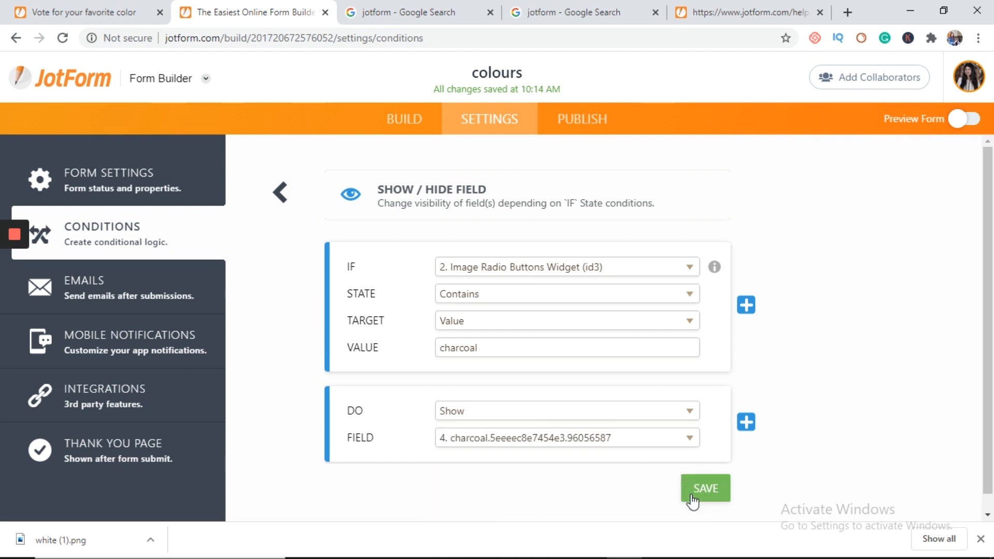
{"action": "left_click", "coordinate": [704, 488]}
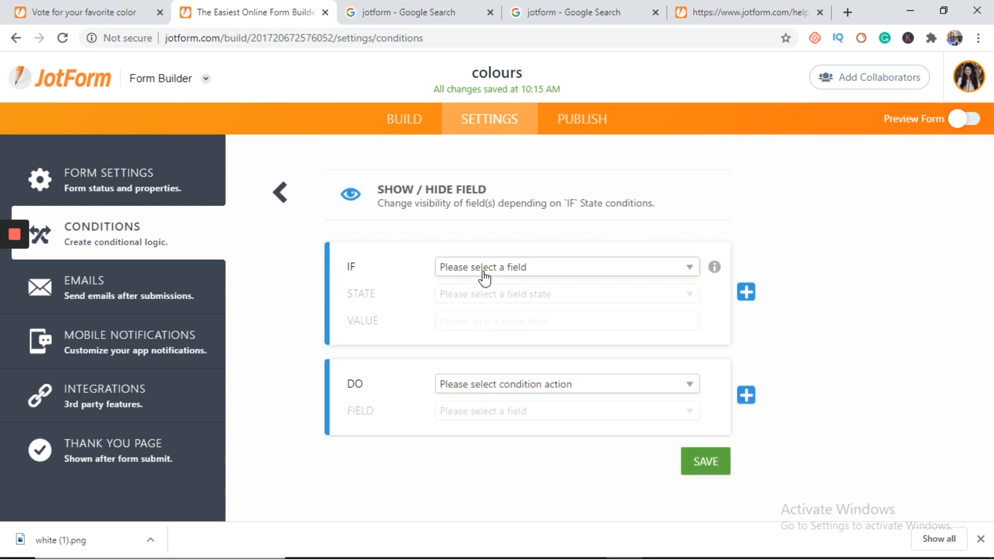
Set IF Image Radio Buttons Contains 'black', DO Show the black field, then return to Build.
{"action": "left_click", "coordinate": [564, 266]}
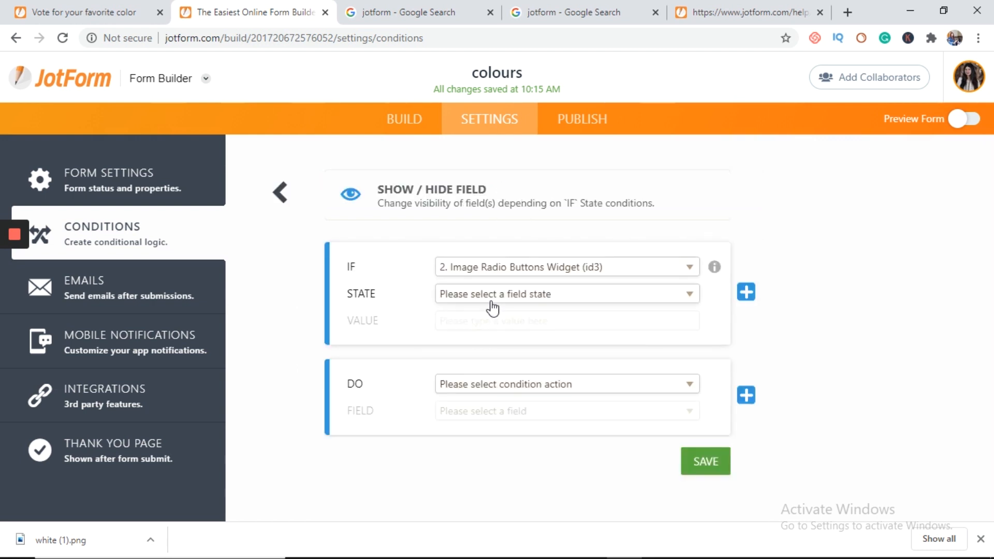
{"action": "left_click", "coordinate": [566, 293]}
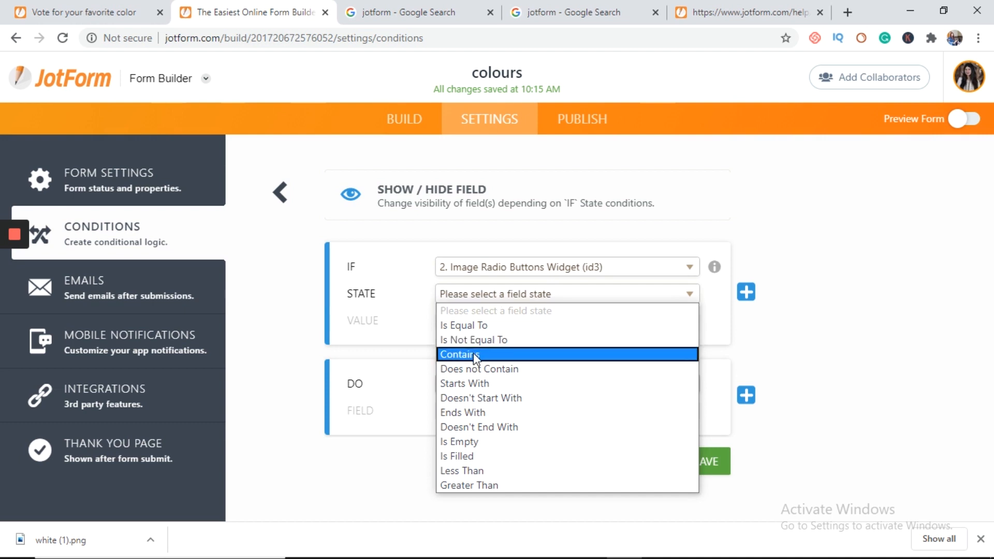
{"action": "left_click", "coordinate": [459, 354]}
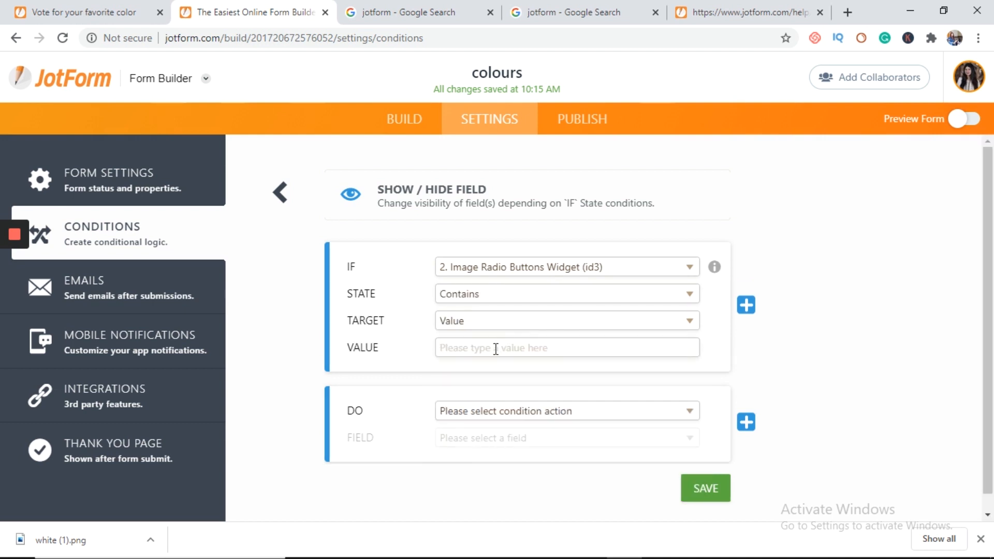
{"action": "type", "text": "black"}
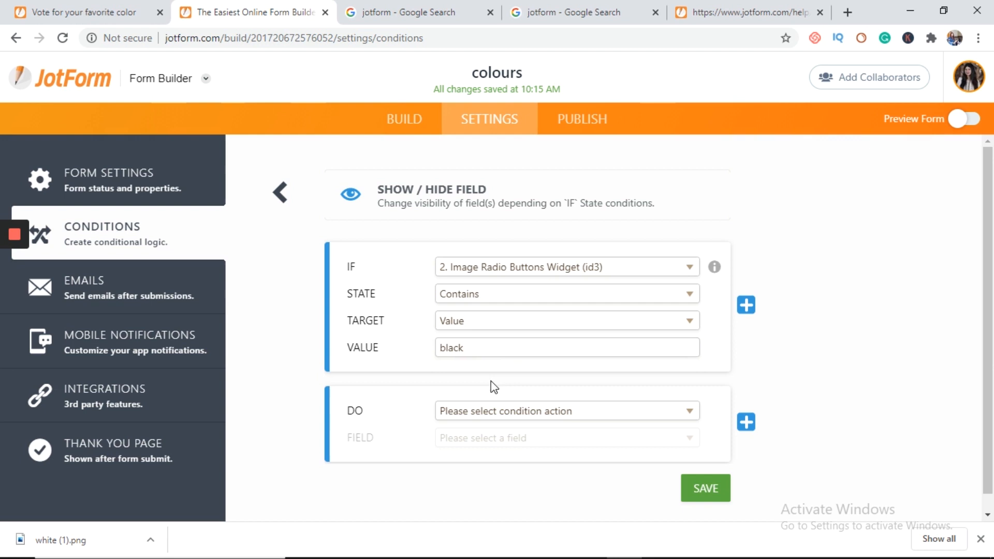
{"action": "left_click", "coordinate": [567, 411]}
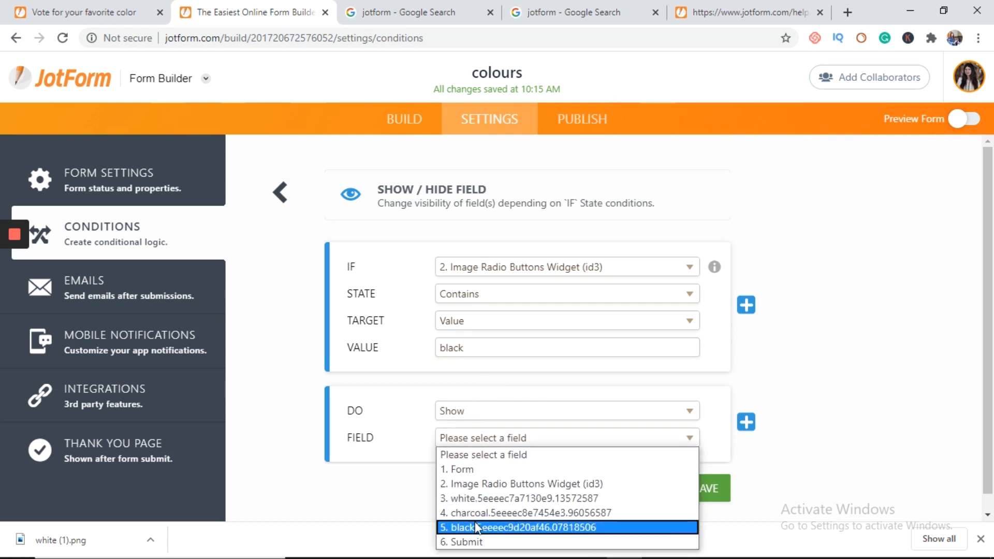
{"action": "left_click", "coordinate": [517, 526]}
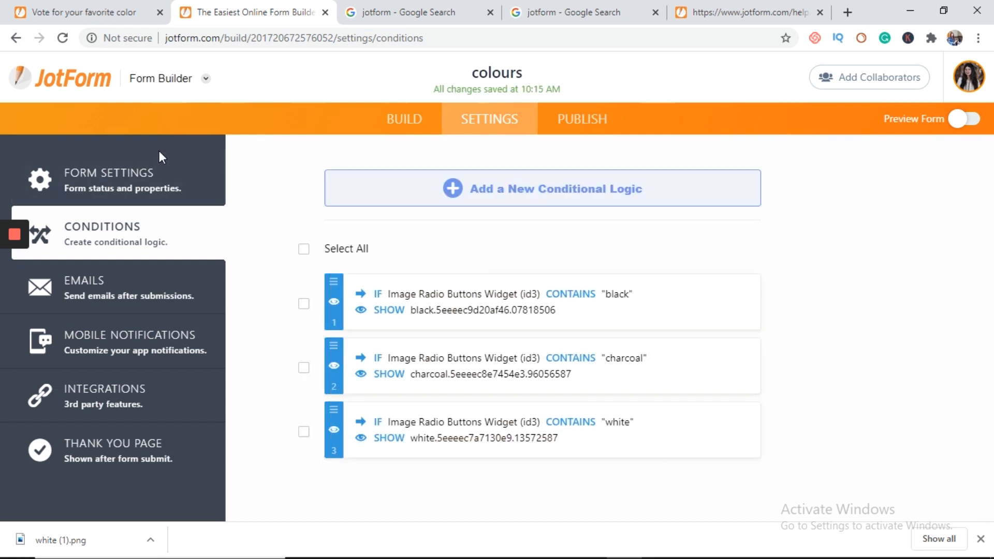
{"action": "left_click", "coordinate": [404, 119]}
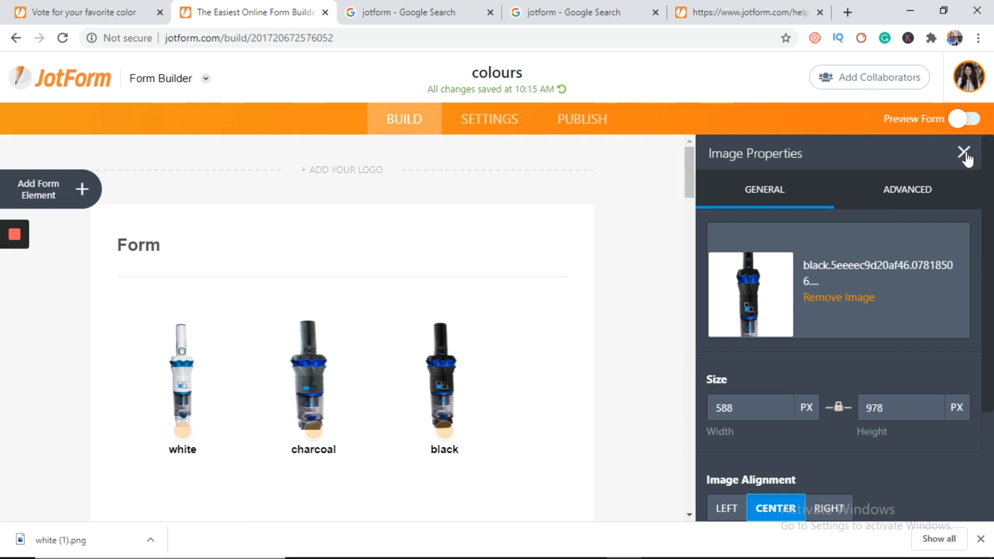
Close Image Properties and preview the form, choosing white to confirm its image appears.
{"action": "left_click", "coordinate": [963, 153]}
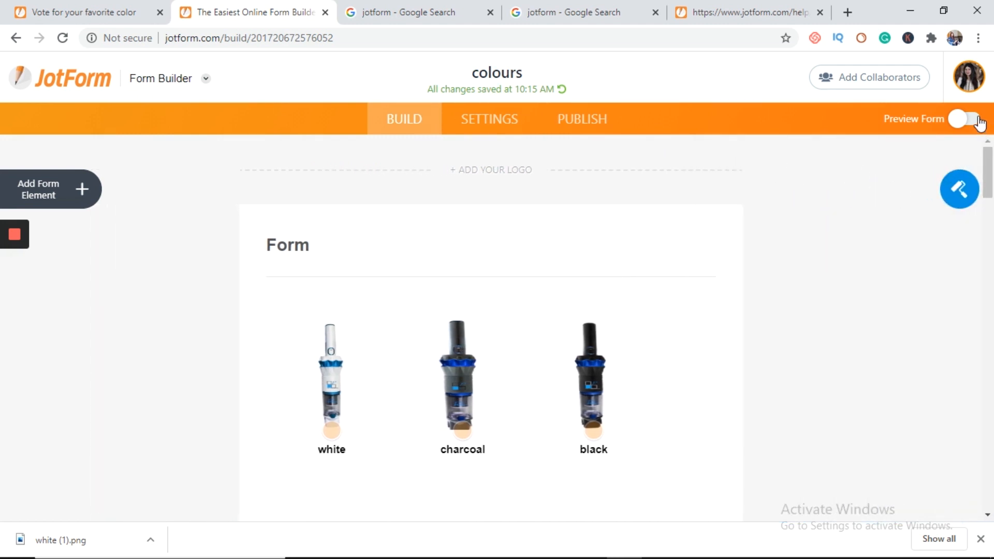
{"action": "left_click", "coordinate": [970, 119]}
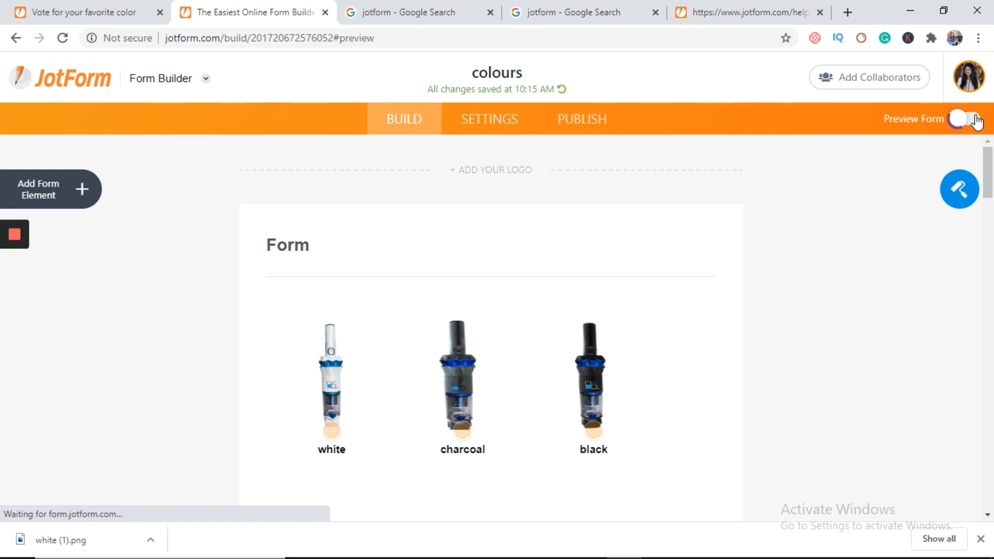
{"action": "left_click", "coordinate": [970, 119]}
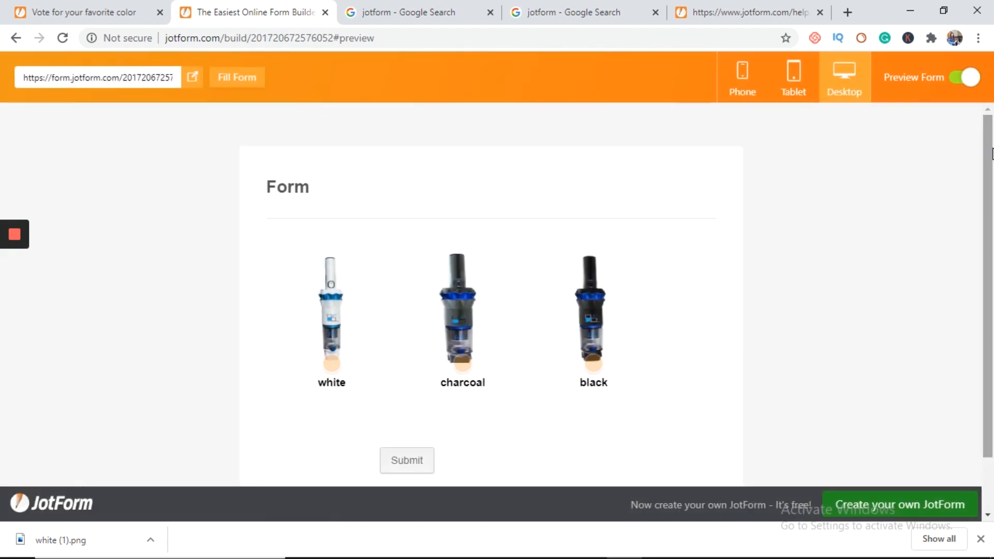
{"action": "left_click", "coordinate": [331, 362]}
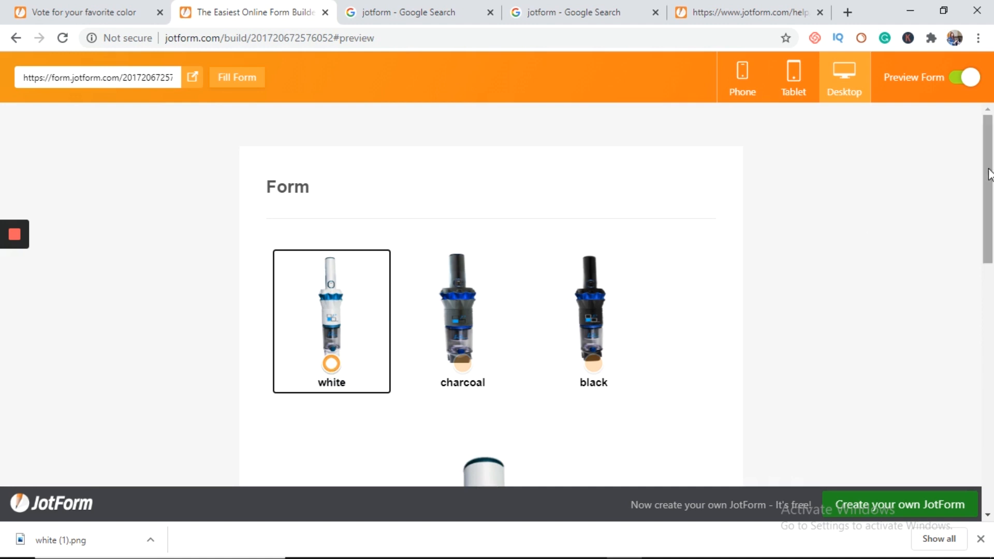
{"action": "scroll", "scroll_direction": "down", "scroll_amount": 3}
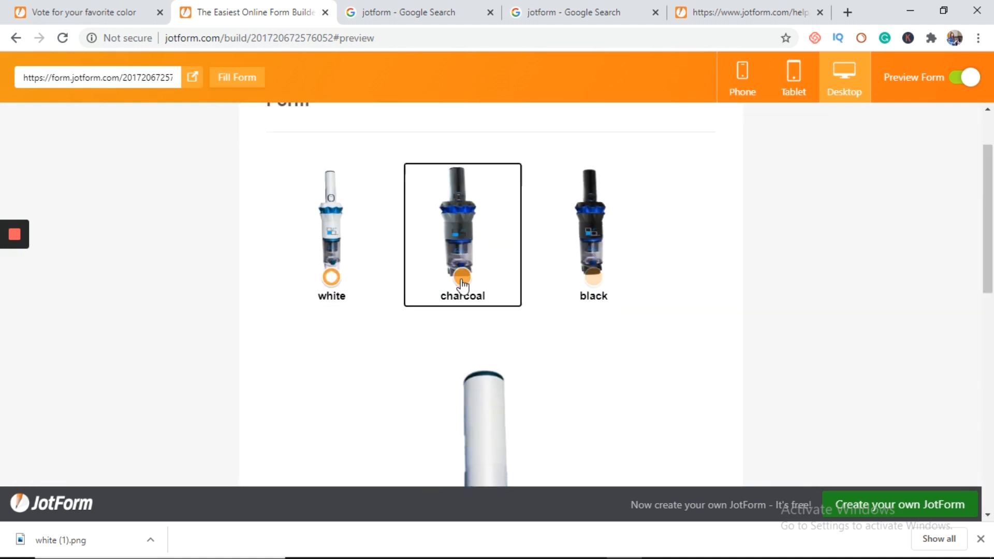
{"action": "scroll", "scroll_direction": "down", "scroll_amount": 3}
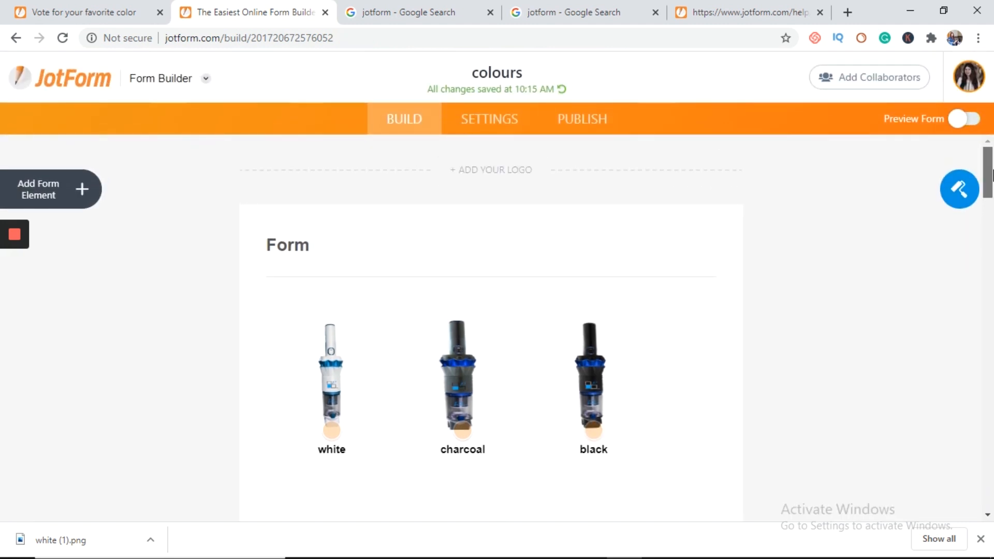
Scroll to the form's bottom and browse the form elements list toward the Submit button.
{"action": "scroll", "scroll_direction": "down", "scroll_amount": 3}
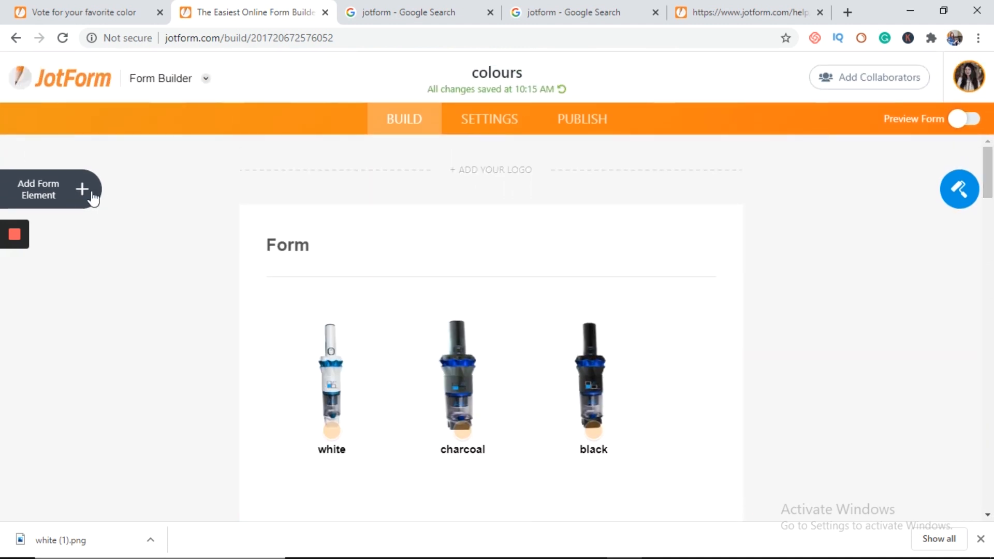
{"action": "left_click", "coordinate": [51, 189]}
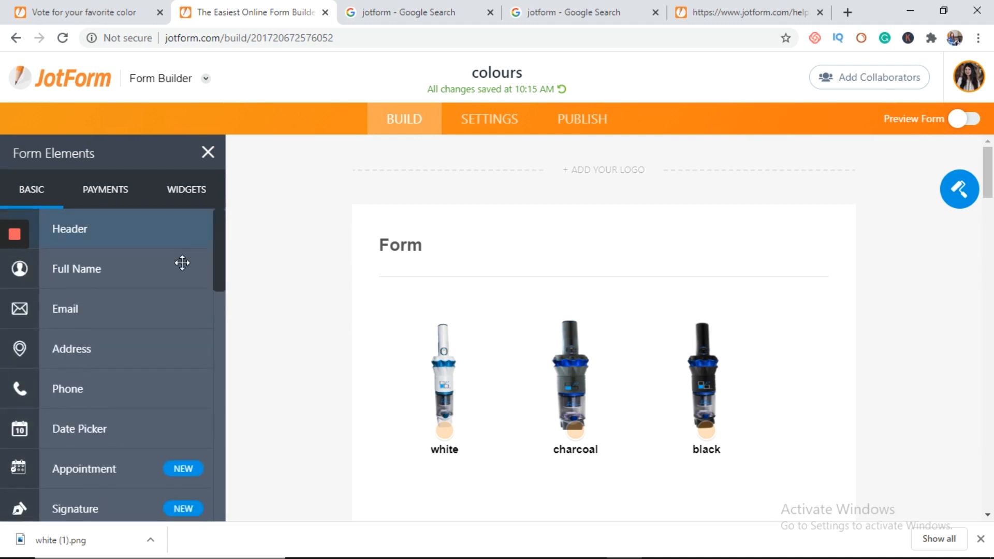
{"action": "scroll", "scroll_direction": "down", "scroll_amount": 3}
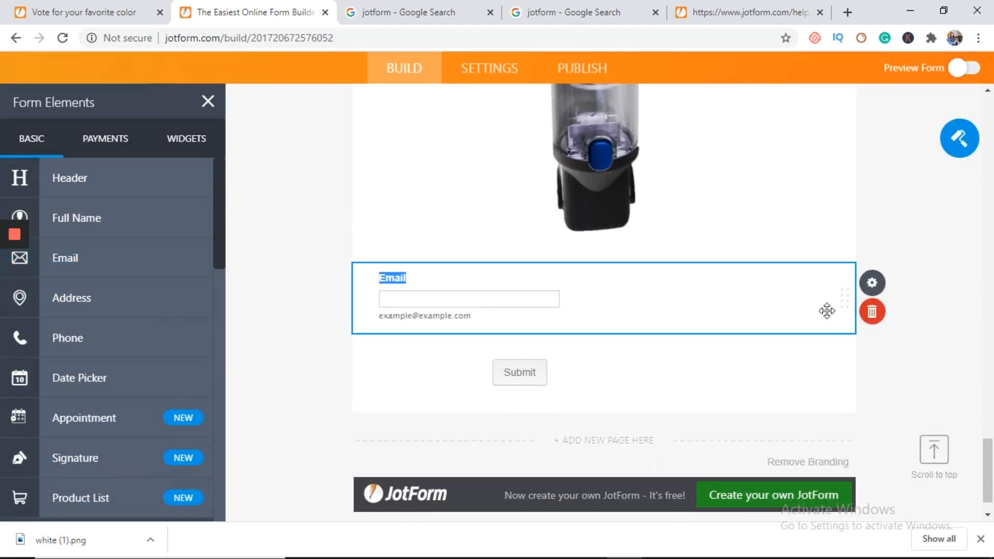
{"action": "mouse_move", "coordinate": [235, 246]}
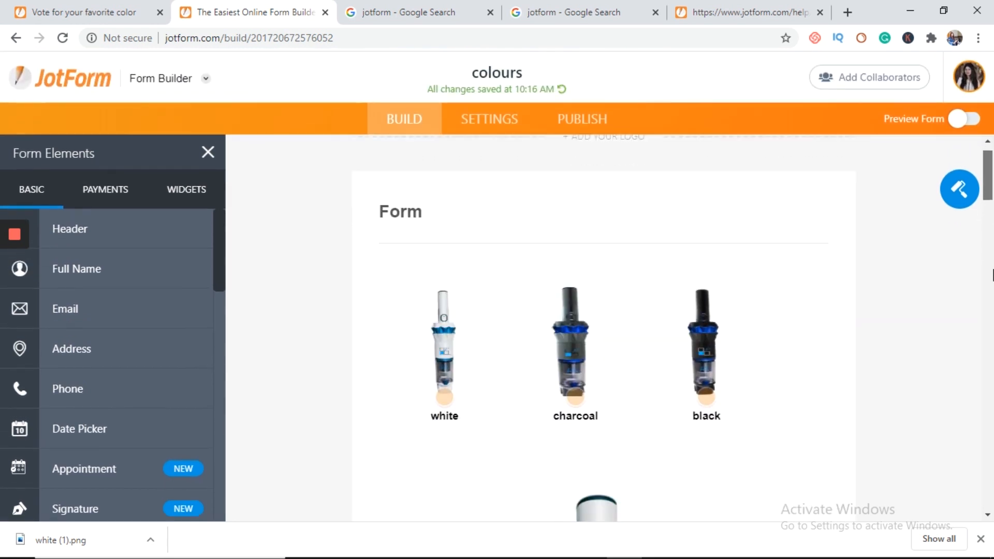
{"action": "scroll", "scroll_direction": "down", "scroll_amount": 3}
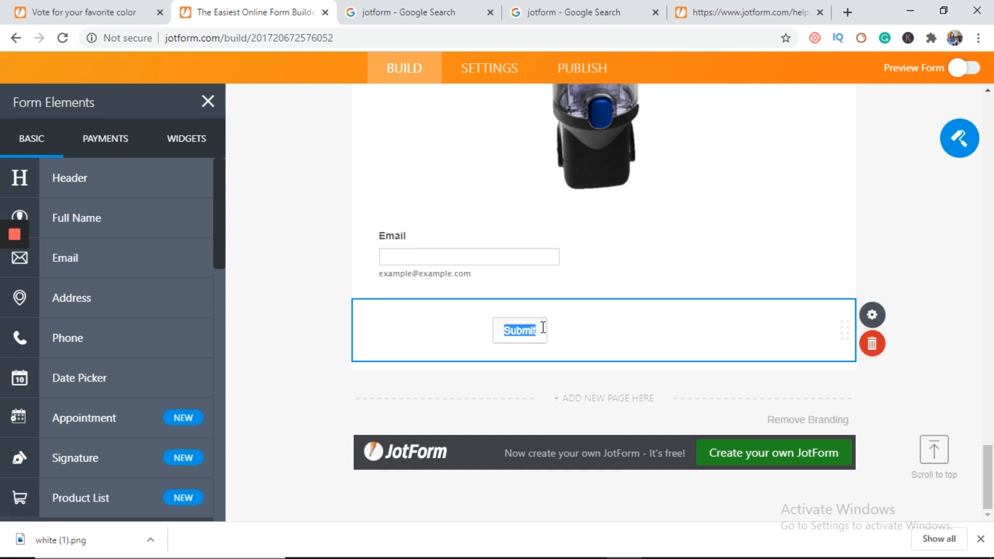
{"action": "mouse_move", "coordinate": [958, 138]}
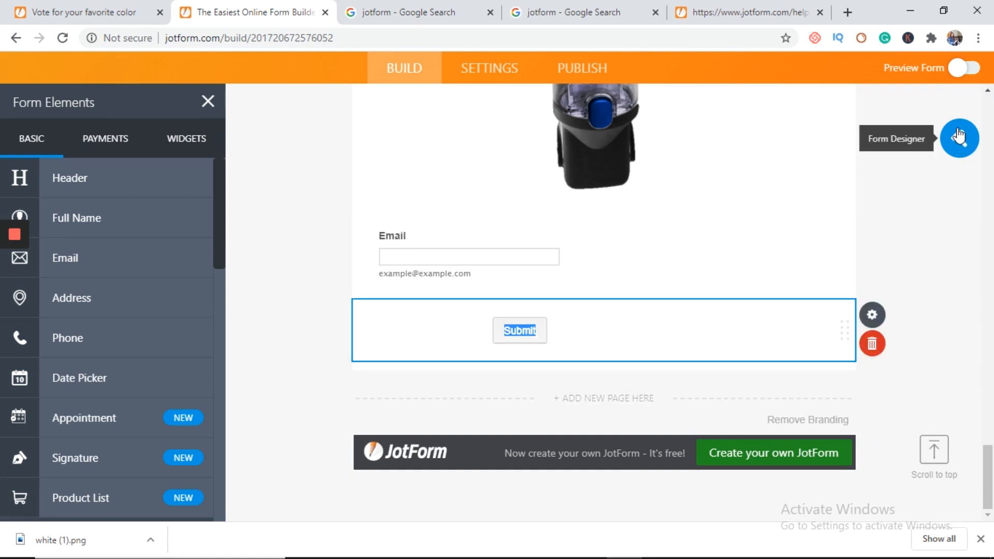
Enter Form Designer > Advanced Designer and select the Submit button.
{"action": "left_click", "coordinate": [958, 137]}
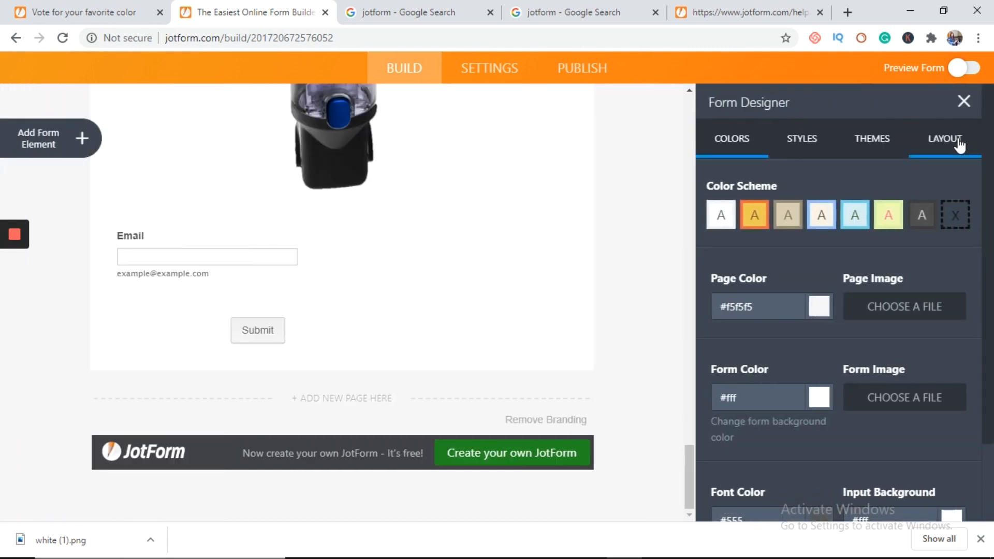
{"action": "scroll", "scroll_direction": "down", "scroll_amount": 3}
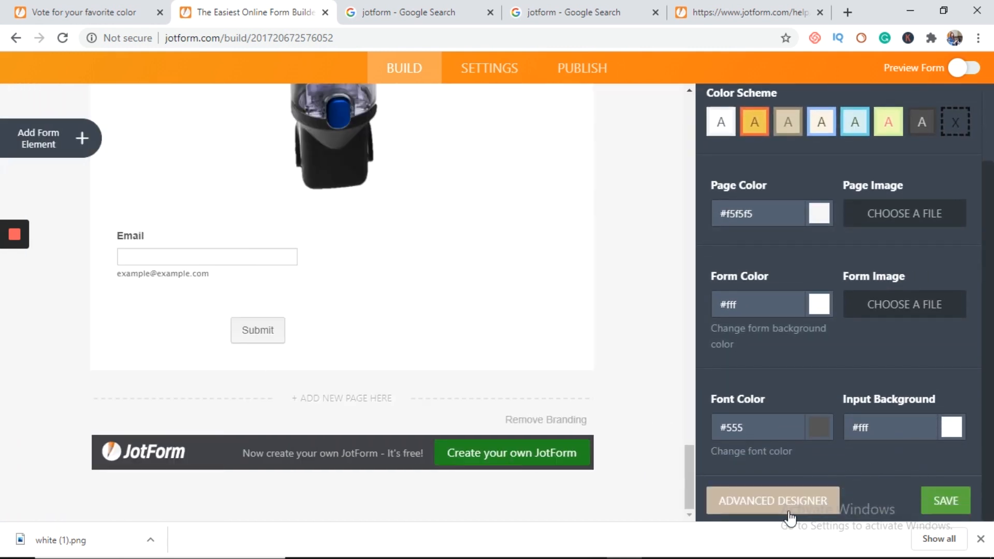
{"action": "left_click", "coordinate": [772, 501]}
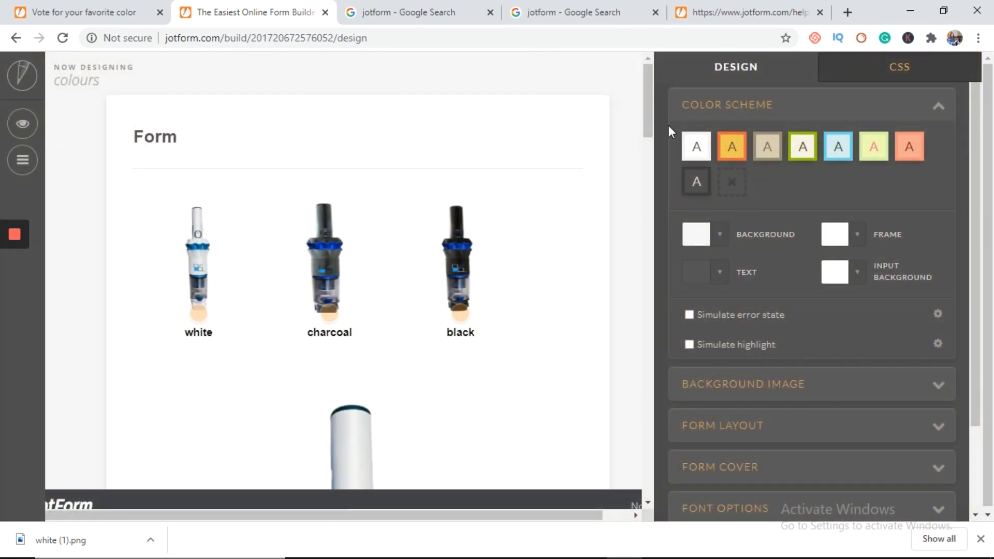
{"action": "scroll", "scroll_direction": "down", "scroll_amount": 3}
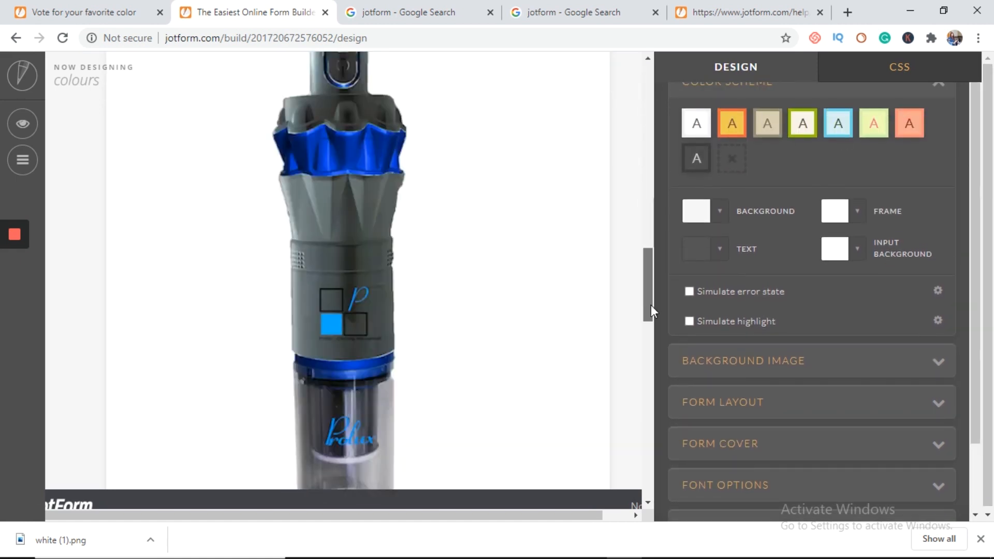
{"action": "left_click", "coordinate": [273, 385]}
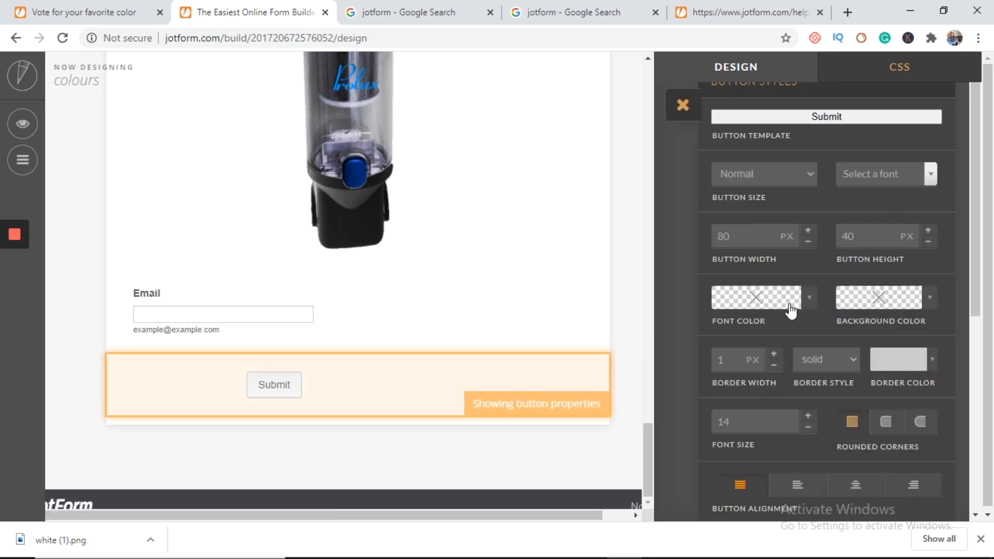
Give the Submit button white text, a black background and font size 17.
{"action": "left_click", "coordinate": [754, 298]}
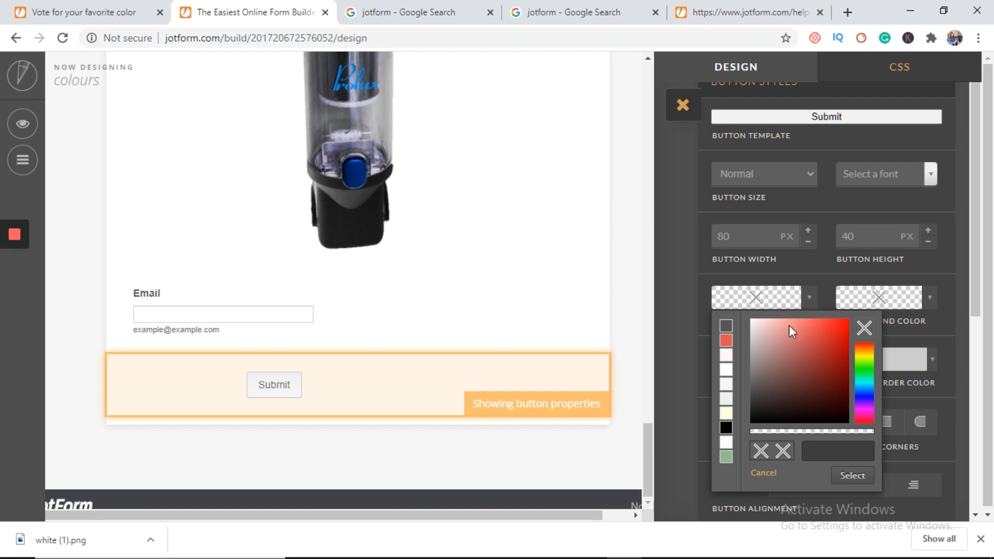
{"action": "mouse_move", "coordinate": [725, 354]}
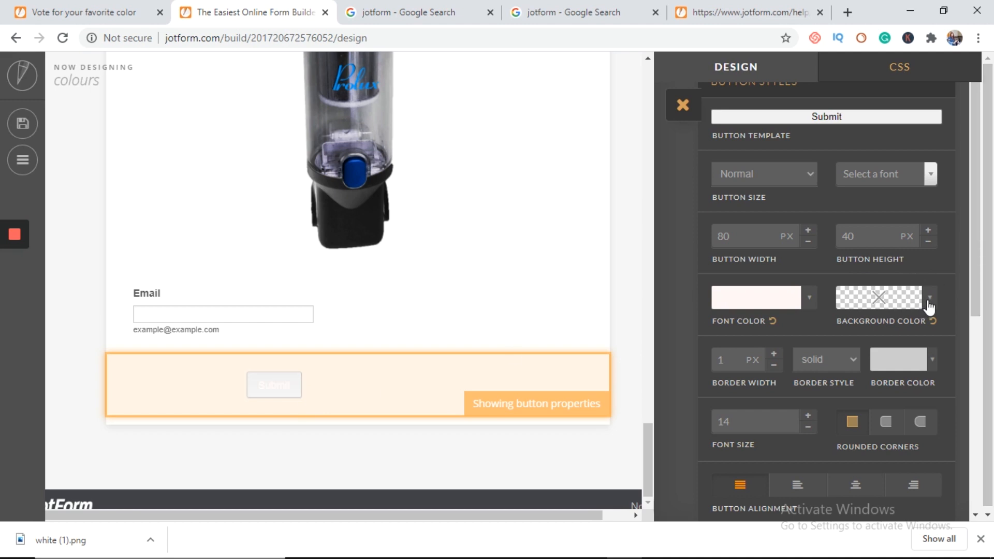
{"action": "left_click", "coordinate": [879, 297]}
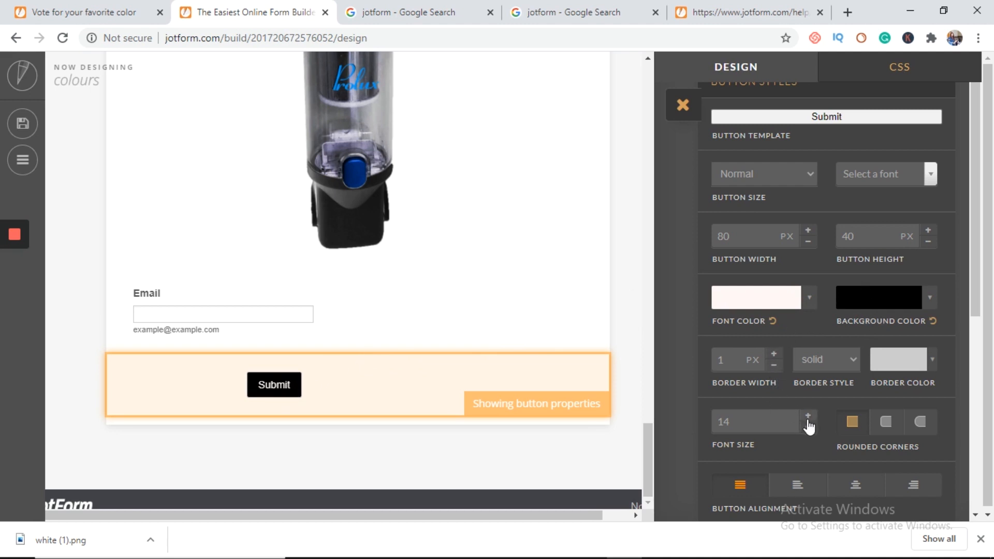
{"action": "left_click", "coordinate": [809, 417]}
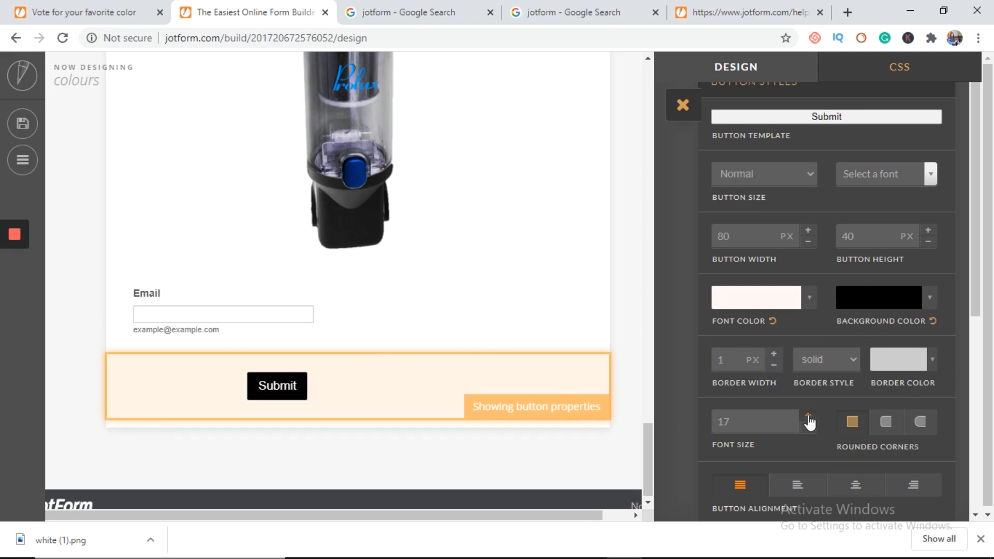
{"action": "left_click", "coordinate": [807, 417]}
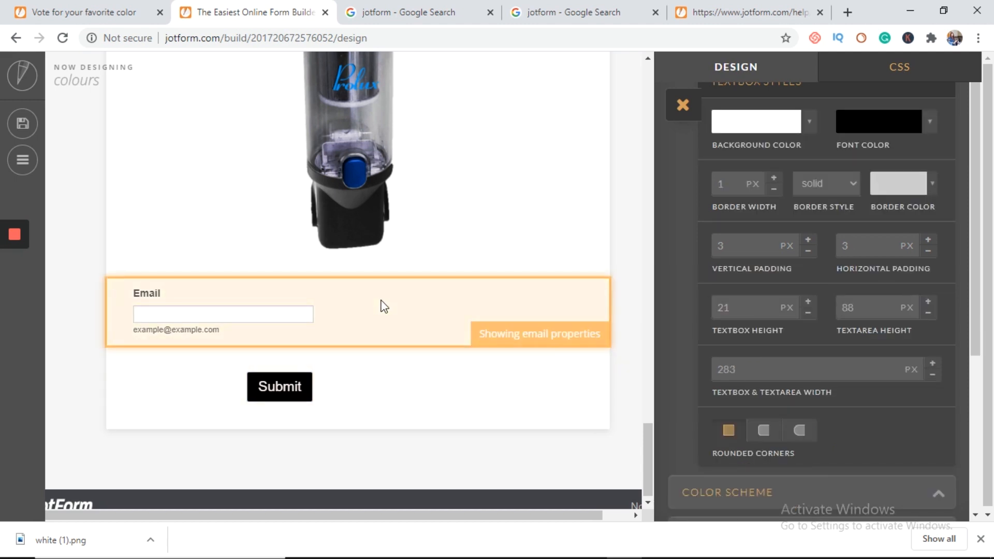
{"action": "mouse_move", "coordinate": [829, 380]}
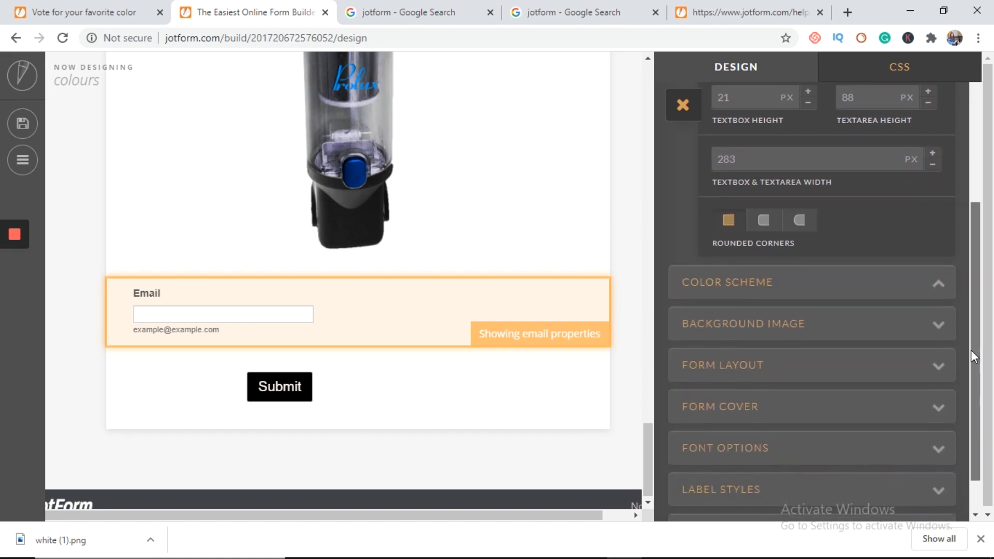
Raise the Base Font-Size slider to 17px under Font Options and inspect the Email and image styles.
{"action": "scroll", "scroll_direction": "down", "scroll_amount": 3}
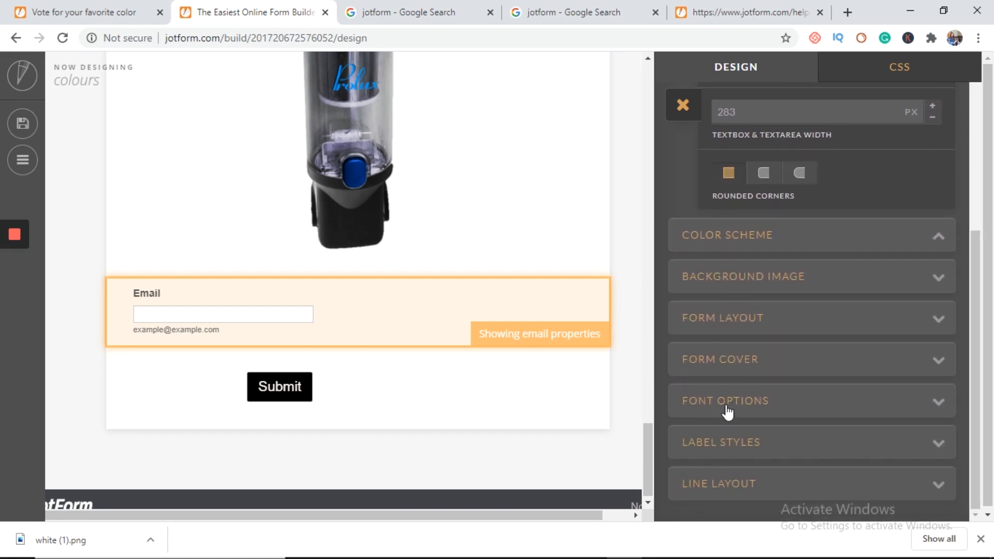
{"action": "left_click", "coordinate": [724, 399]}
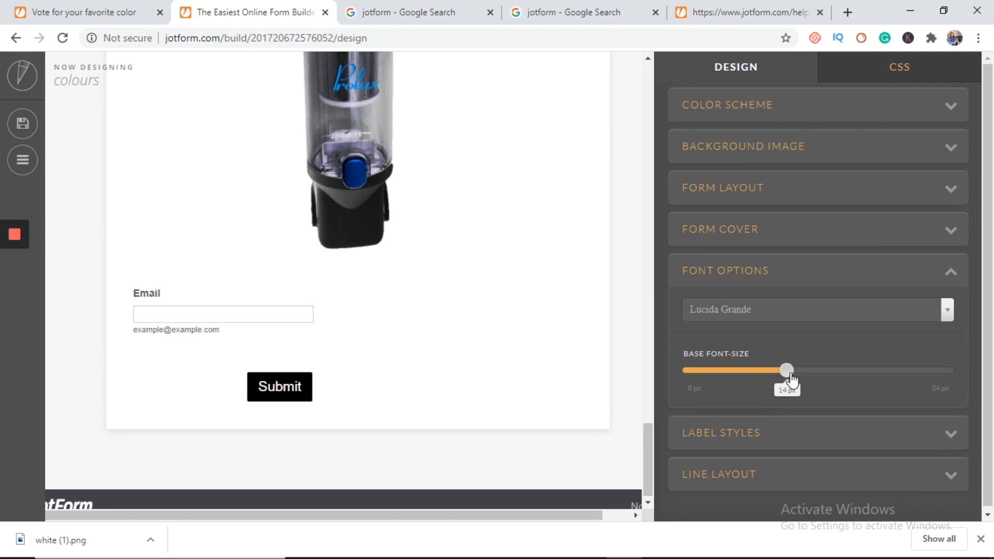
{"action": "left_click_drag", "start_coordinate": [787, 371], "coordinate": [803, 370]}
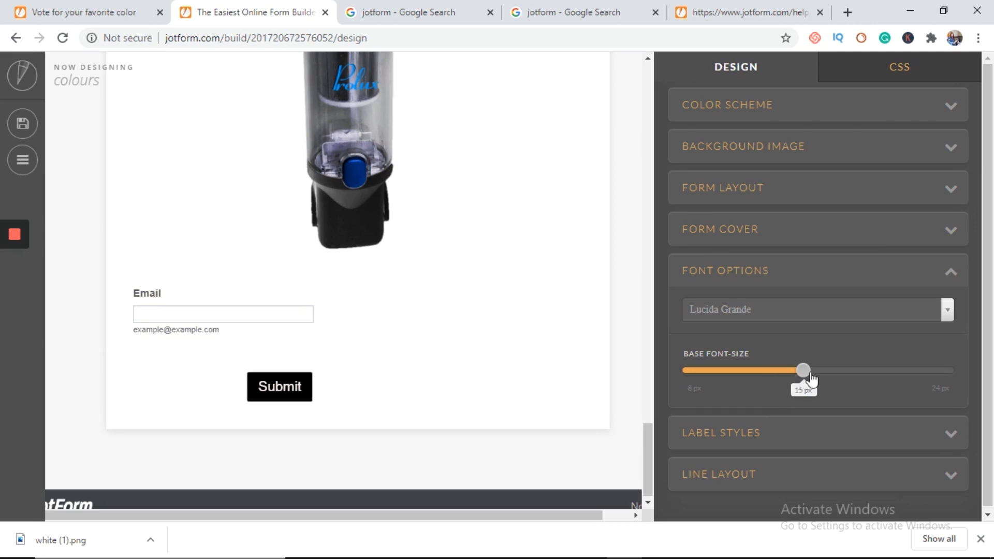
{"action": "left_click_drag", "start_coordinate": [803, 371], "coordinate": [834, 371]}
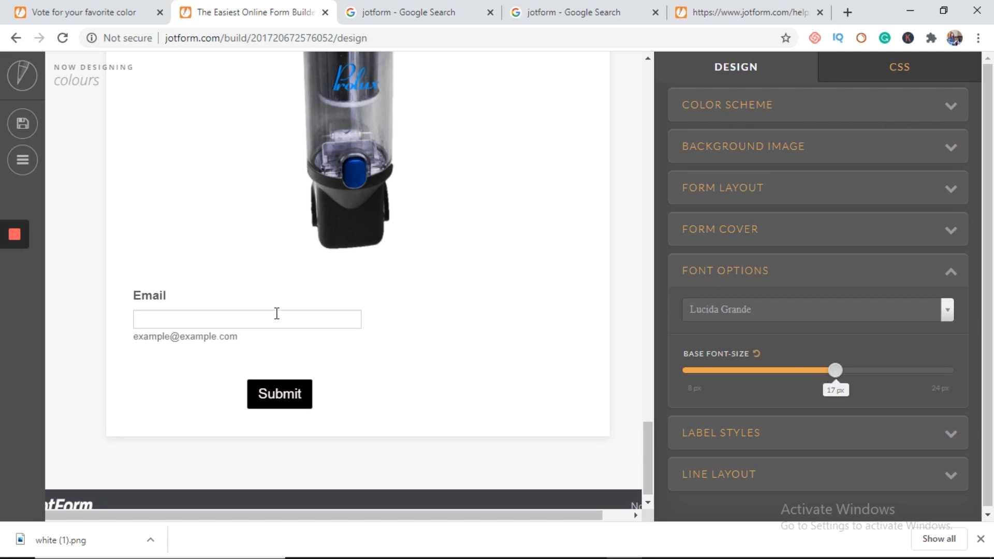
{"action": "left_click", "coordinate": [247, 319]}
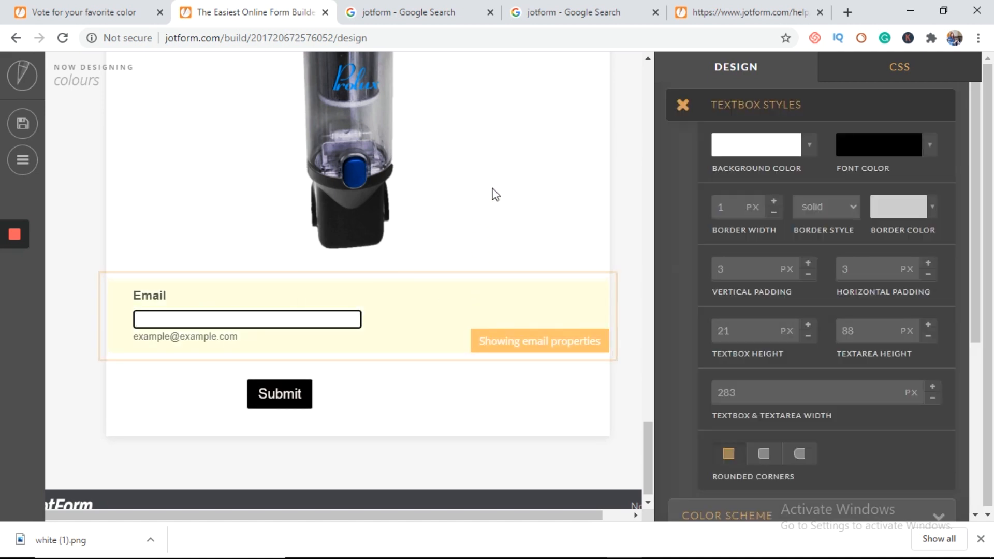
{"action": "left_click", "coordinate": [349, 159]}
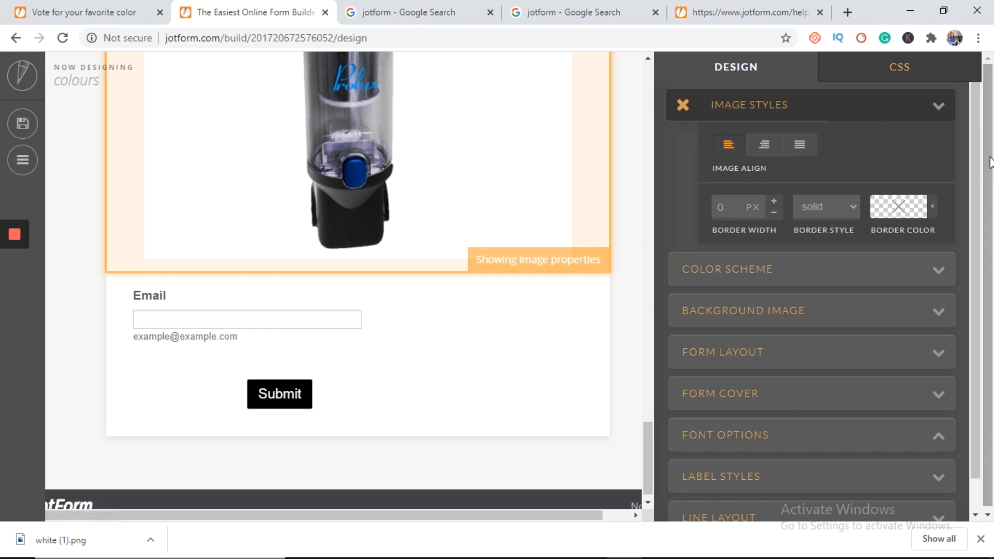
{"action": "mouse_move", "coordinate": [151, 147]}
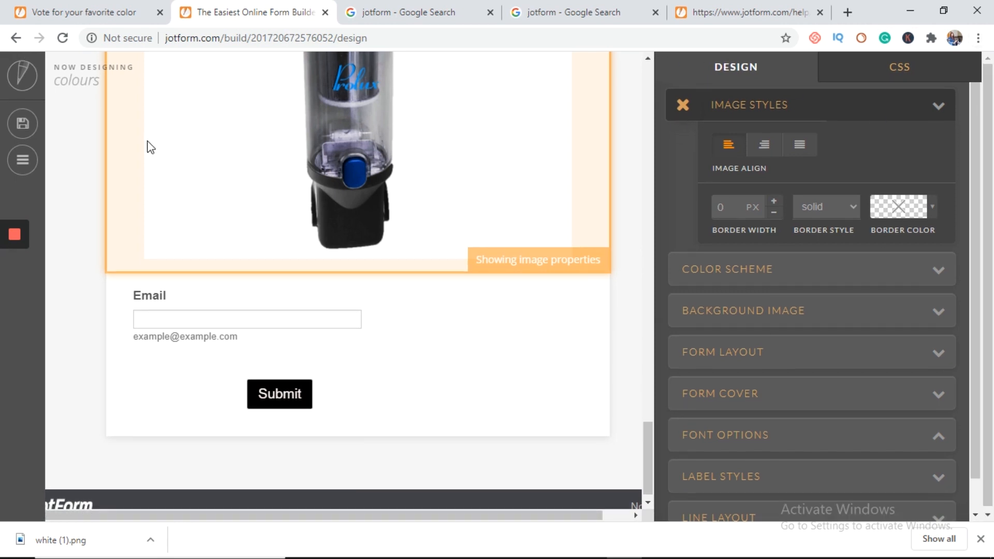
{"action": "mouse_move", "coordinate": [23, 123]}
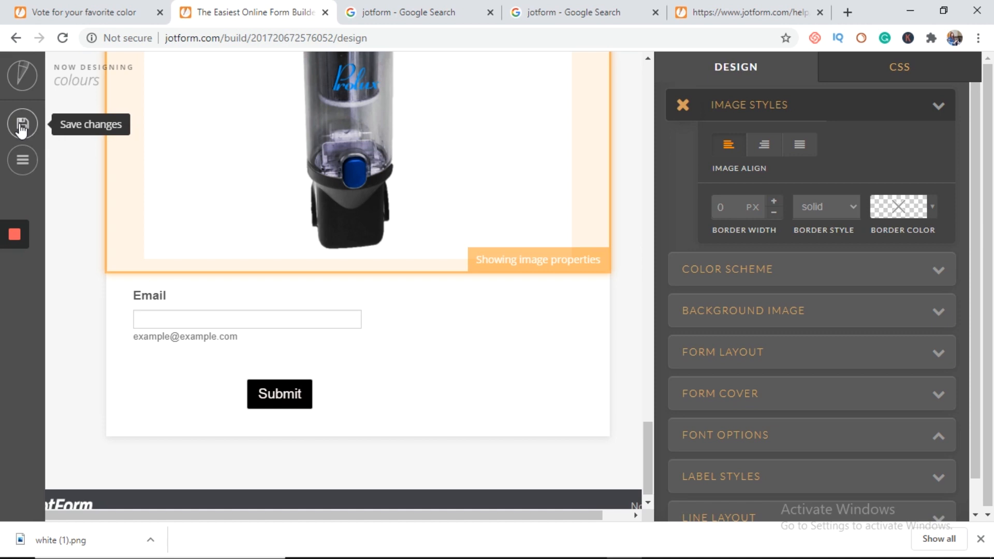
Save the design changes, return to the builder and close the Form Designer panel.
{"action": "left_click", "coordinate": [22, 124]}
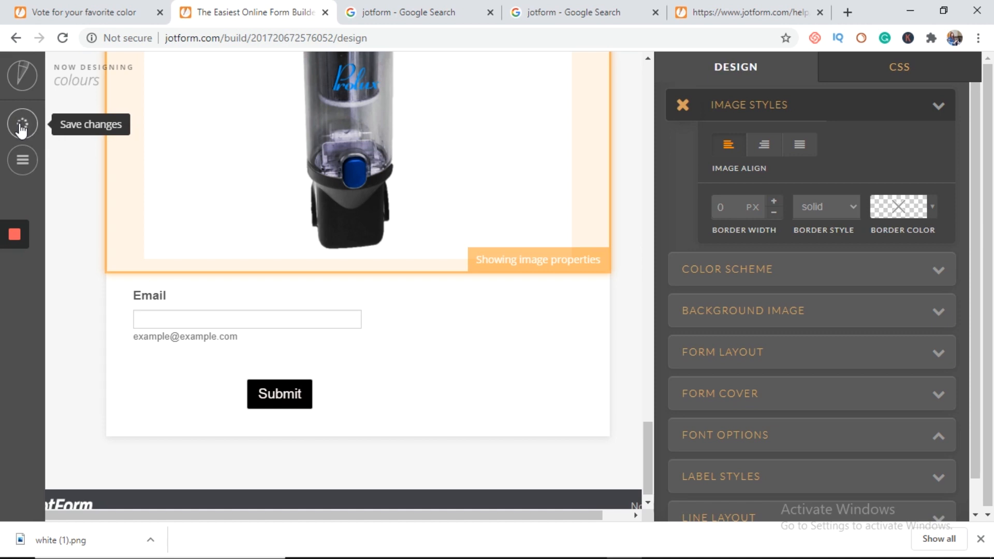
{"action": "left_click", "coordinate": [22, 124]}
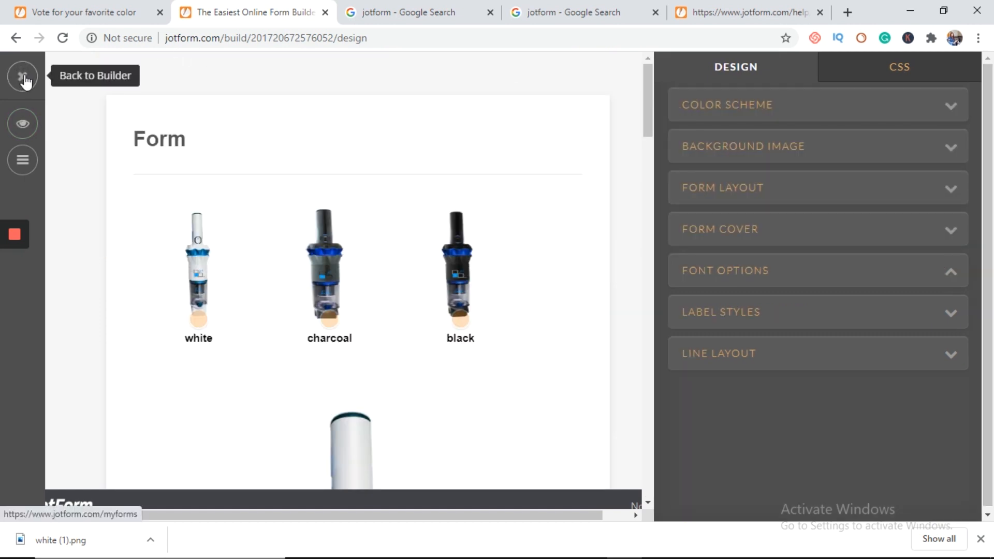
{"action": "left_click", "coordinate": [23, 75]}
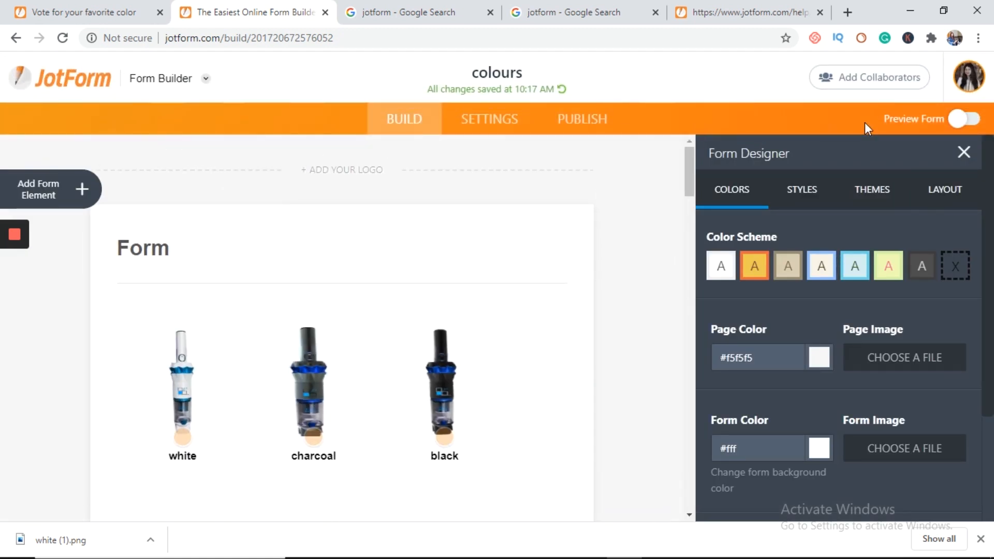
{"action": "left_click", "coordinate": [964, 153]}
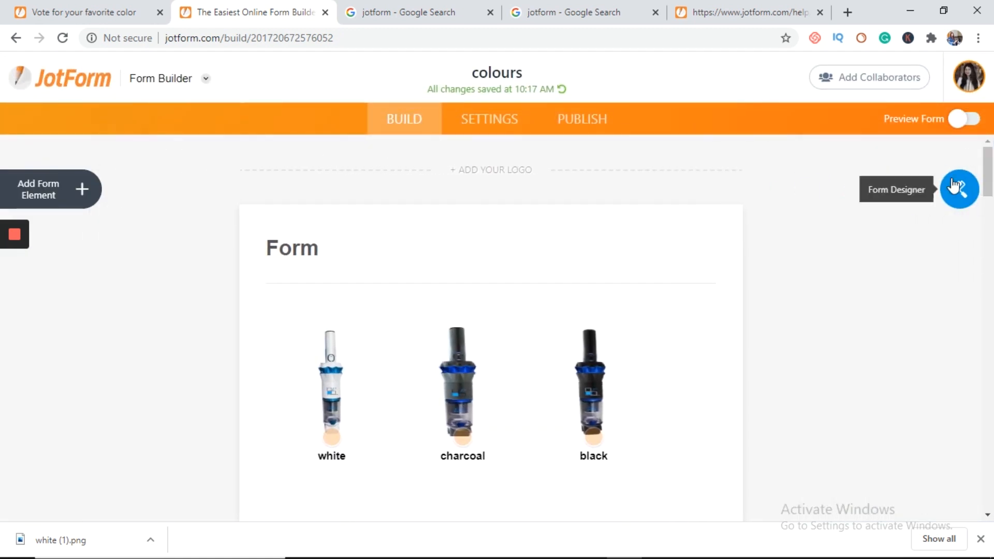
Clear the heading, copy the title text from the live vote form tab, and return to the builder.
{"action": "left_click", "coordinate": [292, 248]}
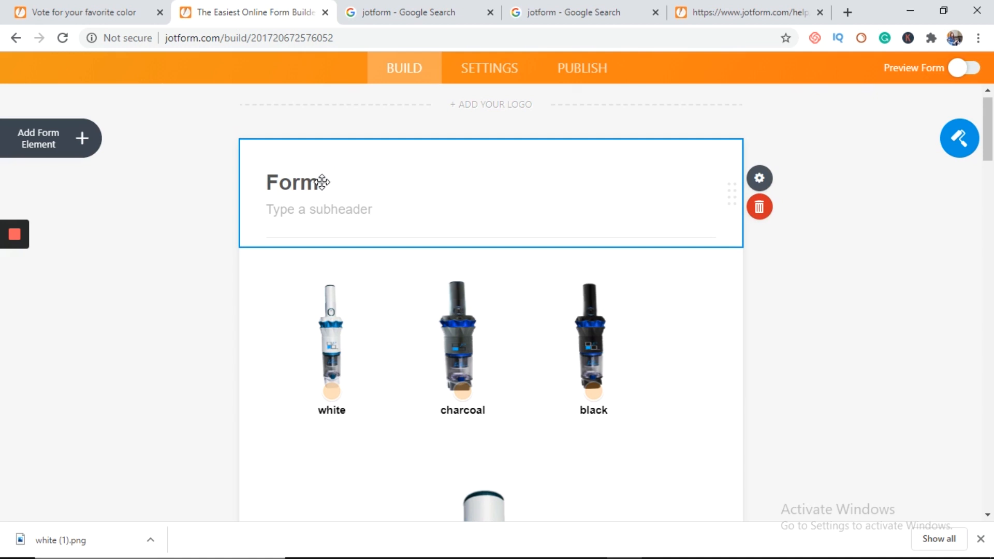
{"action": "key", "text": "Backspace"}
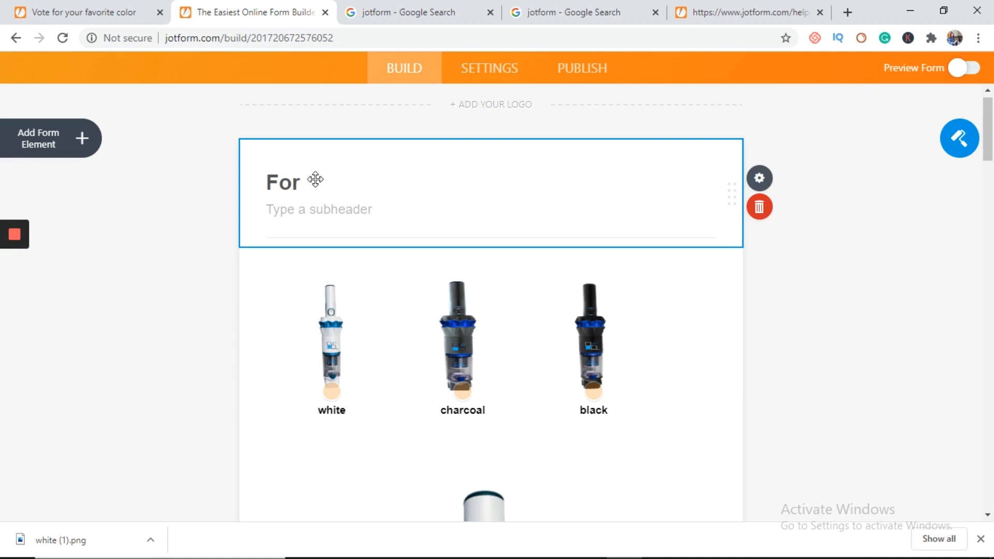
{"action": "left_click", "coordinate": [75, 12]}
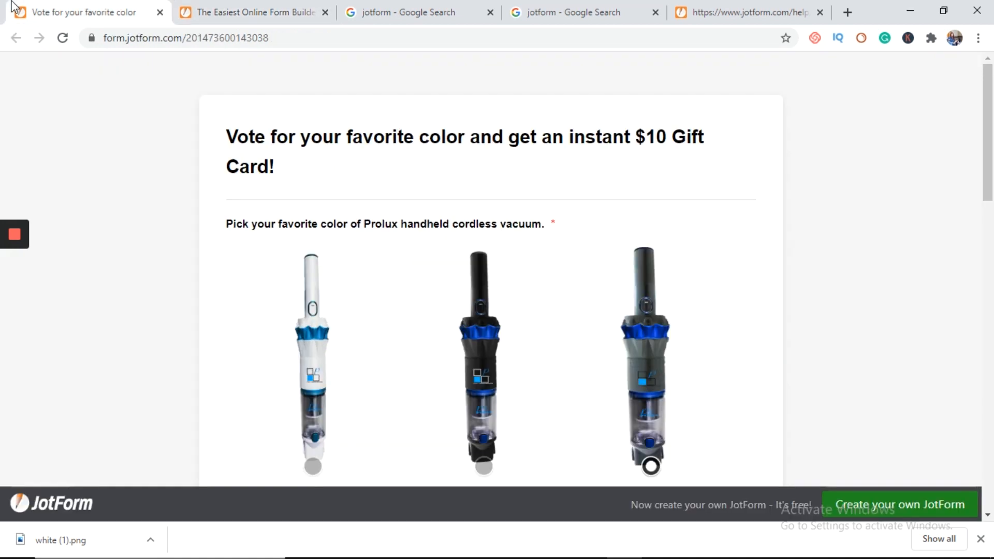
{"action": "mouse_move", "coordinate": [281, 176]}
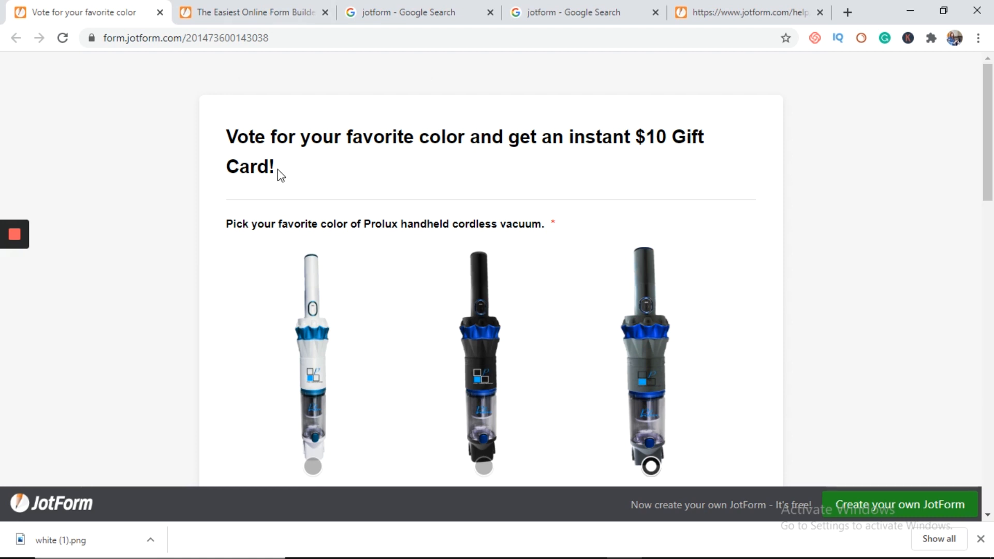
{"action": "left_click_drag", "start_coordinate": [227, 136], "coordinate": [273, 167]}
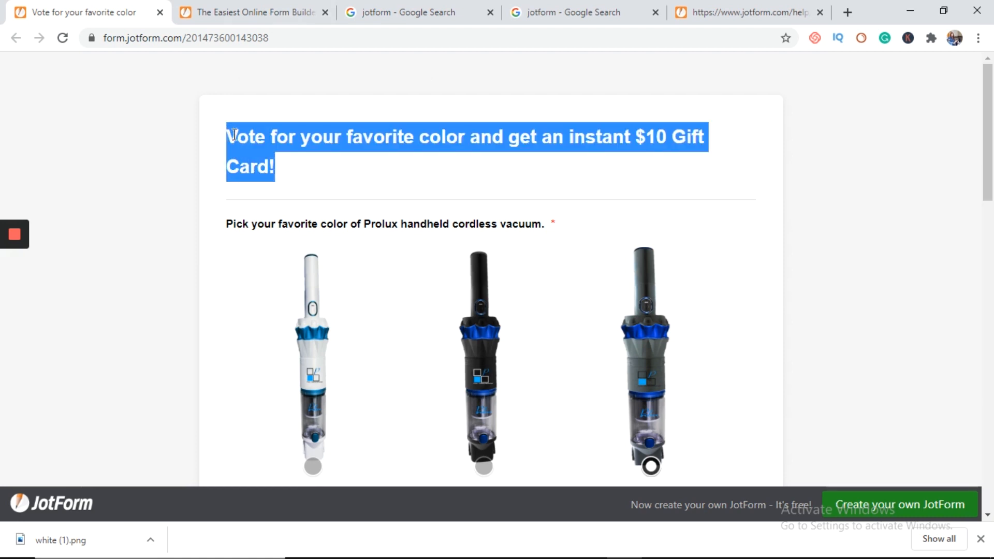
{"action": "left_click", "coordinate": [253, 13]}
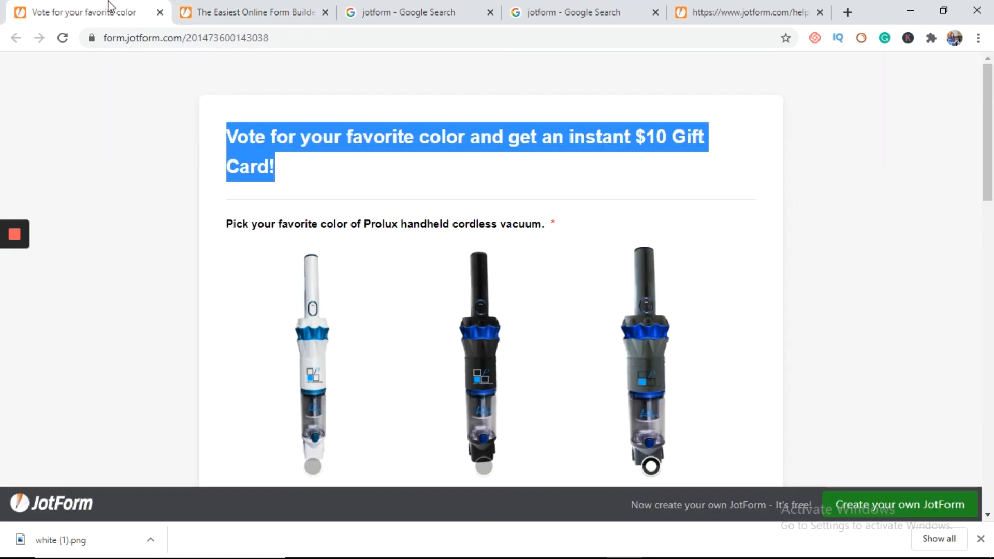
{"action": "left_click", "coordinate": [551, 224]}
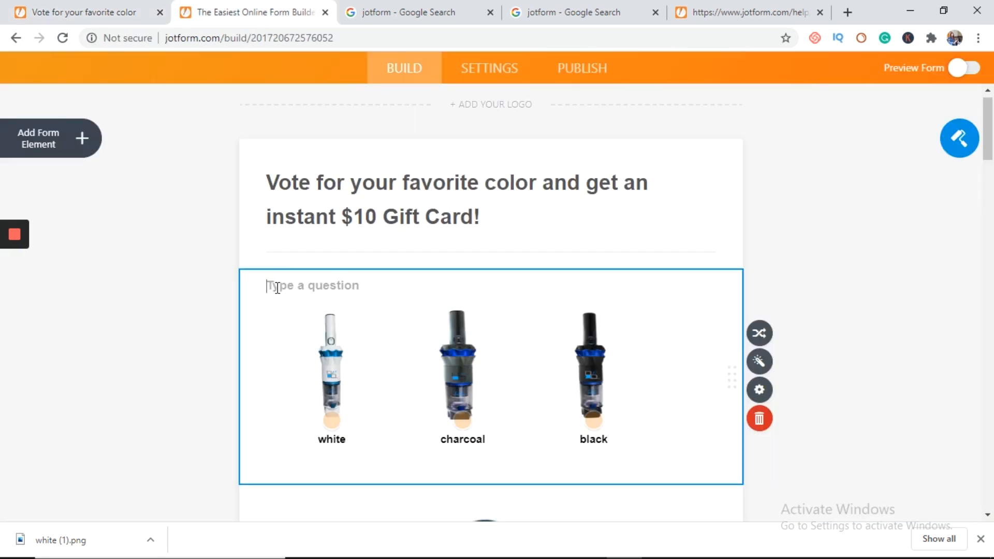
Paste the copied Prolux vacuum colour question into the picture question's label.
{"action": "right_click", "coordinate": [277, 287]}
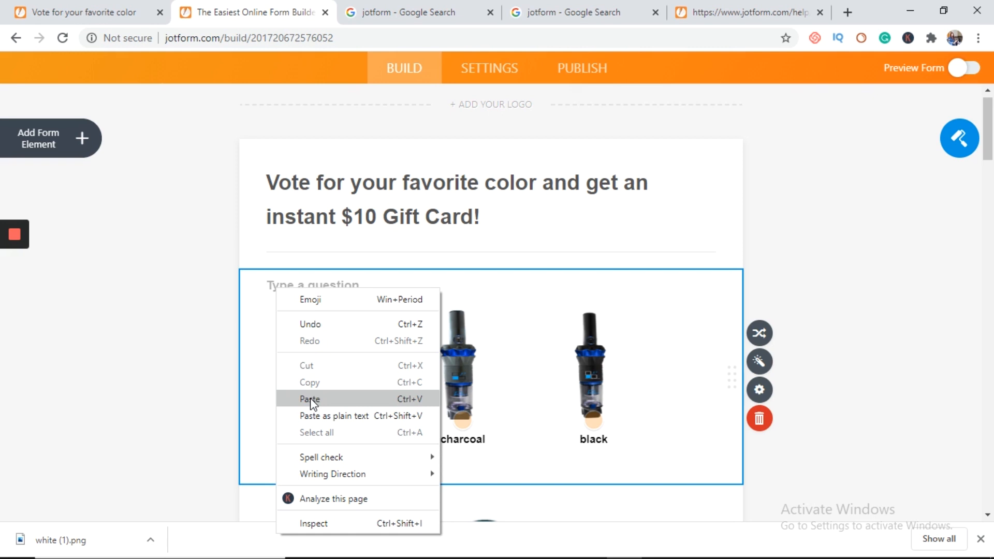
{"action": "left_click", "coordinate": [309, 400]}
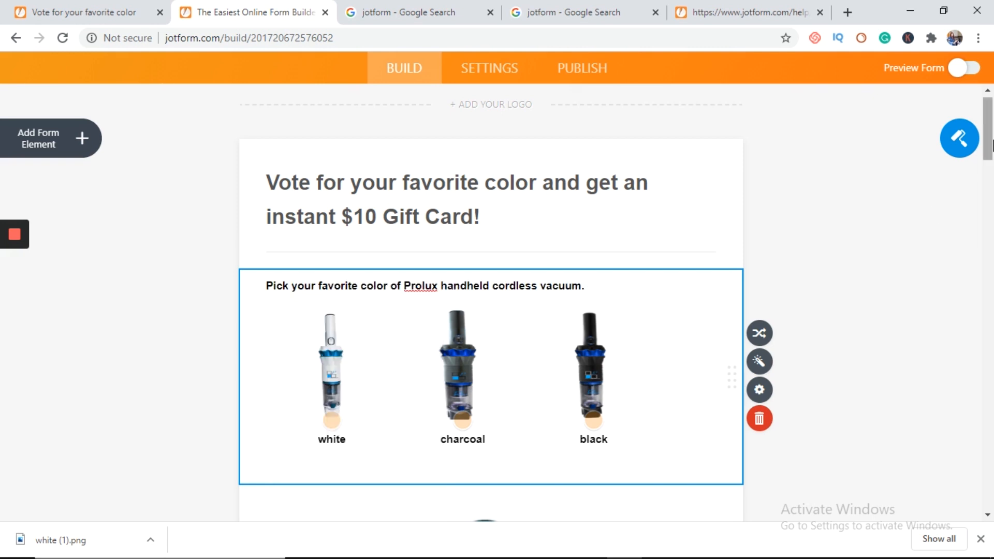
Label the email field 'What Email address should we send your instant $10 gift card to?'.
{"action": "scroll", "scroll_direction": "down", "scroll_amount": 3}
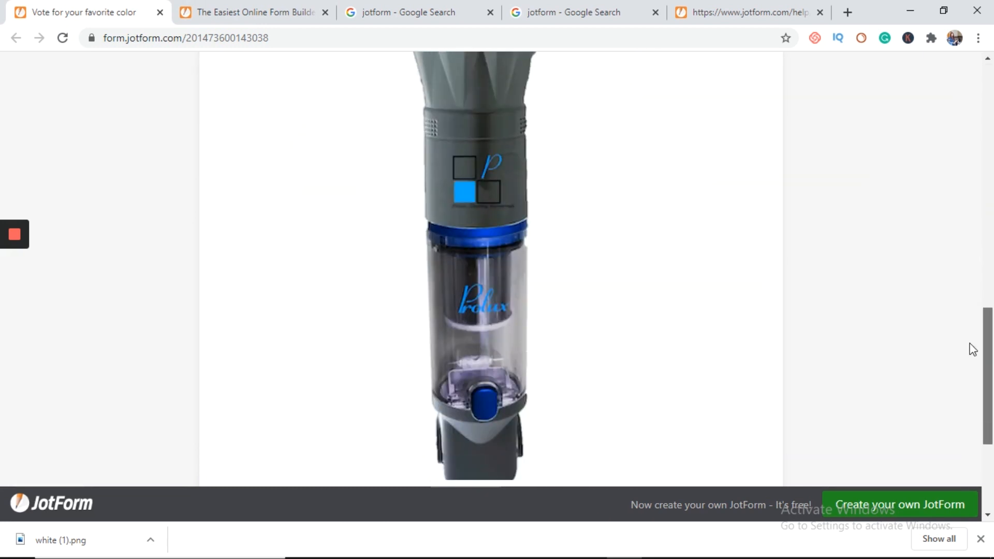
{"action": "scroll", "scroll_direction": "down", "scroll_amount": 3}
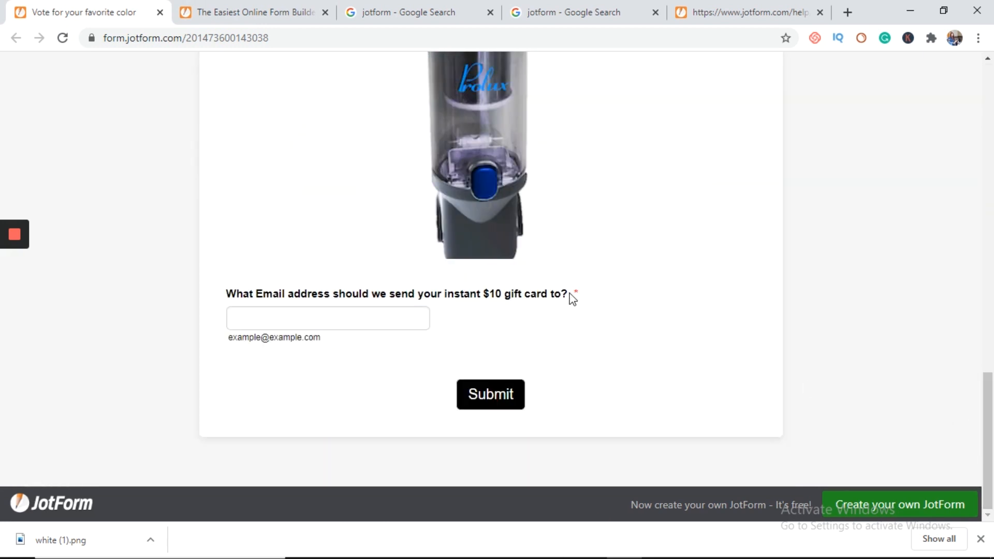
{"action": "left_click", "coordinate": [490, 394]}
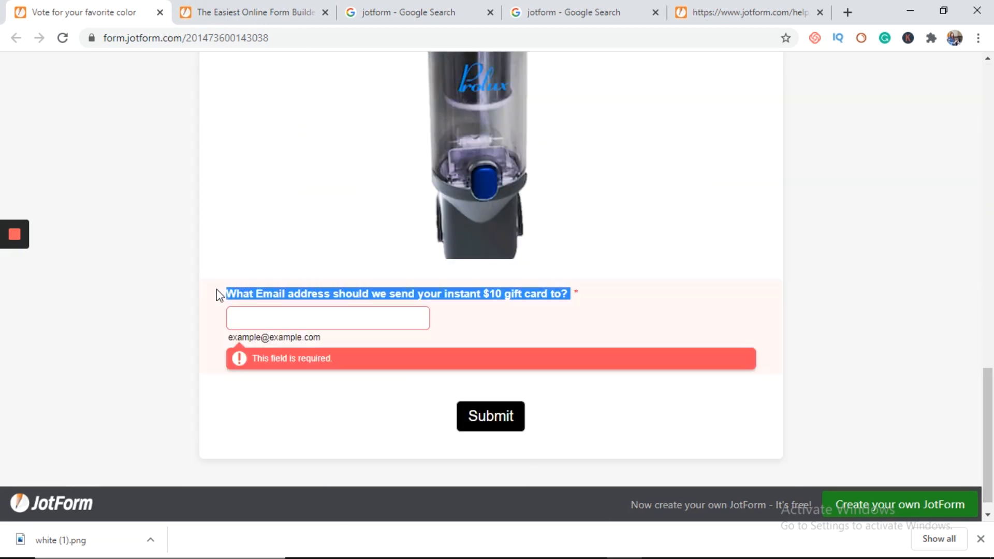
{"action": "mouse_move", "coordinate": [254, 303]}
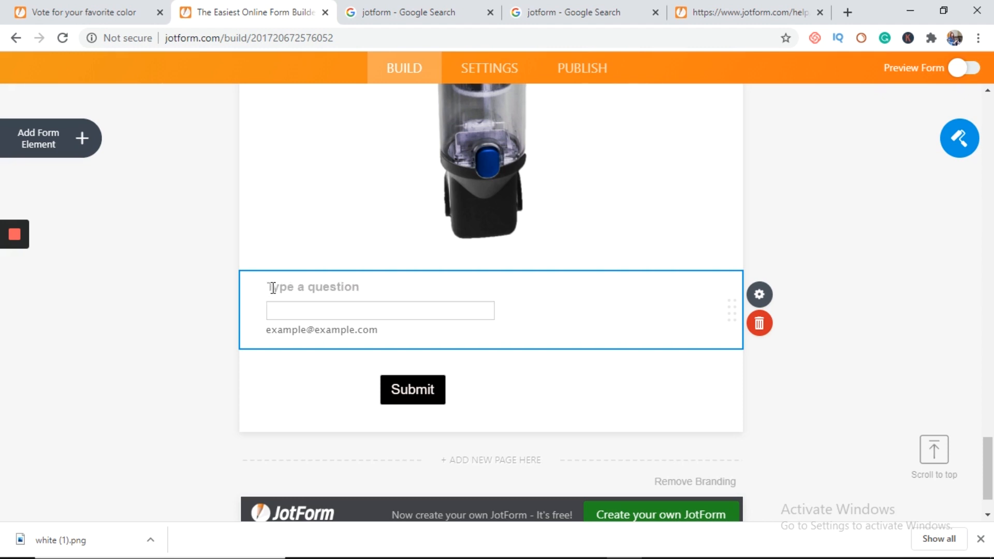
{"action": "type", "text": "What Email address should we send your instant $10 gift card to?"}
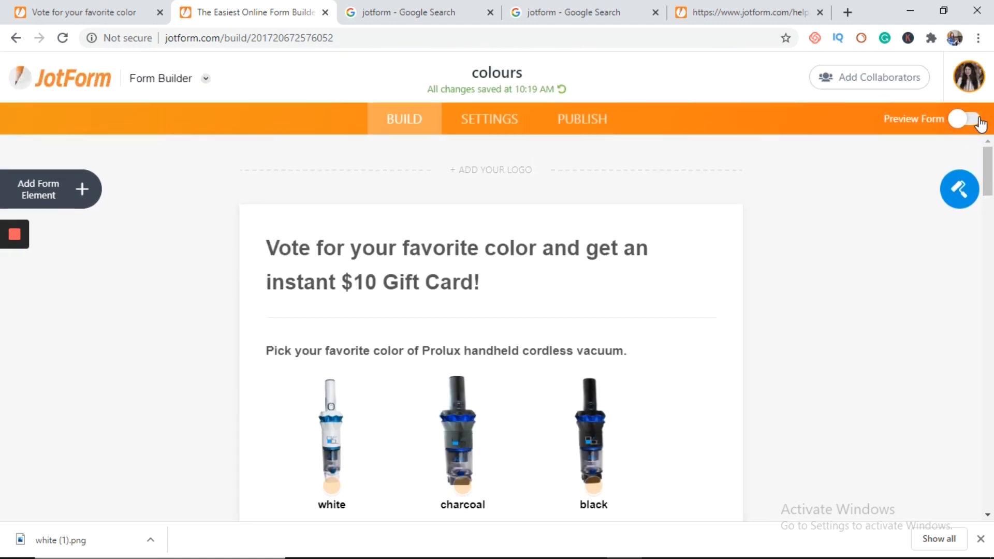
Preview the colours form briefly, then publish it and copy its direct share link.
{"action": "left_click", "coordinate": [967, 118]}
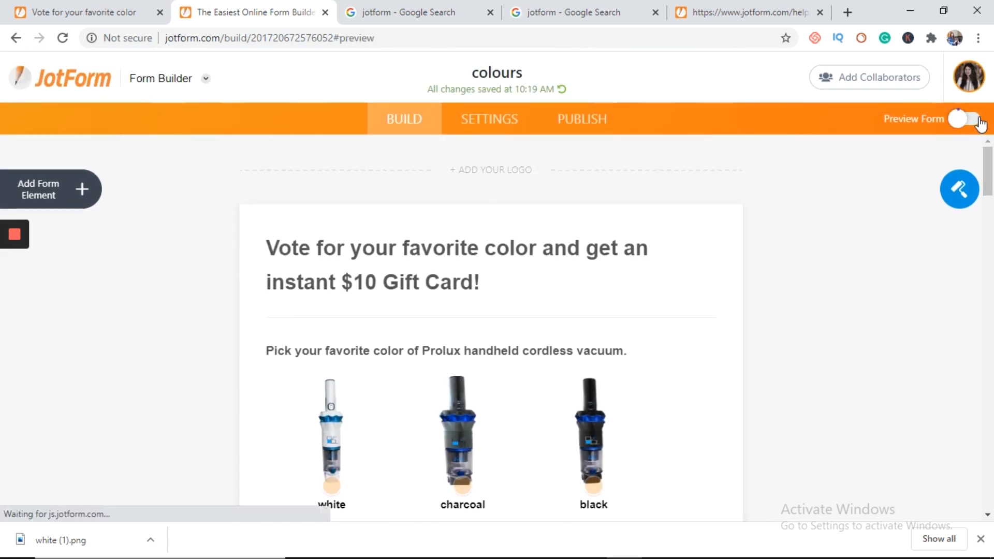
{"action": "left_click", "coordinate": [967, 119]}
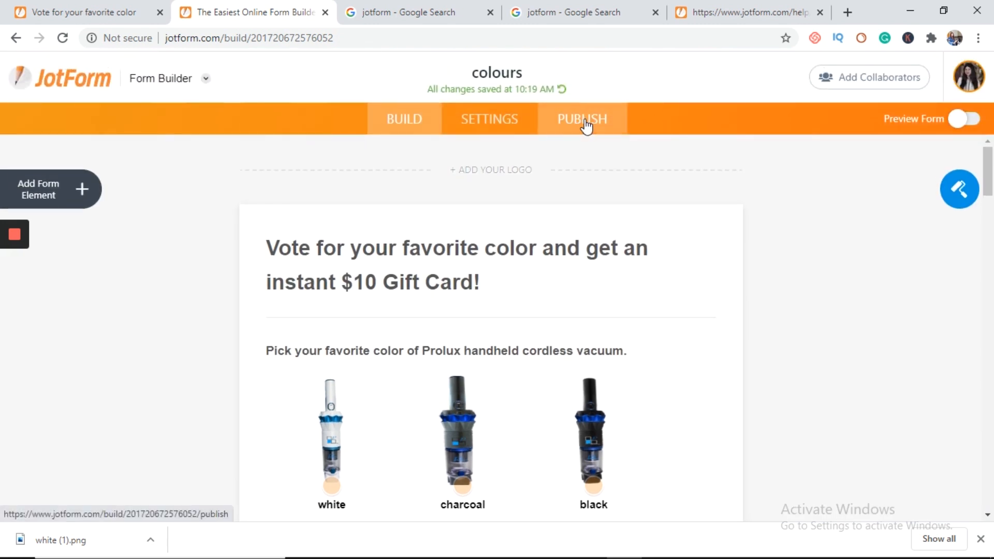
{"action": "left_click", "coordinate": [581, 118]}
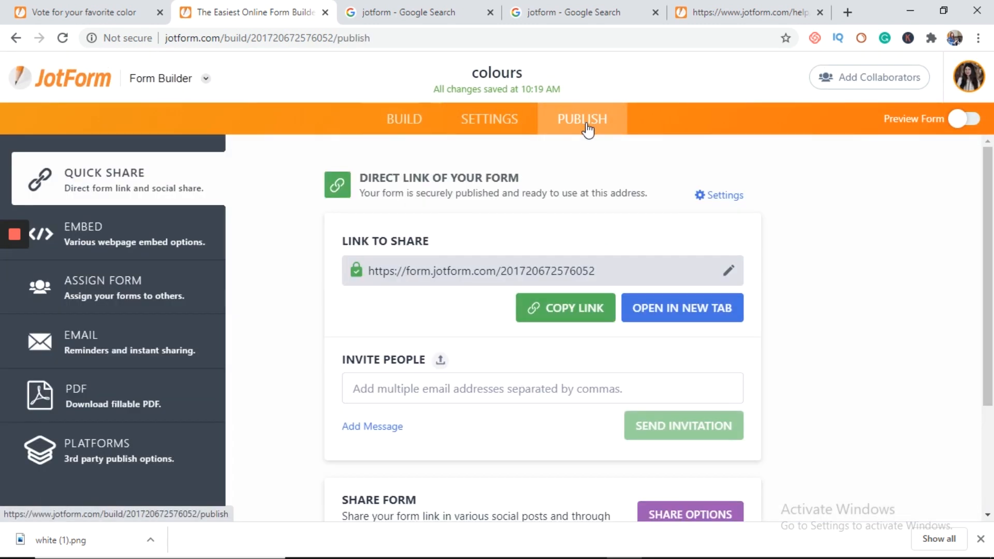
{"action": "mouse_move", "coordinate": [601, 274]}
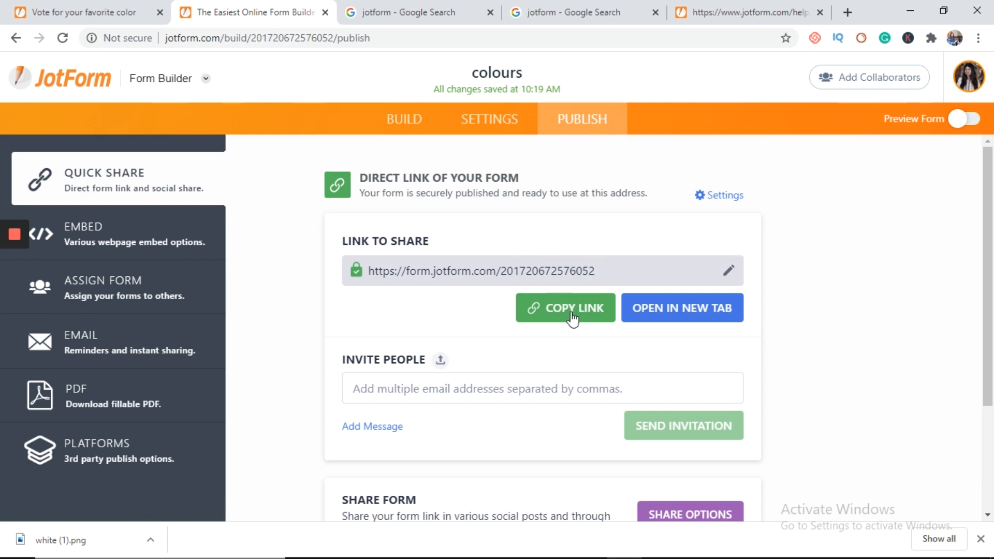
{"action": "left_click", "coordinate": [566, 307]}
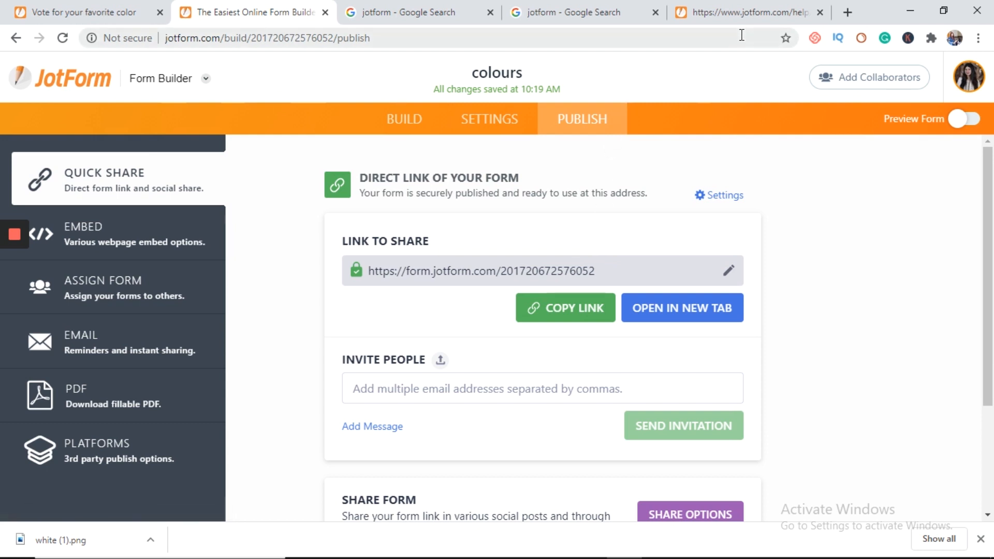
Check the live vote form tab, then return and go to the My Forms page.
{"action": "left_click", "coordinate": [254, 12]}
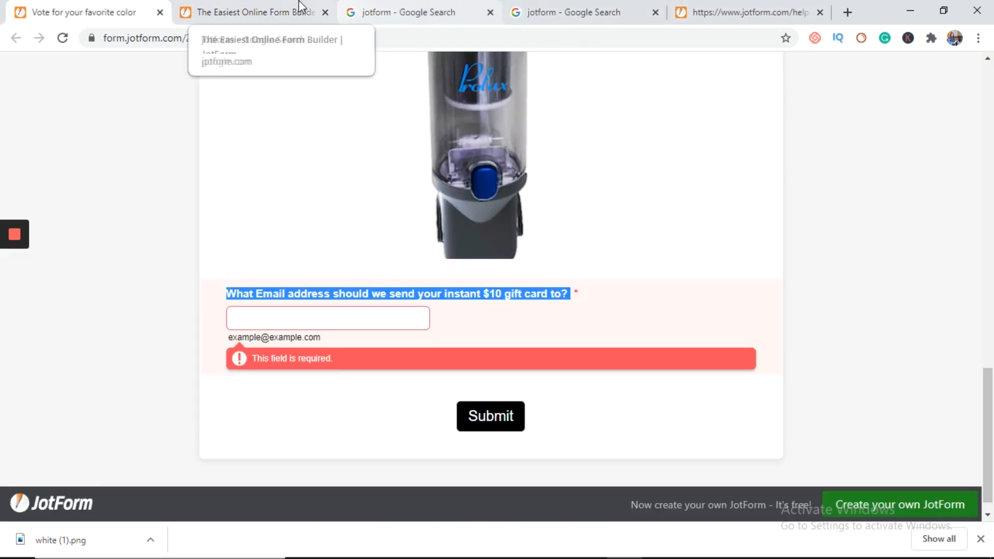
{"action": "scroll", "scroll_direction": "up", "scroll_amount": 3}
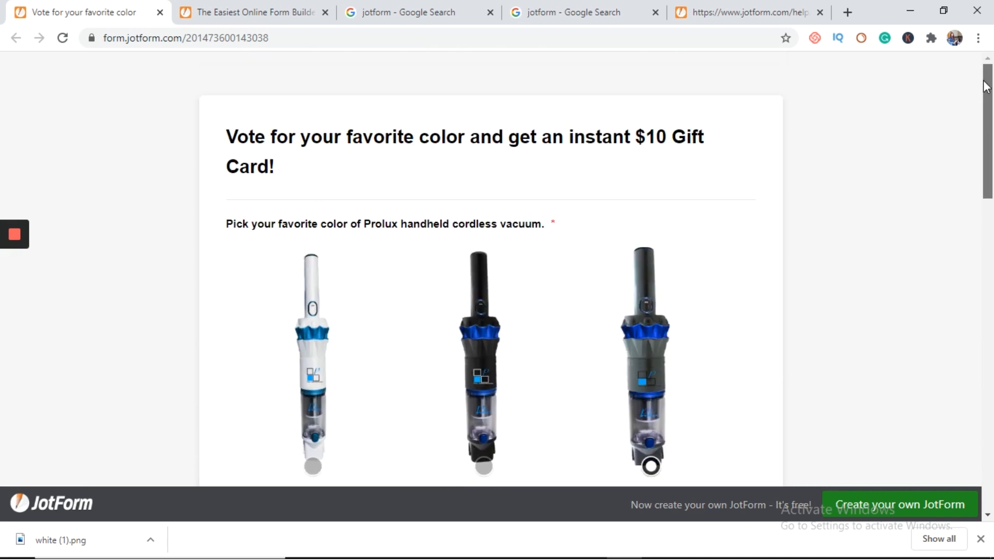
{"action": "left_click", "coordinate": [253, 13]}
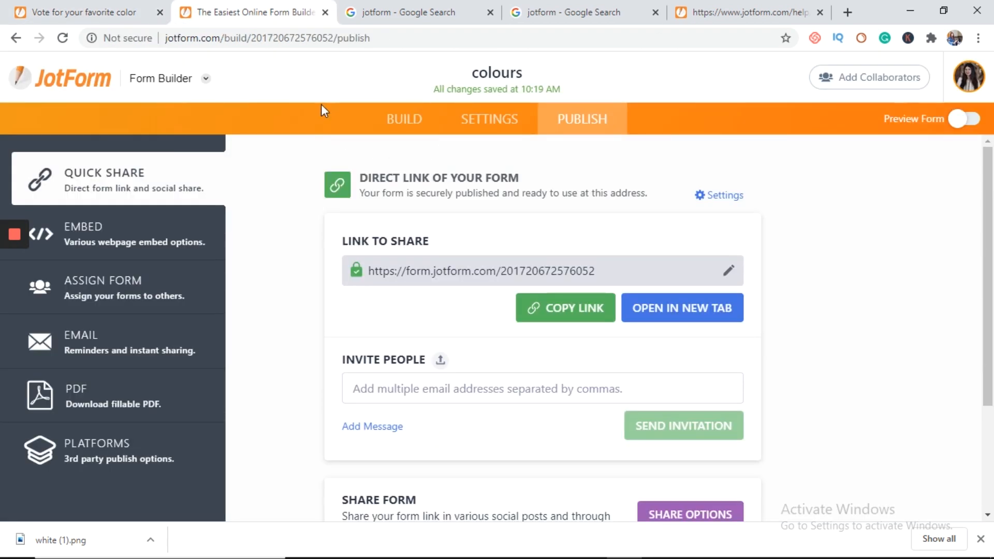
{"action": "left_click", "coordinate": [418, 13]}
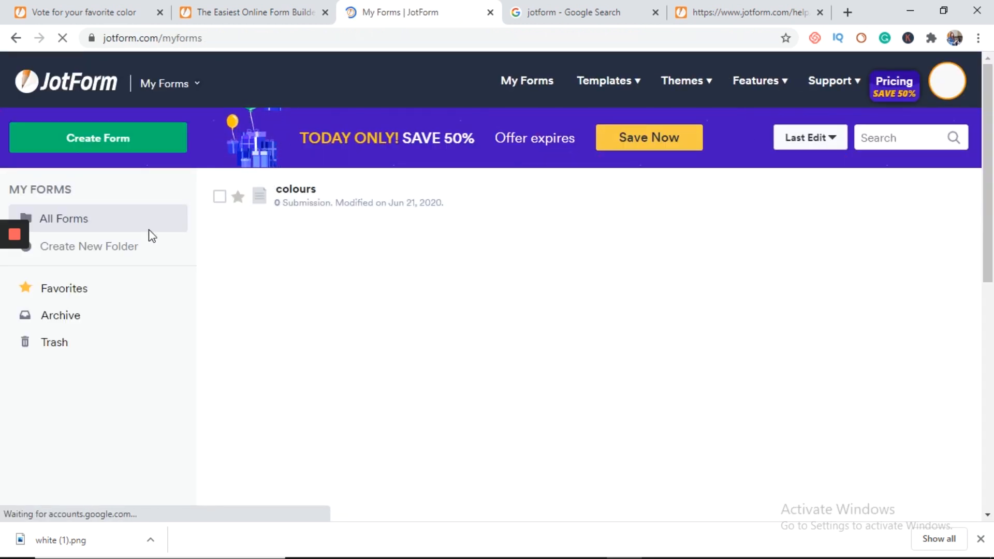
Create a new classic form from scratch and name it 'Submissions'.
{"action": "left_click", "coordinate": [98, 138]}
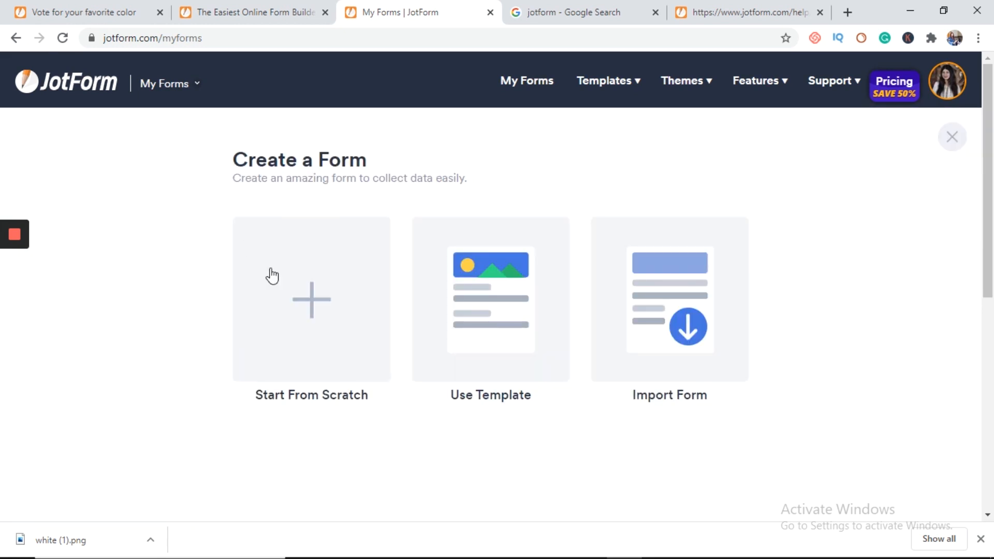
{"action": "left_click", "coordinate": [312, 299]}
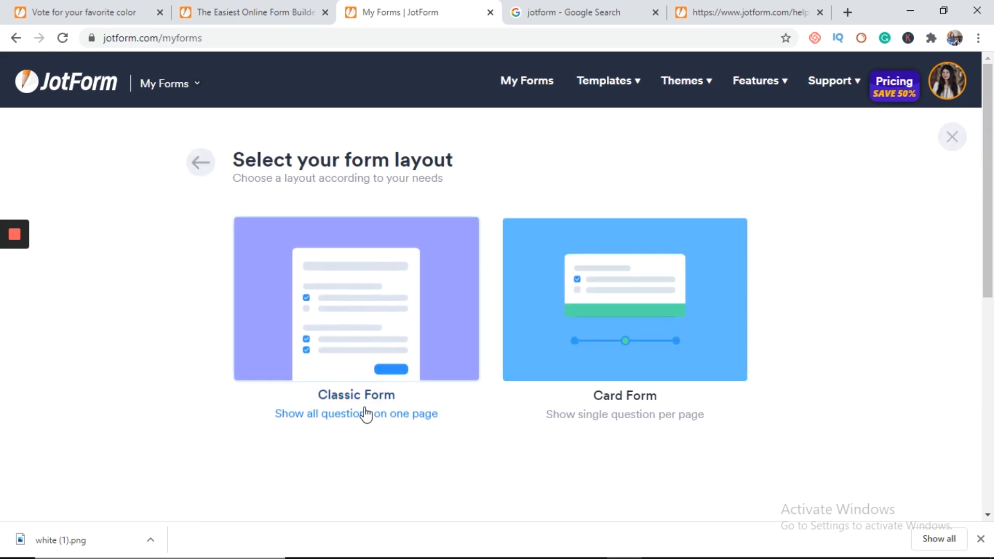
{"action": "left_click", "coordinate": [356, 298]}
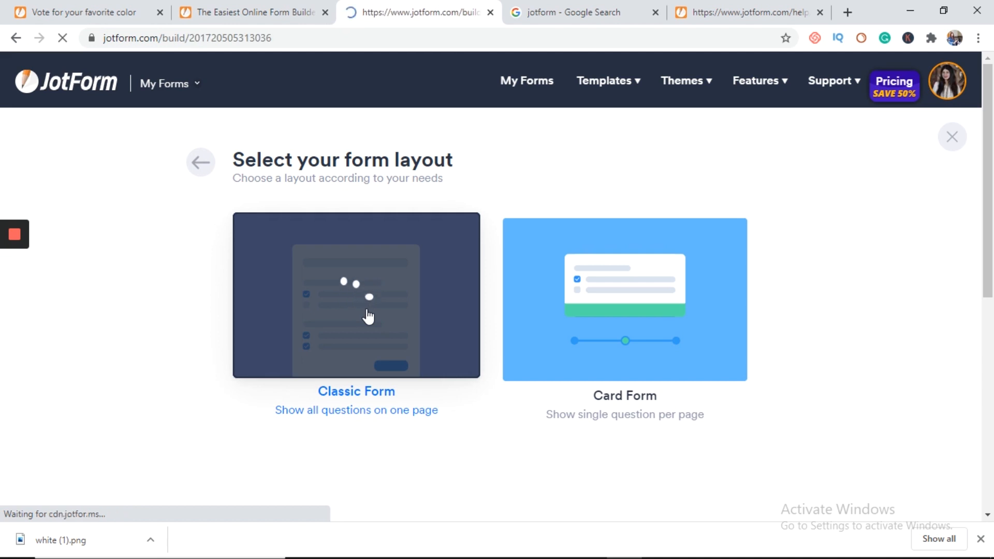
{"action": "left_click", "coordinate": [355, 295]}
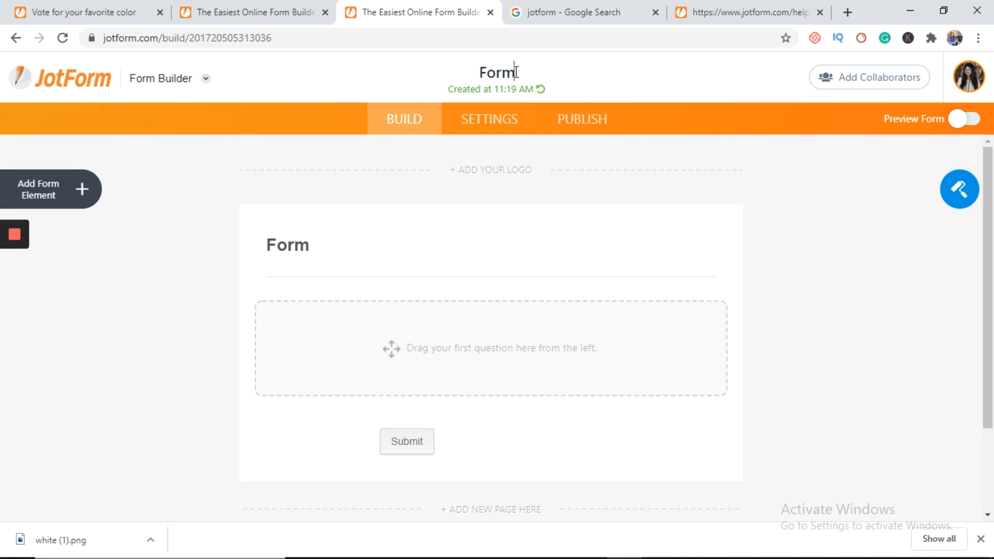
{"action": "left_click", "coordinate": [496, 71]}
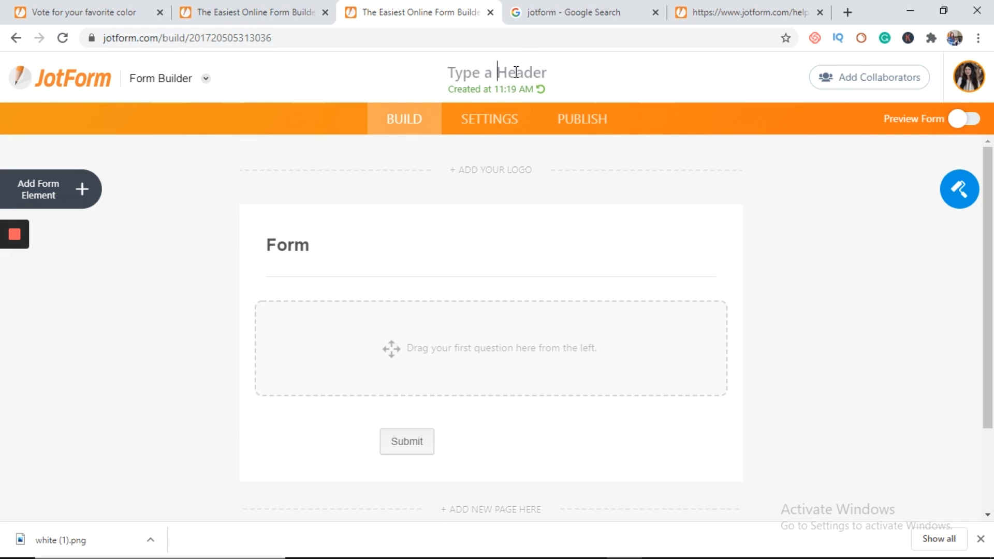
{"action": "type", "text": "Submit"}
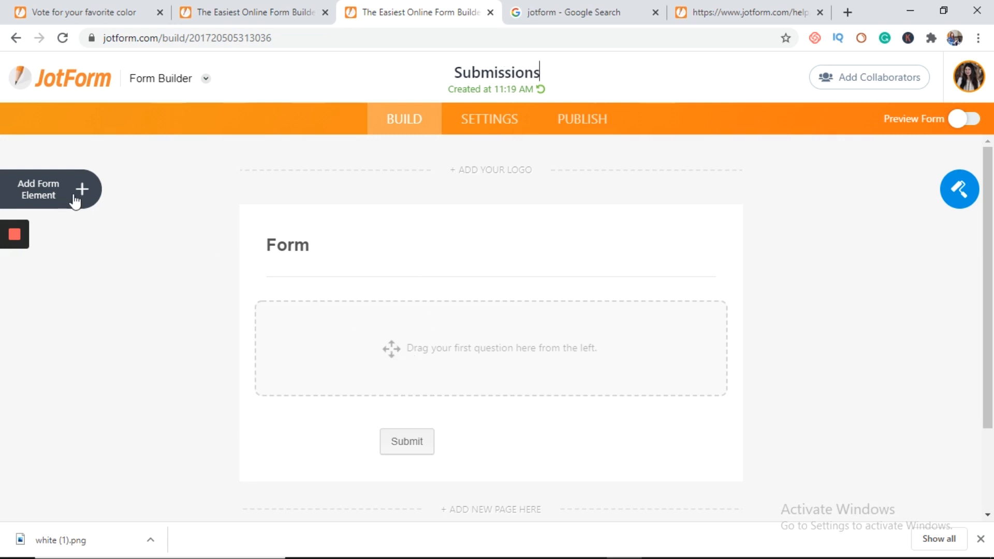
Add a File Upload question from Form Elements to the Submissions form.
{"action": "left_click", "coordinate": [51, 188]}
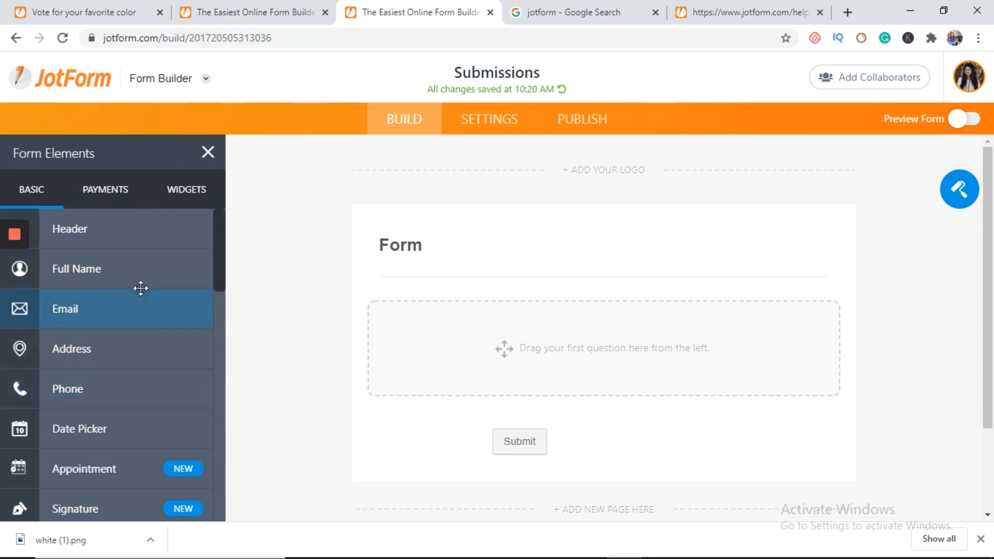
{"action": "scroll", "scroll_direction": "down", "scroll_amount": 3}
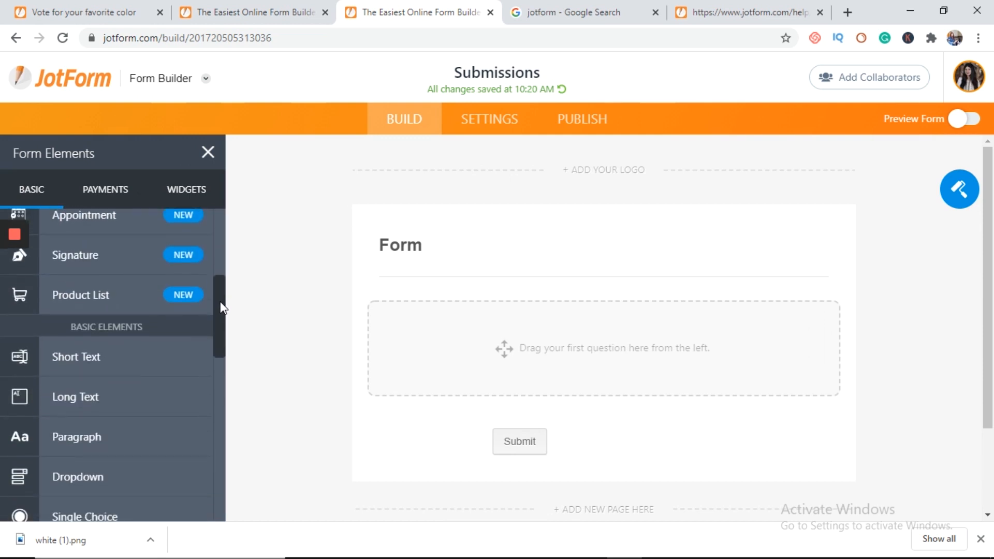
{"action": "scroll", "scroll_direction": "down", "scroll_amount": 3}
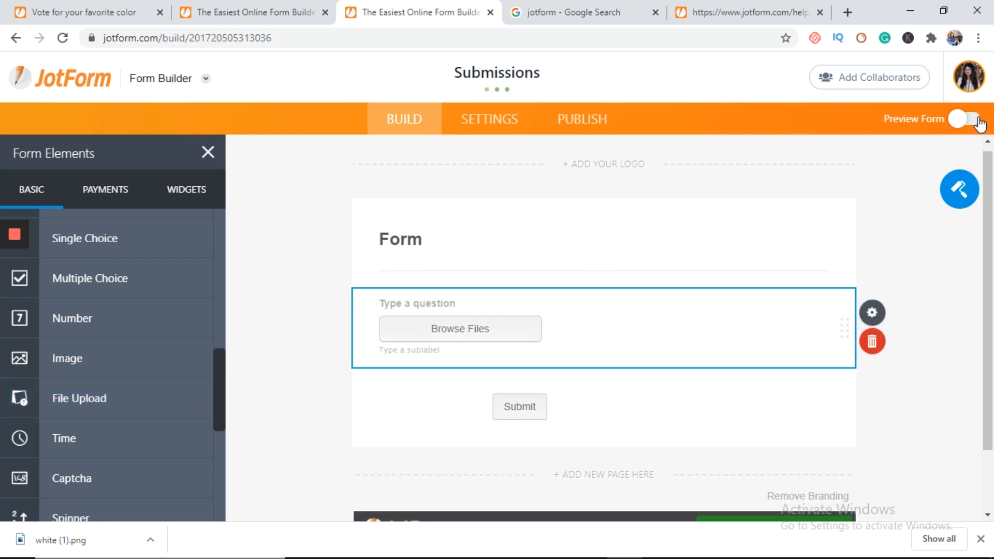
Preview the Submissions form and submit a test entry uploading charcoal.png.
{"action": "left_click", "coordinate": [972, 118]}
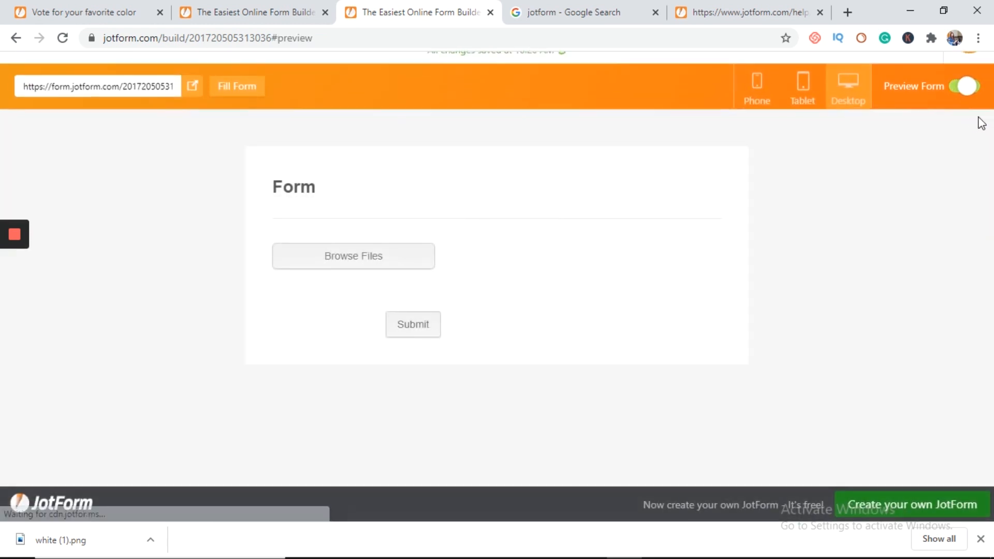
{"action": "left_click", "coordinate": [353, 256]}
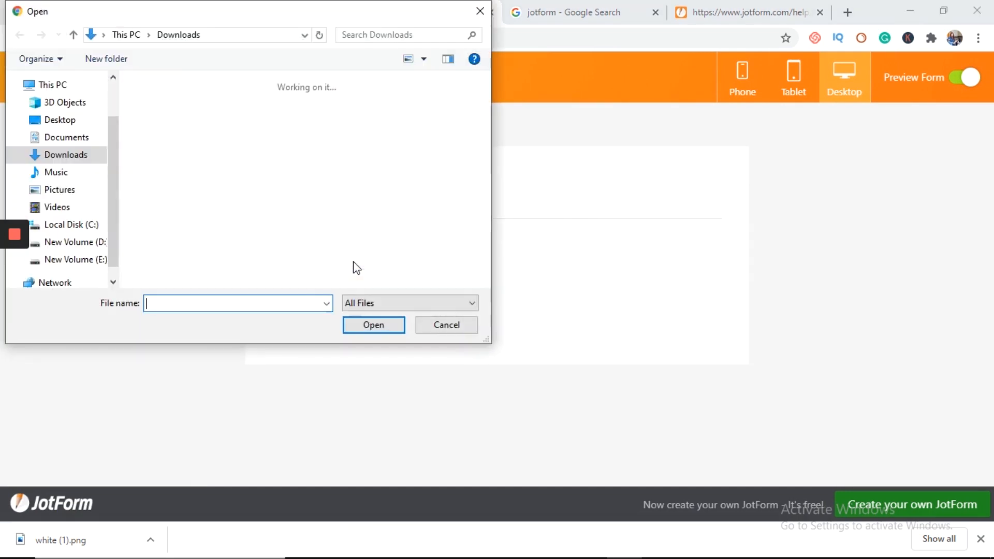
{"action": "left_click", "coordinate": [190, 153]}
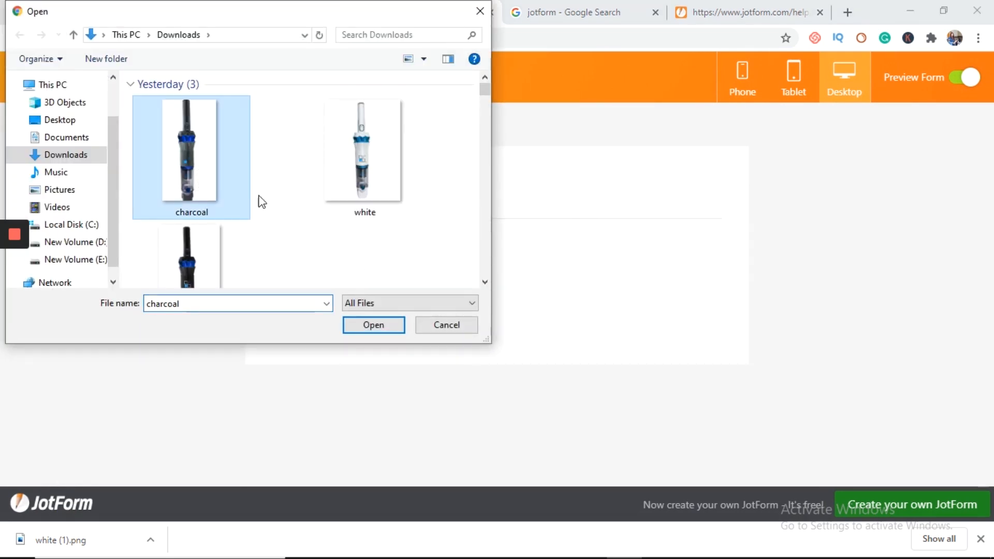
{"action": "left_click", "coordinate": [374, 324]}
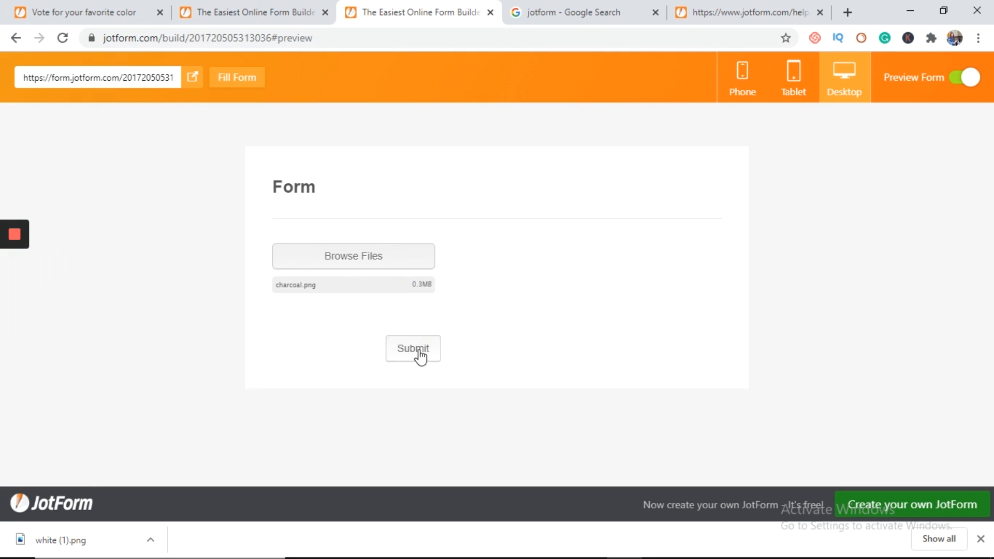
{"action": "left_click", "coordinate": [414, 349]}
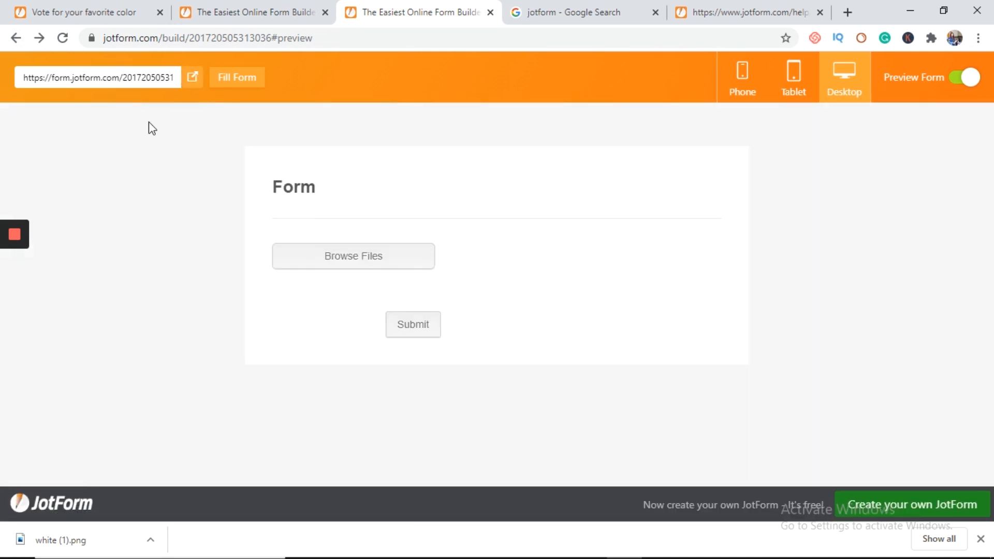
{"action": "left_click", "coordinate": [62, 38]}
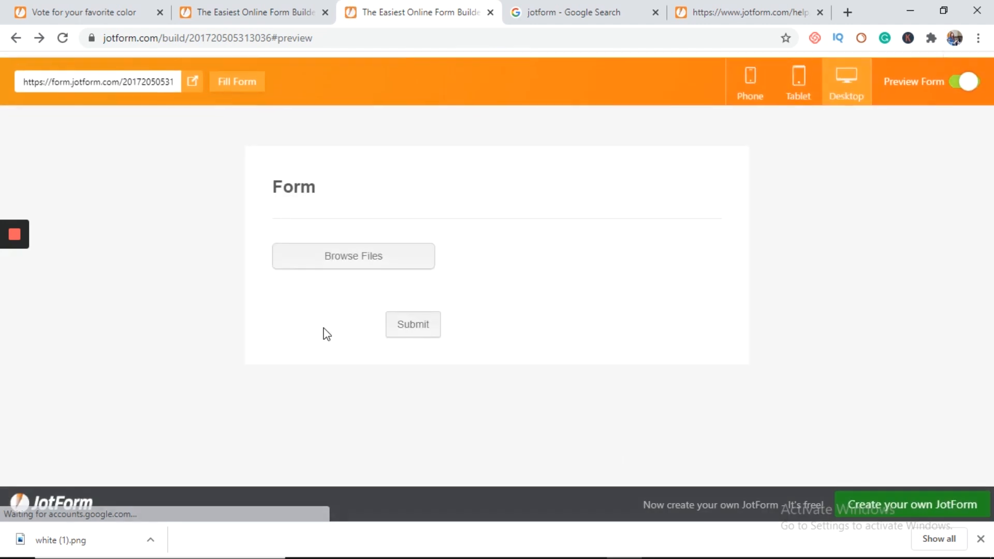
Submit two more test entries uploading white.png and black.png.
{"action": "left_click", "coordinate": [353, 256]}
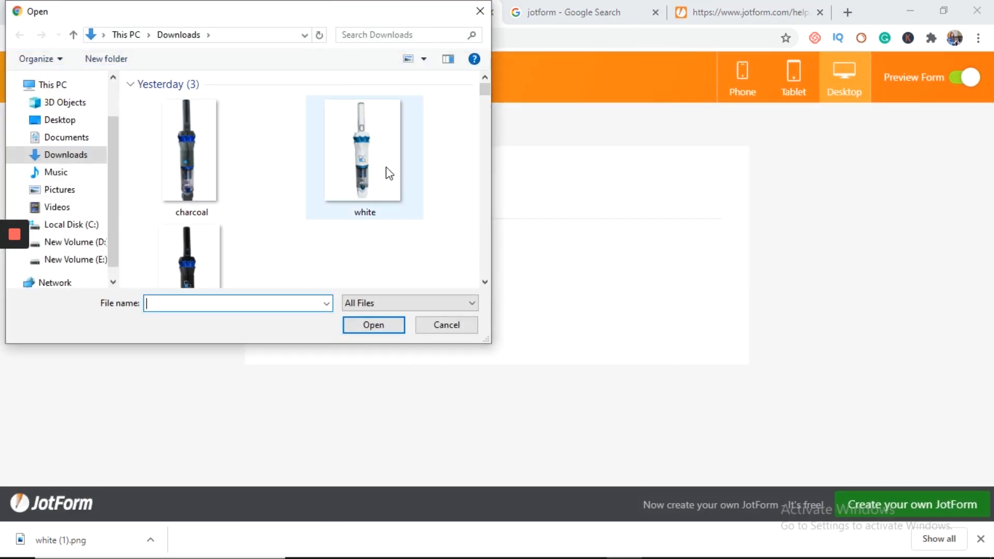
{"action": "mouse_move", "coordinate": [385, 177]}
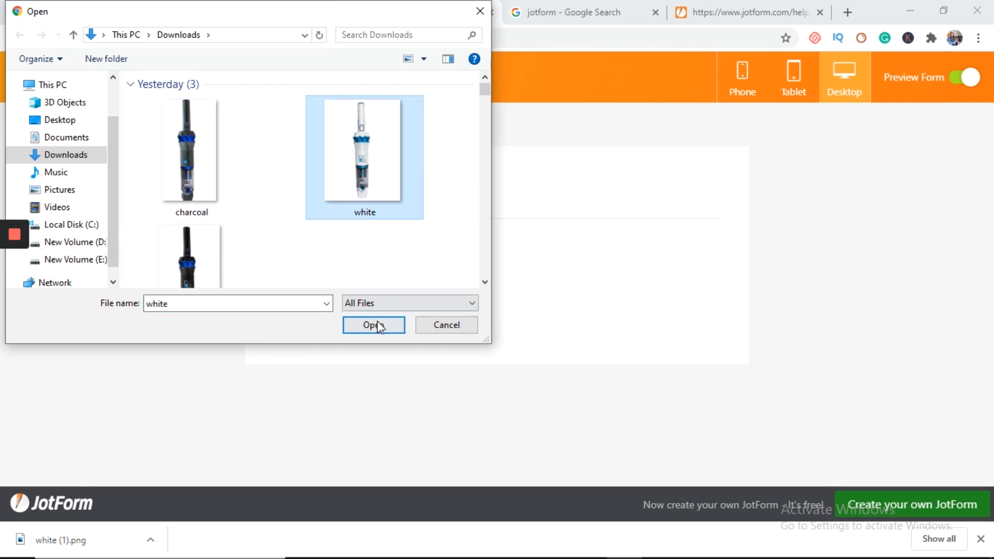
{"action": "left_click", "coordinate": [373, 324]}
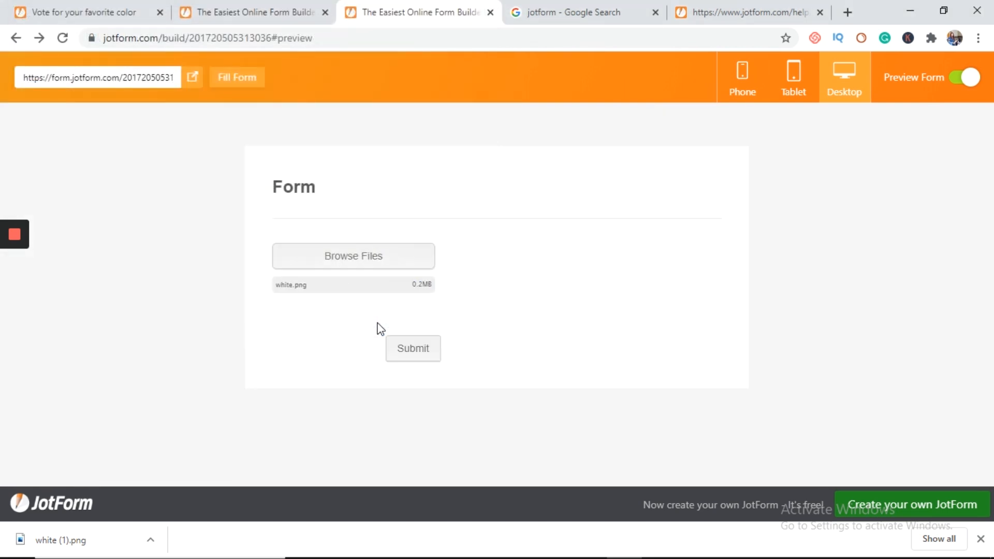
{"action": "left_click", "coordinate": [412, 348]}
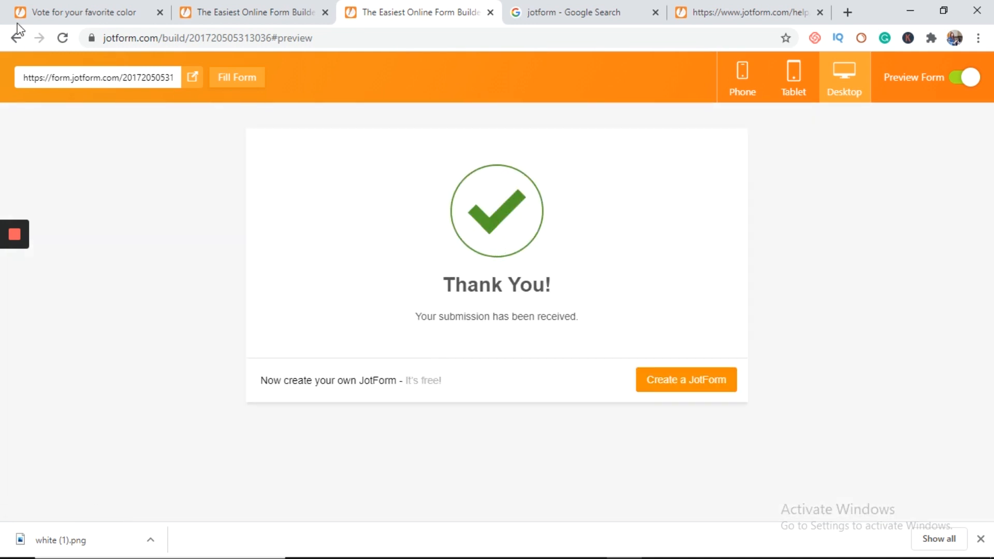
{"action": "left_click", "coordinate": [14, 39]}
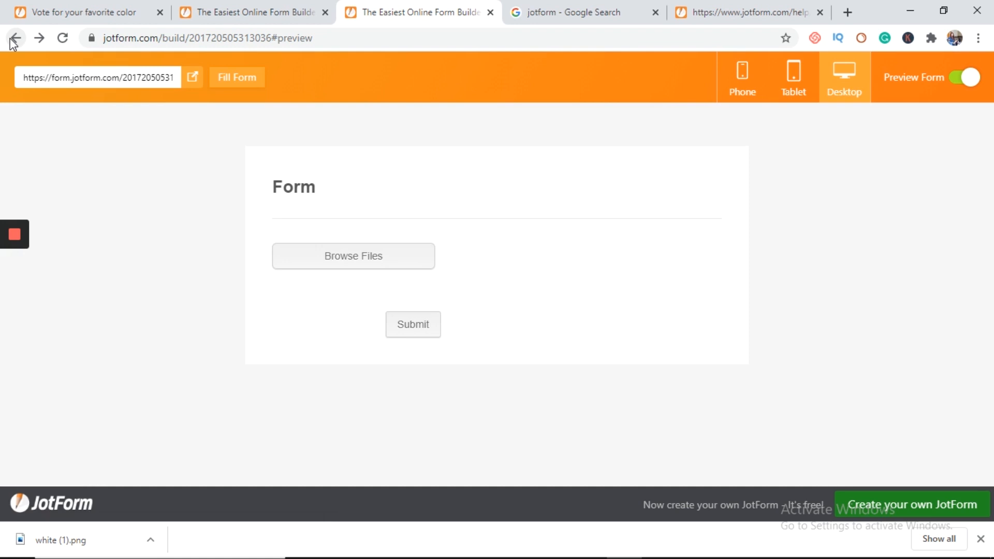
{"action": "left_click", "coordinate": [353, 256]}
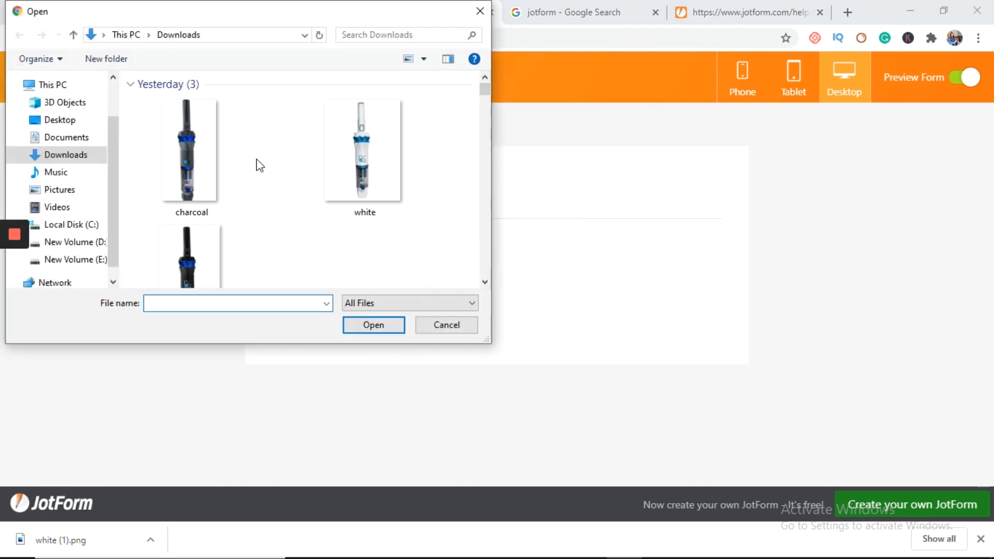
{"action": "left_click", "coordinate": [191, 217]}
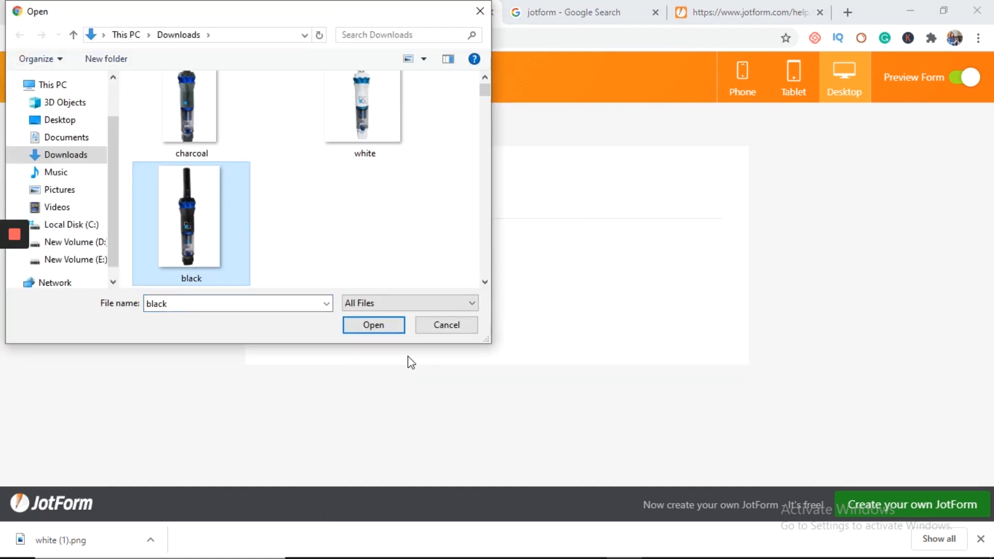
{"action": "left_click", "coordinate": [372, 324]}
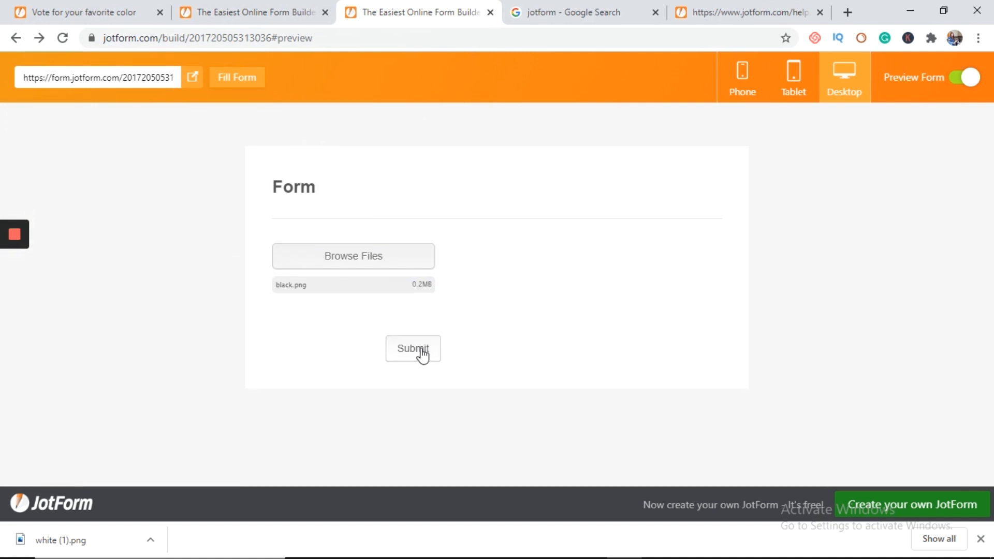
{"action": "left_click", "coordinate": [412, 348]}
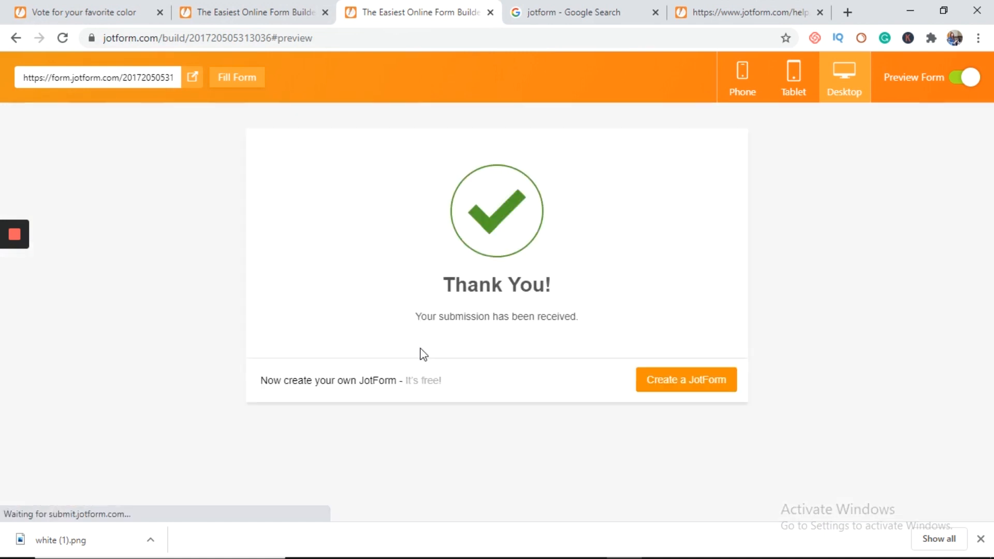
{"action": "left_click", "coordinate": [583, 13]}
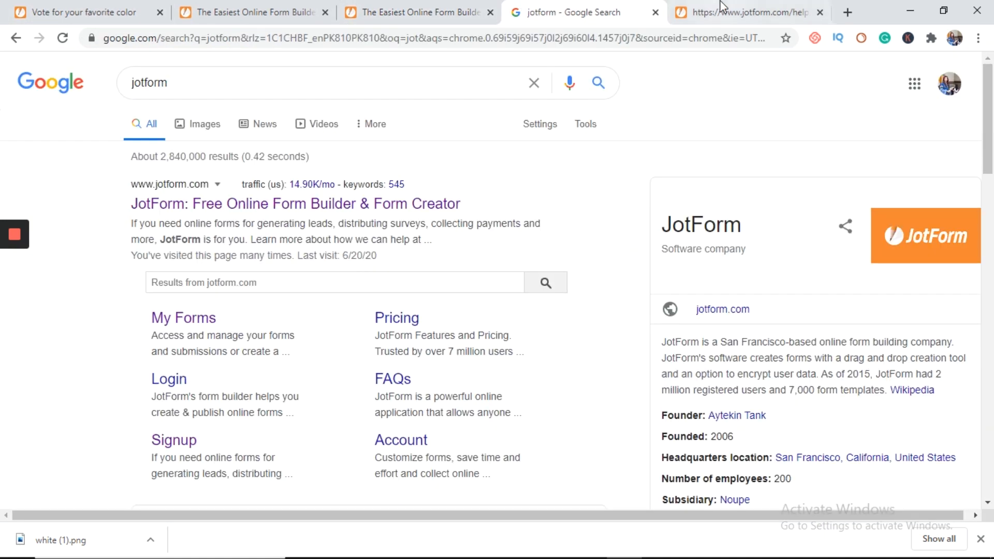
View the Submissions form's received entries from My Forms to reach the black.png upload.
{"action": "left_click", "coordinate": [295, 204]}
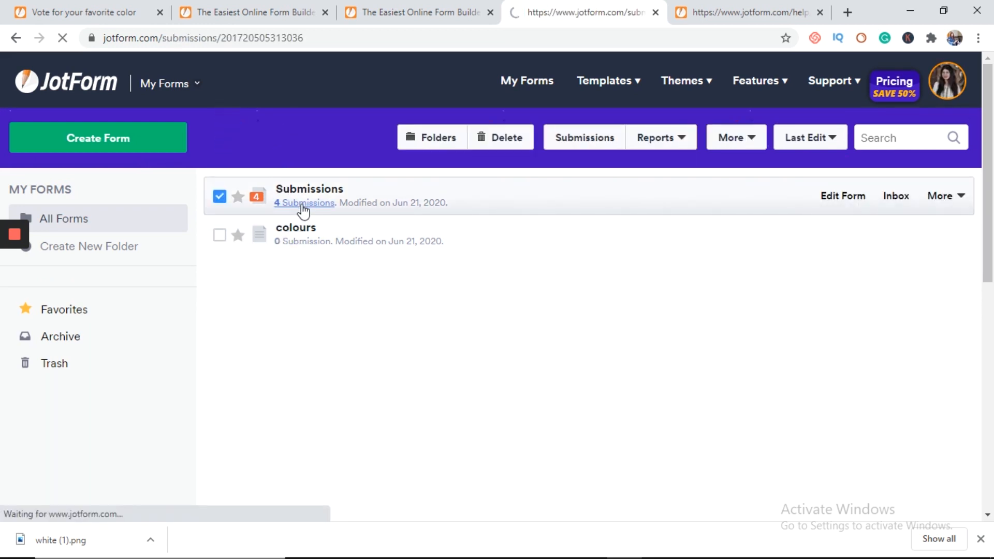
{"action": "left_click", "coordinate": [304, 203]}
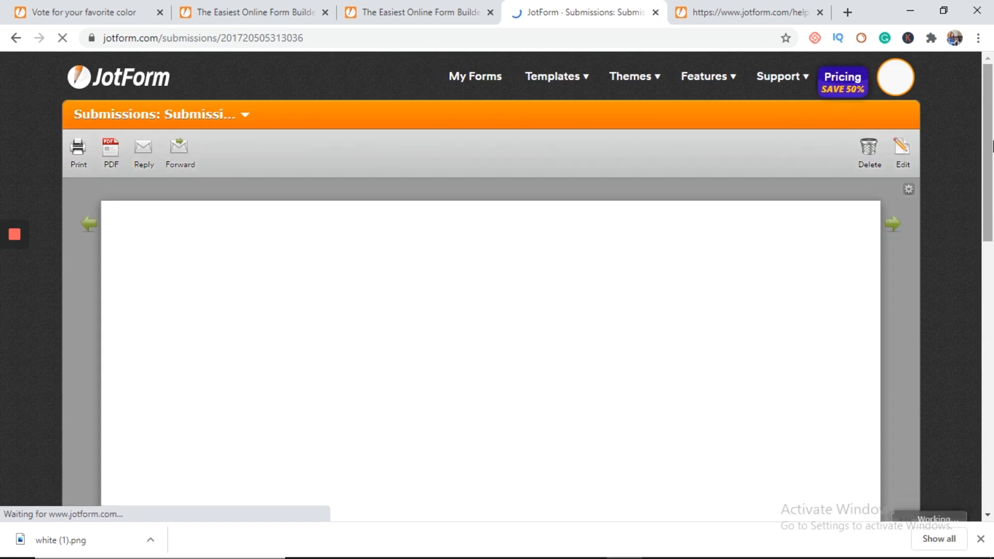
{"action": "scroll", "scroll_direction": "down", "scroll_amount": 3}
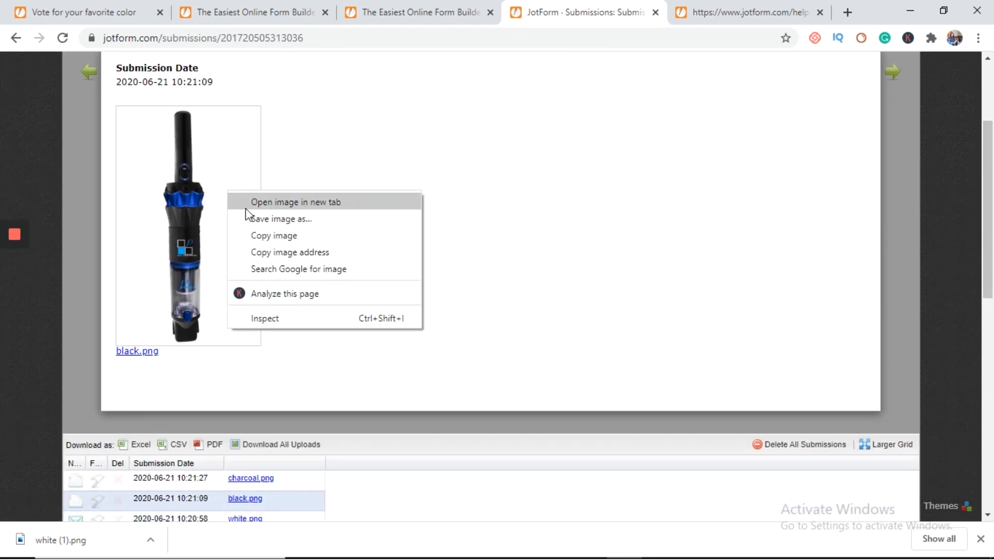
{"action": "mouse_move", "coordinate": [282, 259]}
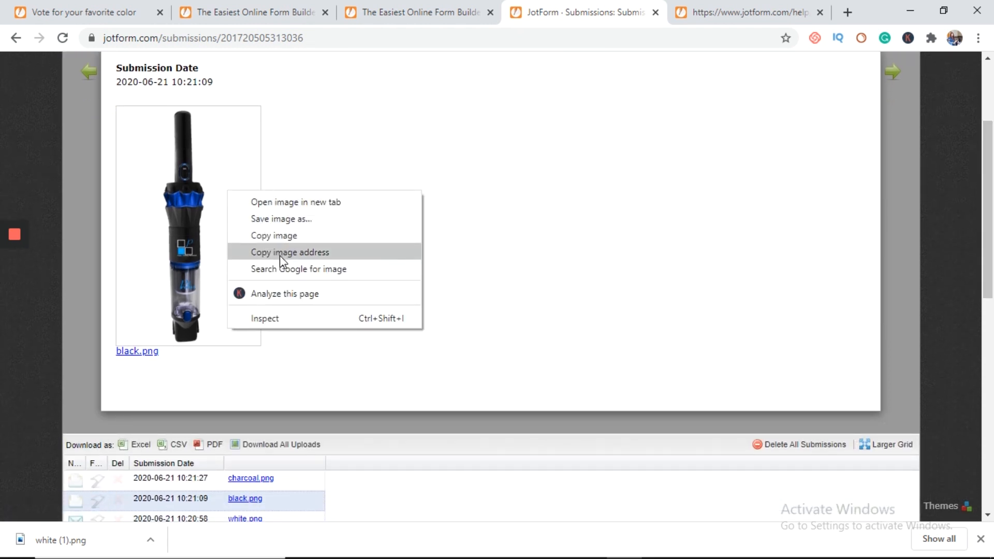
{"action": "mouse_move", "coordinate": [273, 235]}
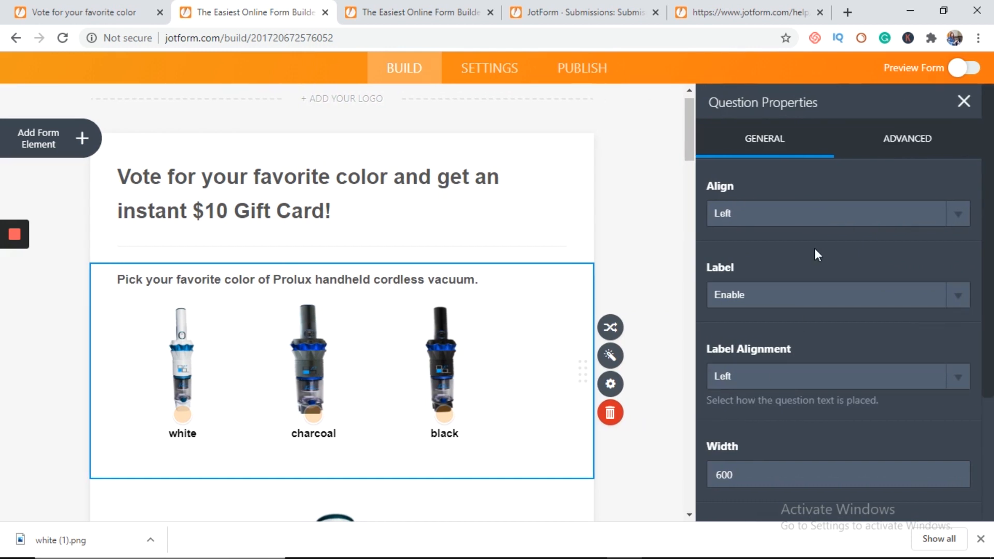
{"action": "mouse_move", "coordinate": [610, 355]}
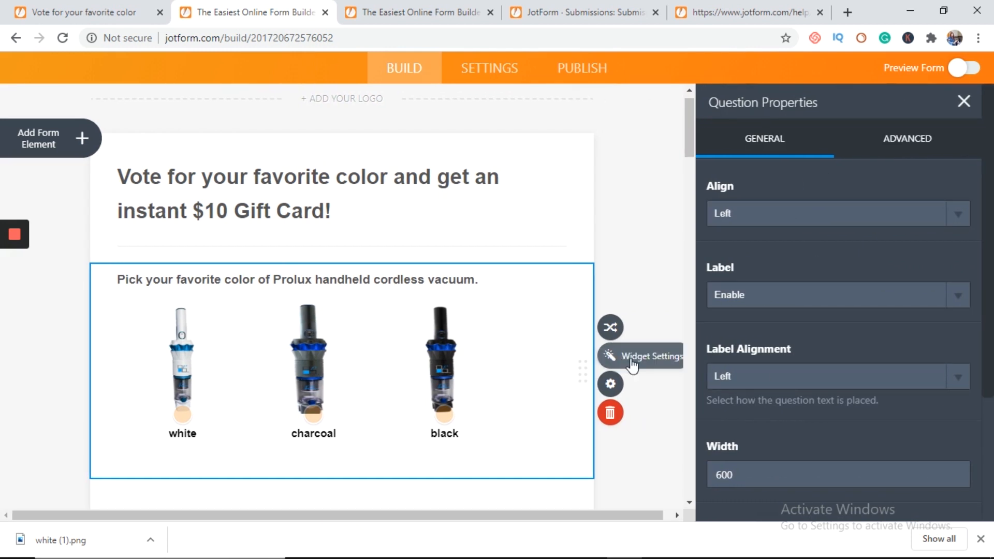
Paste the black.png address into the image radio buttons widget's Image URLs list.
{"action": "left_click", "coordinate": [609, 355]}
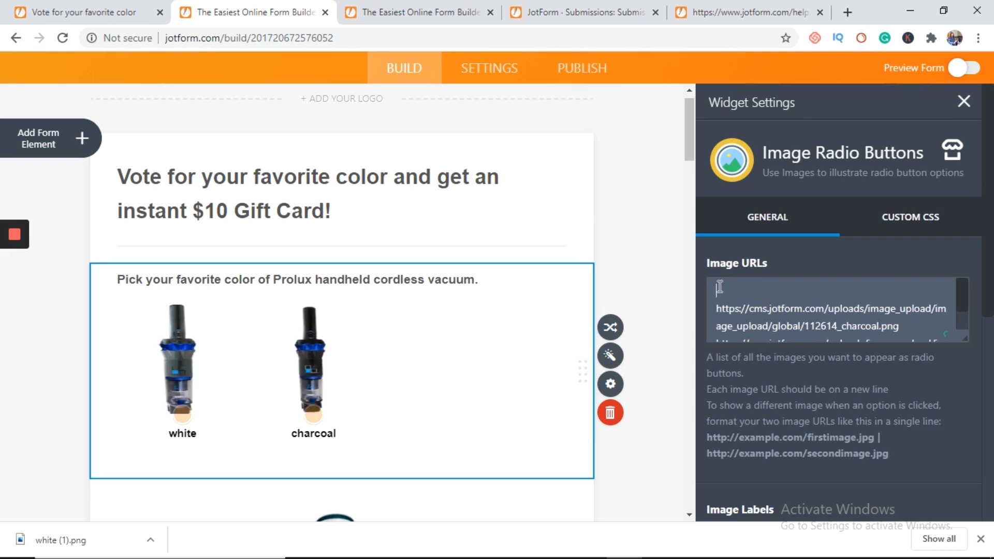
{"action": "right_click", "coordinate": [720, 287]}
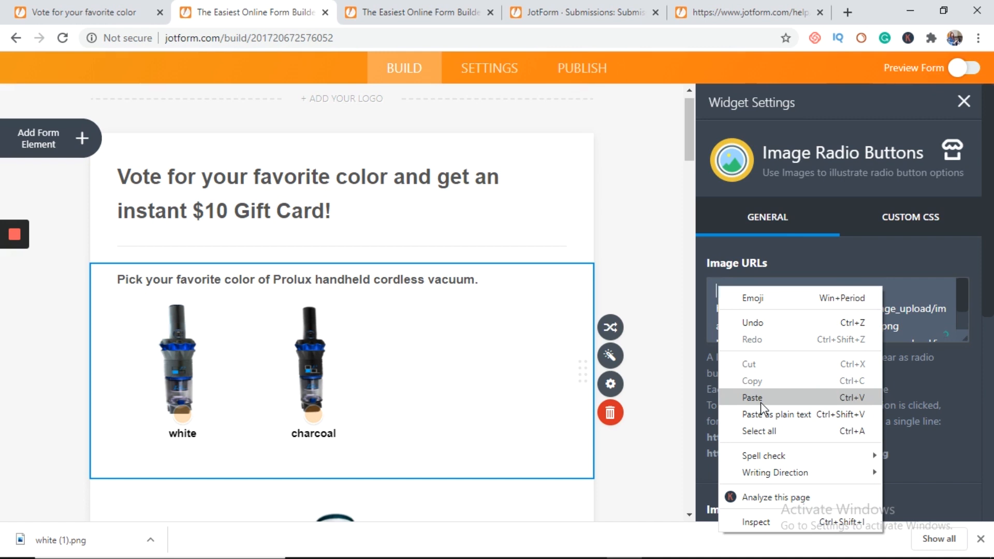
{"action": "left_click", "coordinate": [752, 398]}
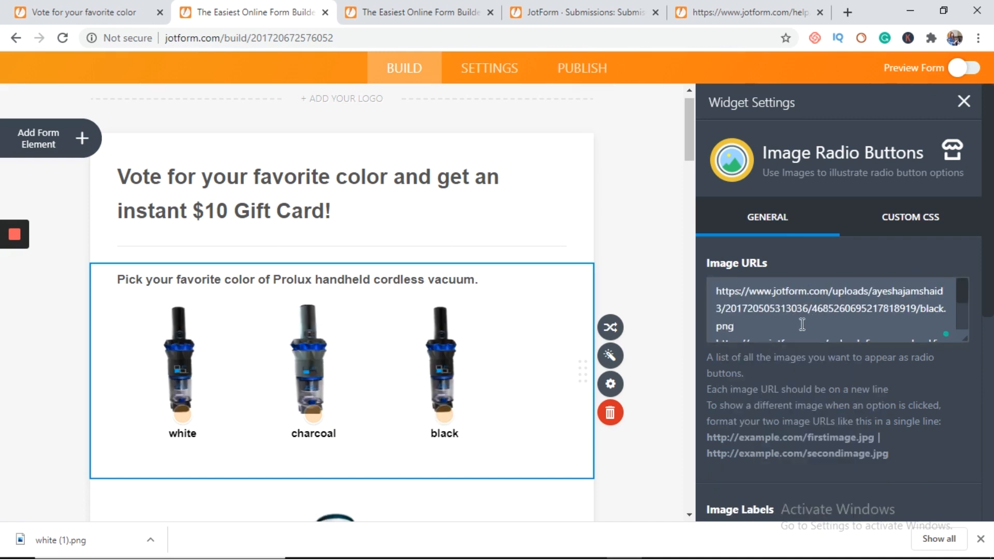